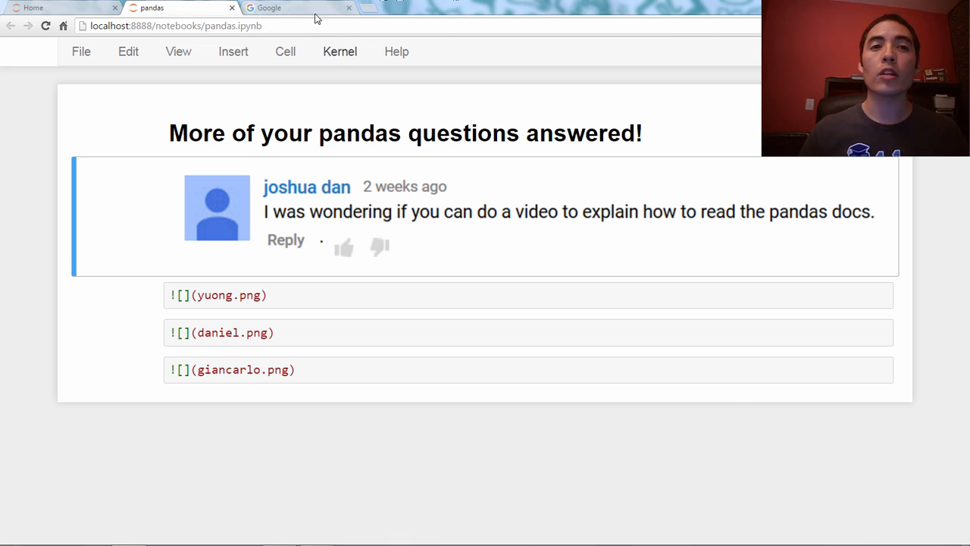
# On the Google tab, search 'pandas read_csv' using the autocomplete suggestion.
pyautogui.click(288, 7)
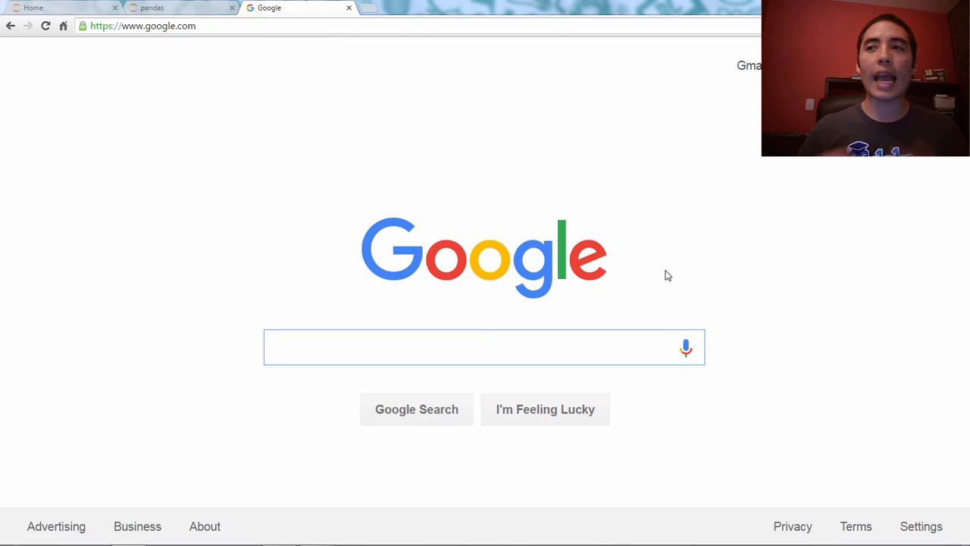
pyautogui.click(483, 346)
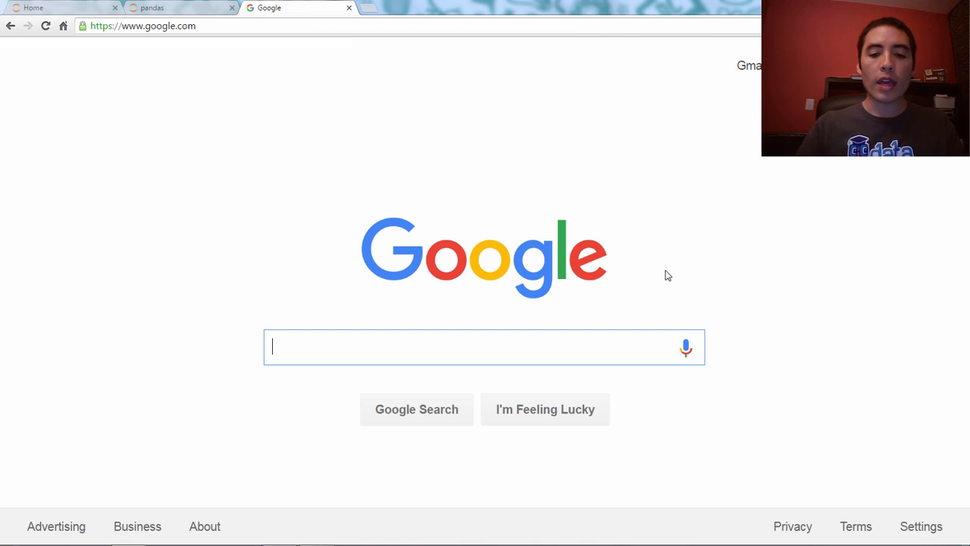
pyautogui.write('pandas rea')
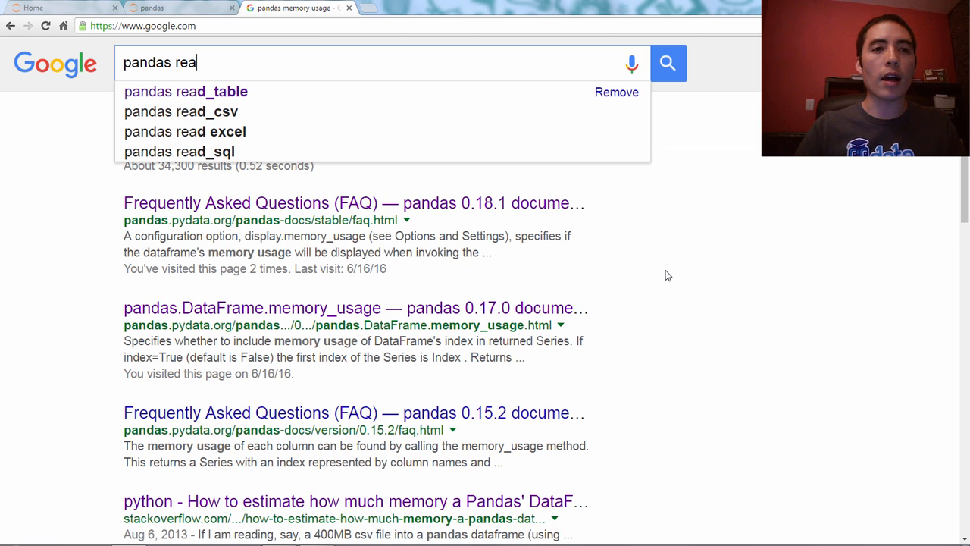
pyautogui.click(181, 111)
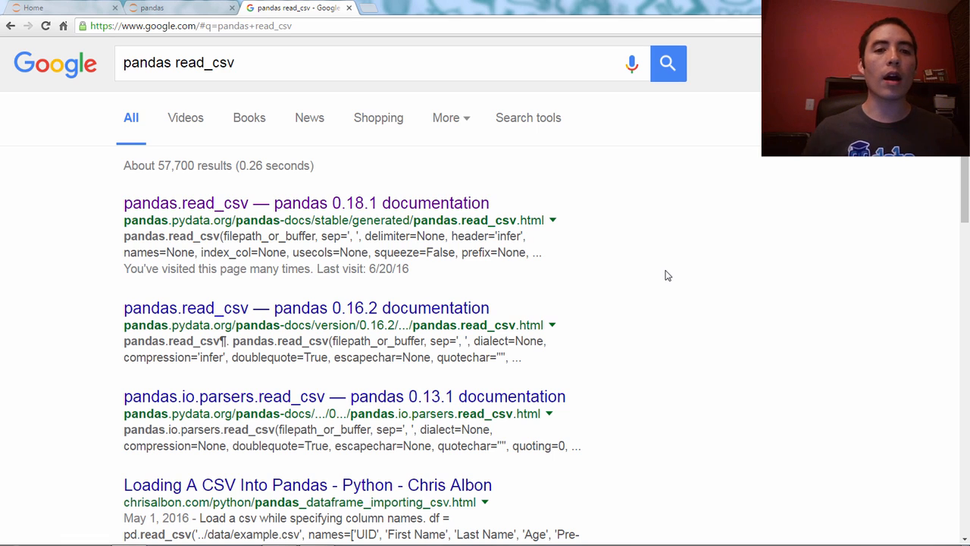
pyautogui.moveTo(415, 308)
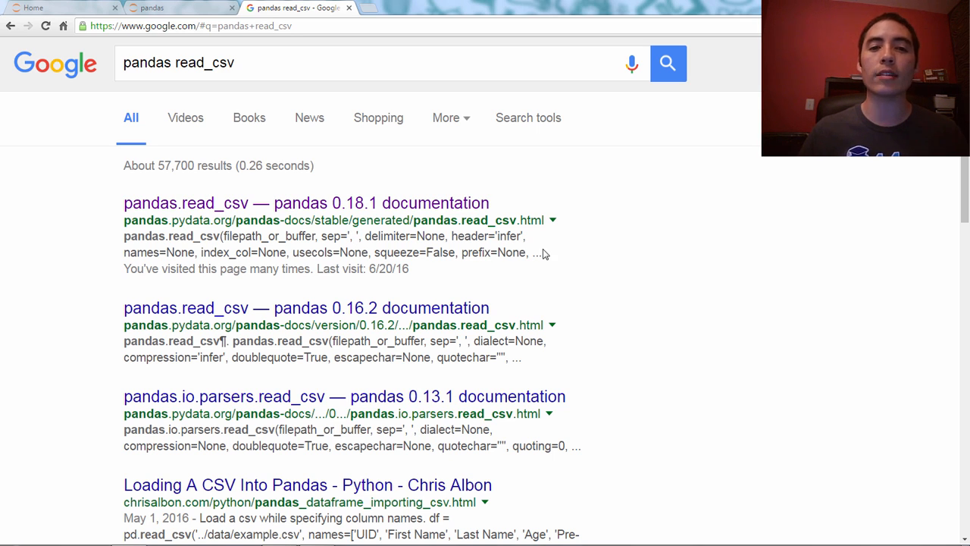
pyautogui.moveTo(413, 398)
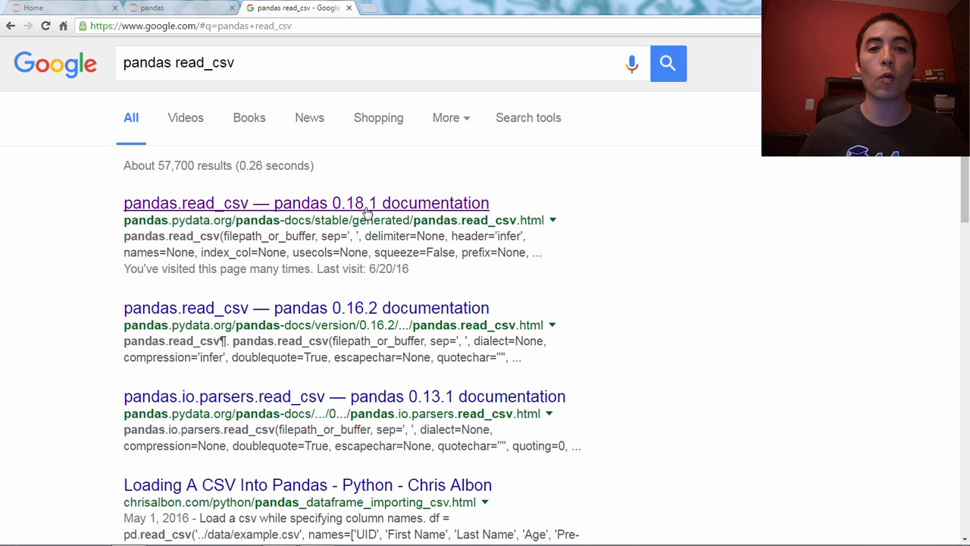
pyautogui.moveTo(389, 142)
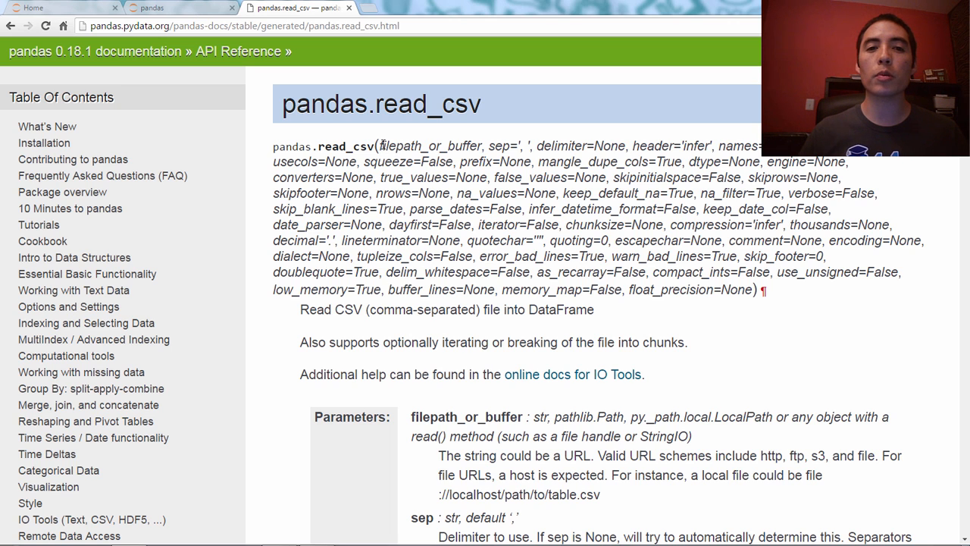
# Highlight filepath_or_buffer in the read_csv signature and scroll down to the Parameters descriptions.
pyautogui.doubleClick(394, 145)
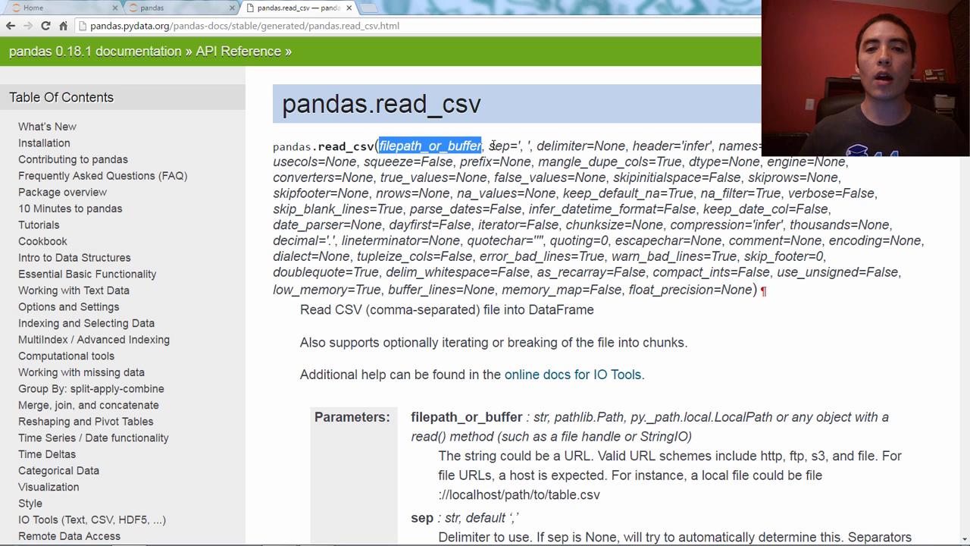
pyautogui.moveTo(485, 146); pyautogui.dragTo(682, 272)
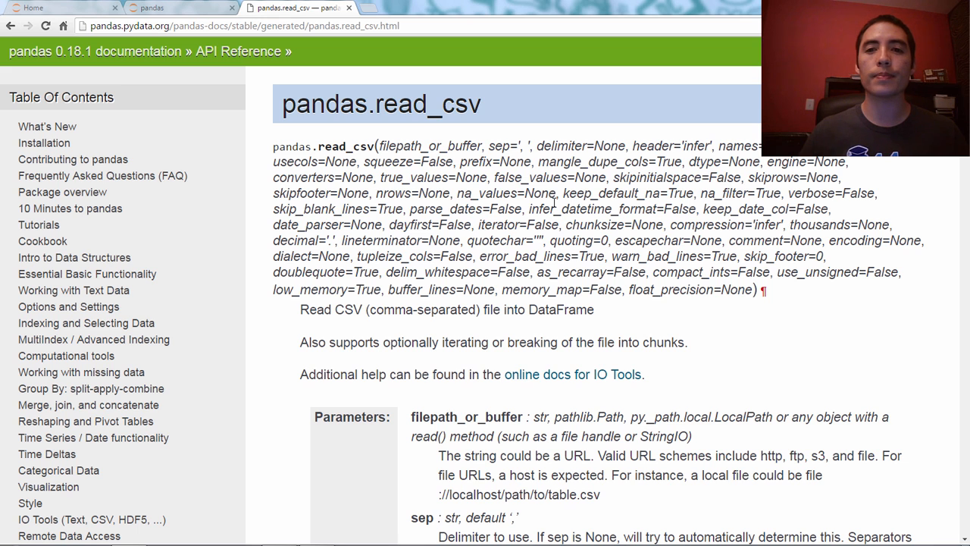
pyautogui.scroll(-3)
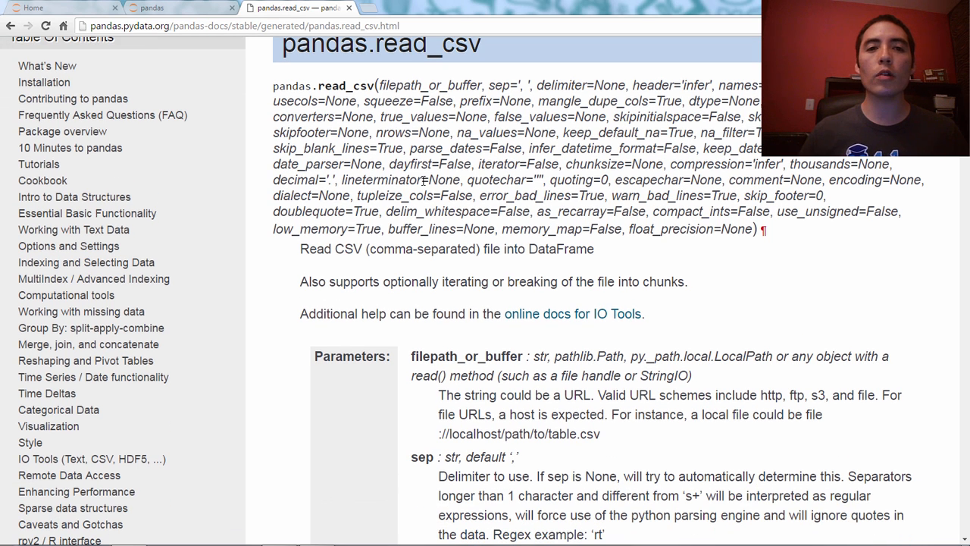
pyautogui.scroll(-3)
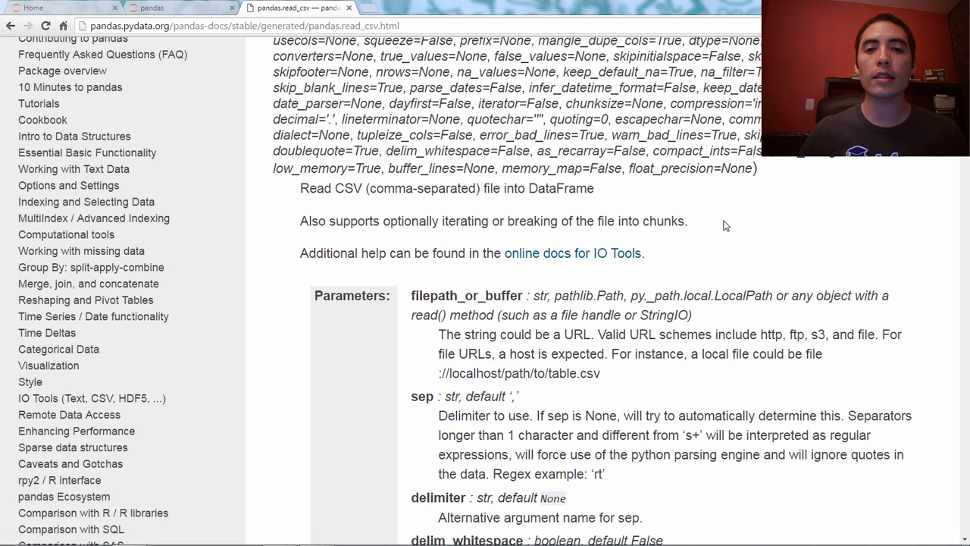
pyautogui.scroll(-3)
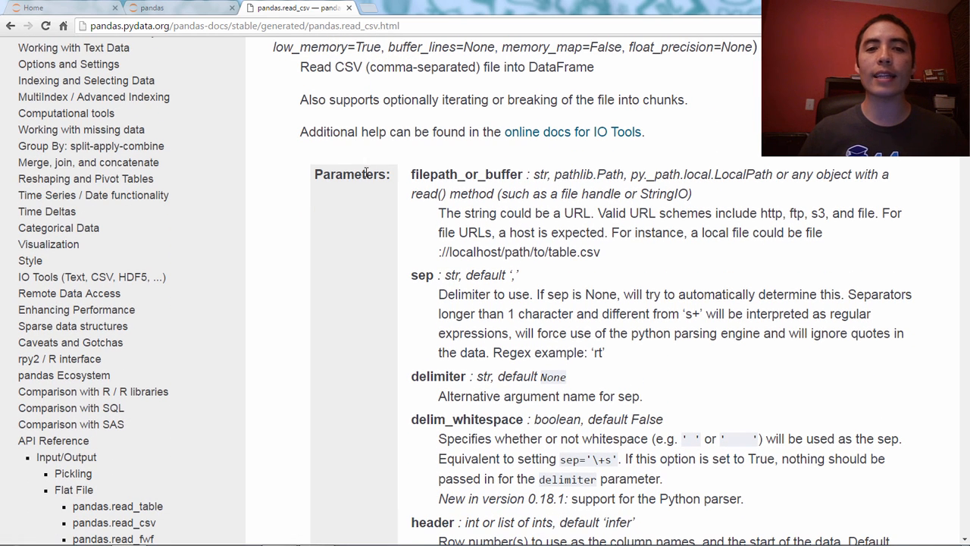
pyautogui.moveTo(508, 244)
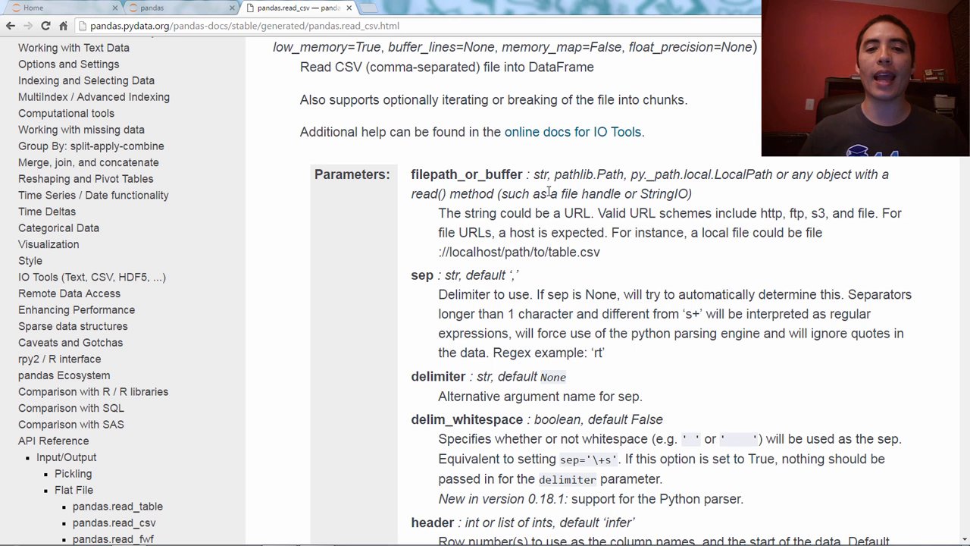
pyautogui.scroll(-3)
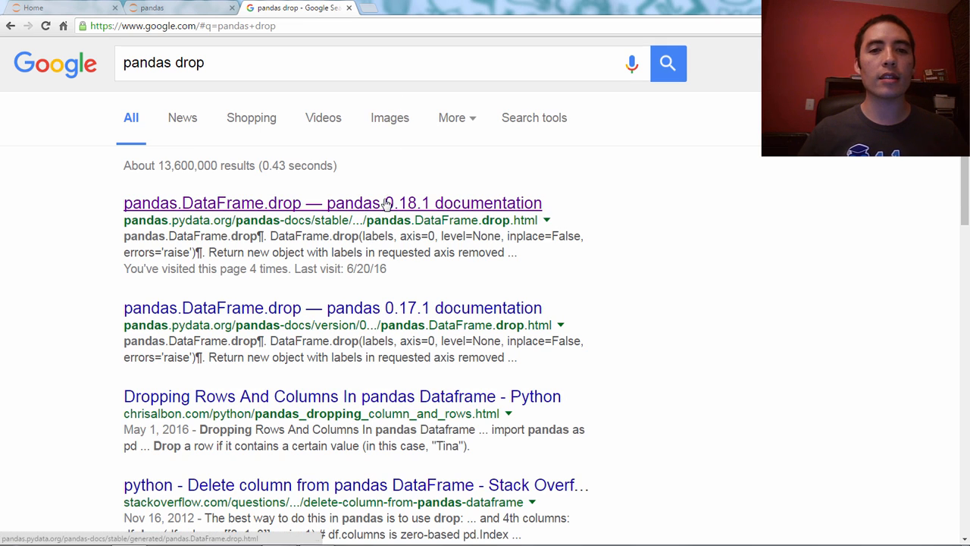
# Open the pandas.DataFrame.drop 0.18.1 documentation search result.
pyautogui.click(332, 202)
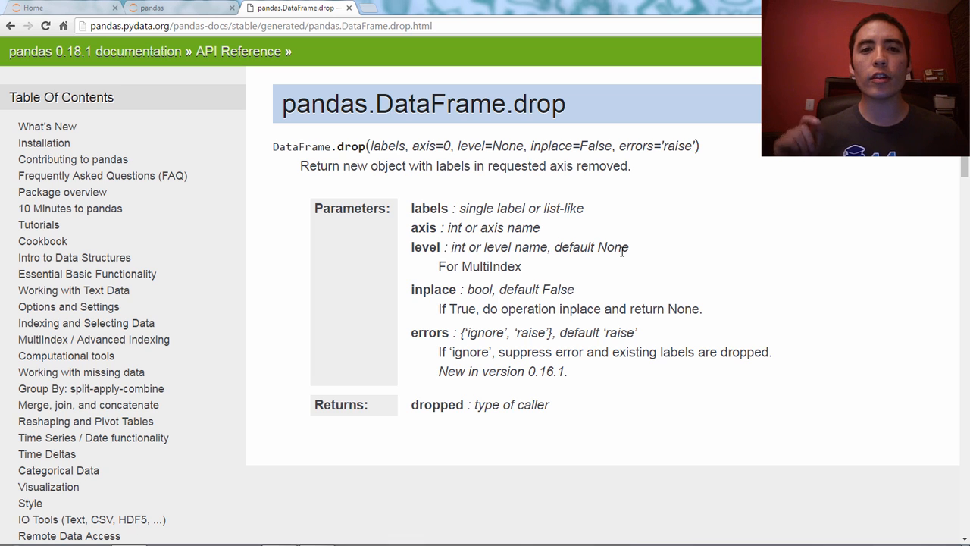
pyautogui.moveTo(374, 91)
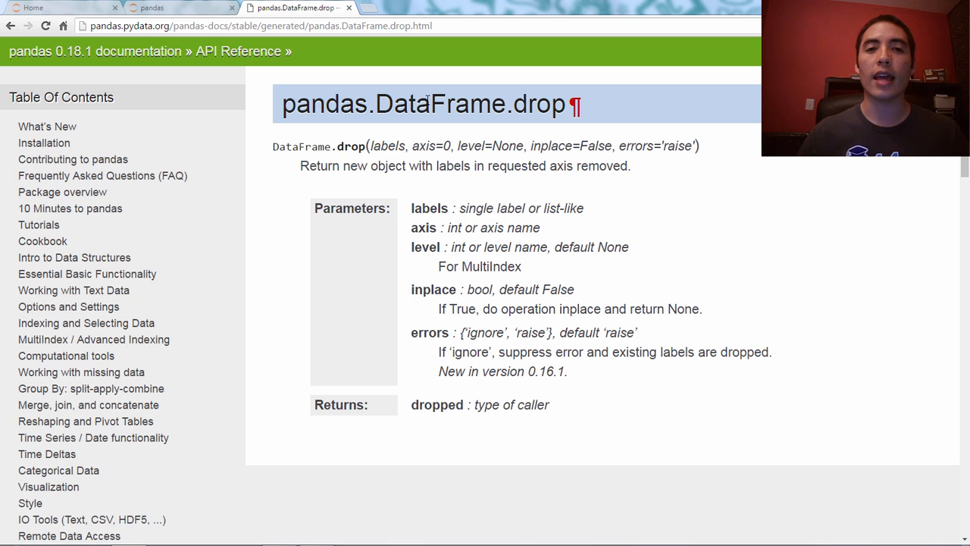
pyautogui.moveTo(474, 213)
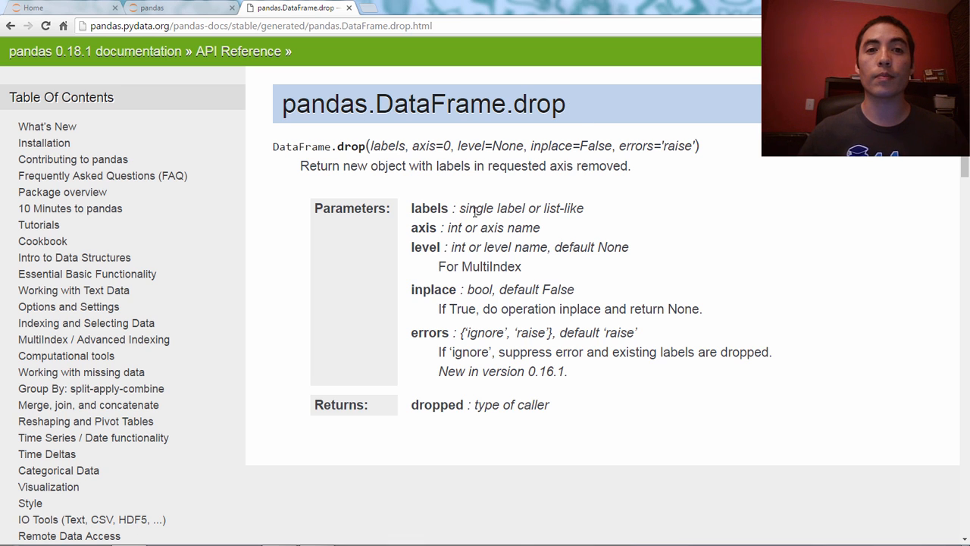
pyautogui.moveTo(12, 25)
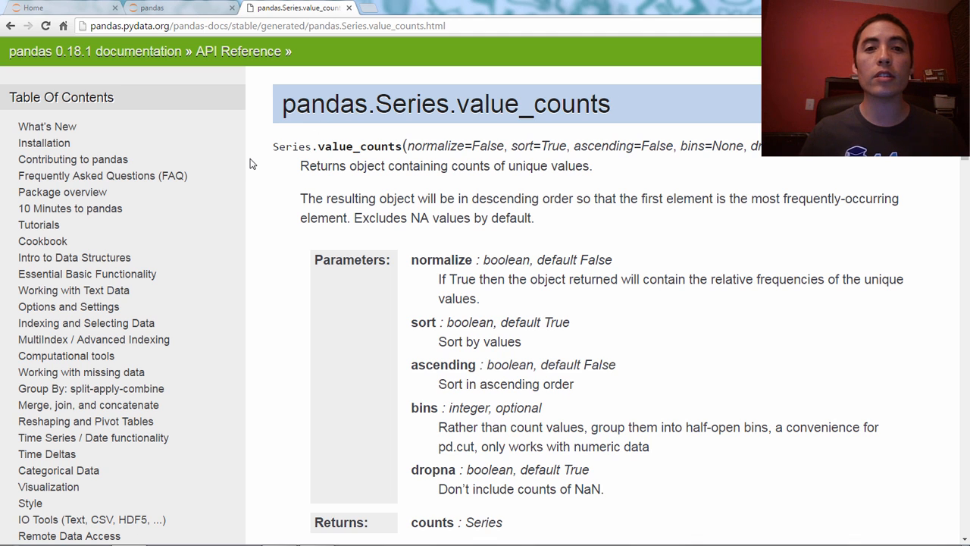
pyautogui.moveTo(256, 187)
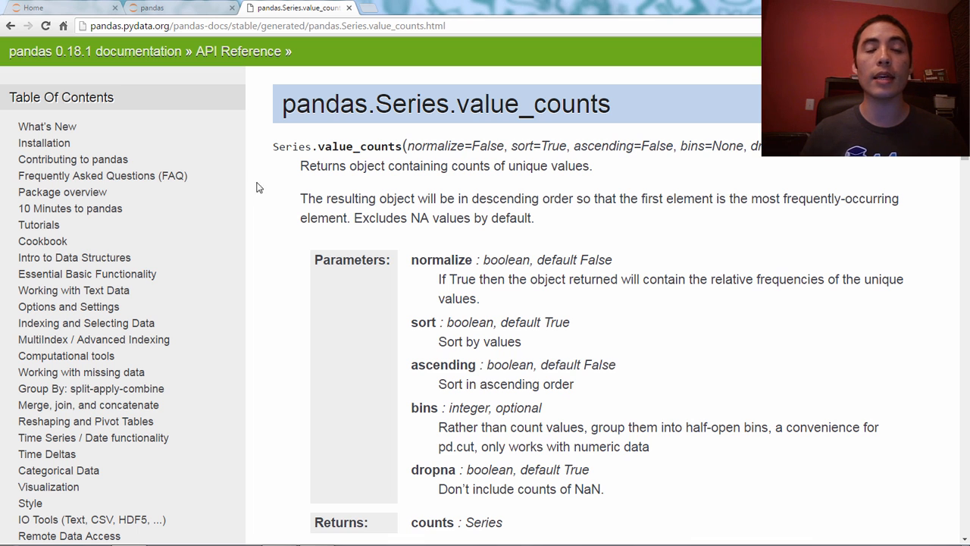
pyautogui.moveTo(245, 253)
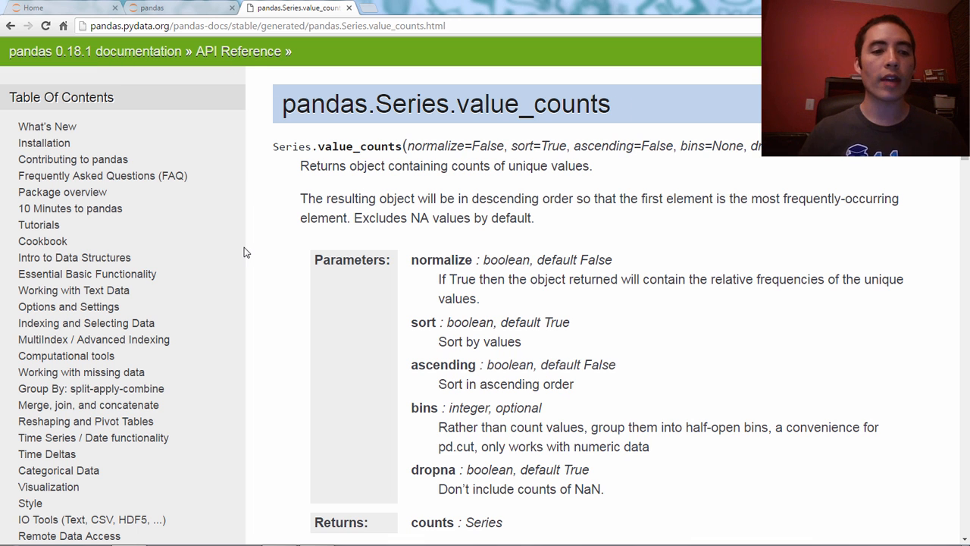
# Scroll the value_counts page sidebar down to the API Reference link.
pyautogui.scroll(-3)
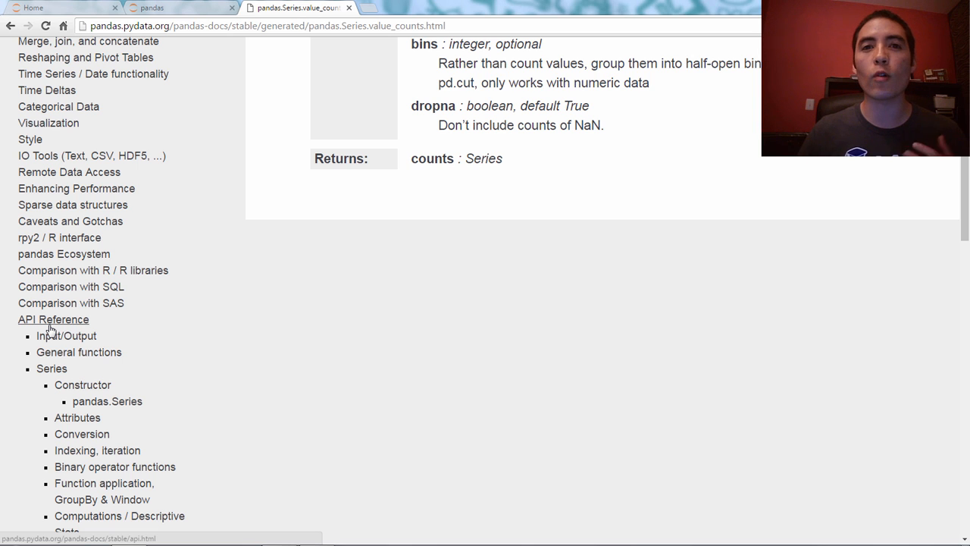
pyautogui.moveTo(79, 325)
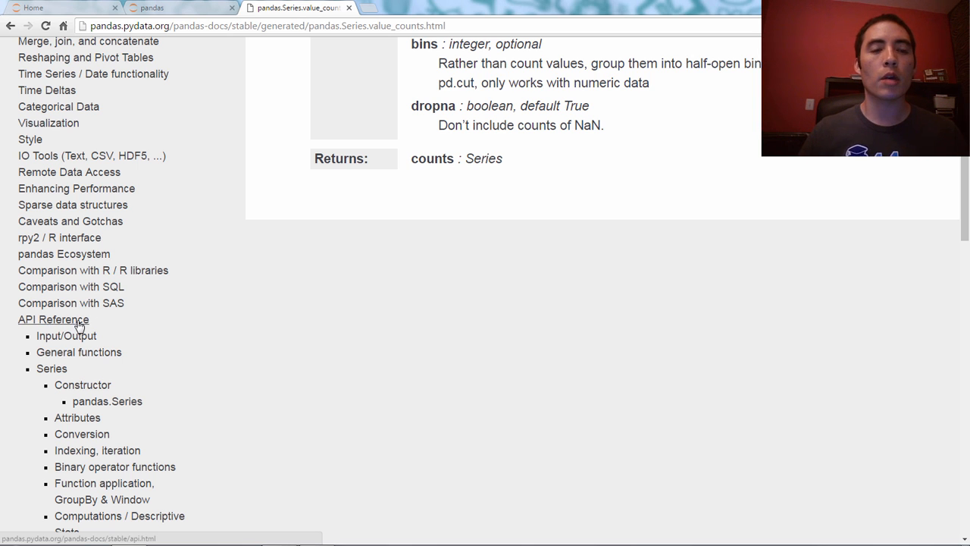
# Open the API Reference page and scroll to the read_ Input/Output reader entries.
pyautogui.click(53, 319)
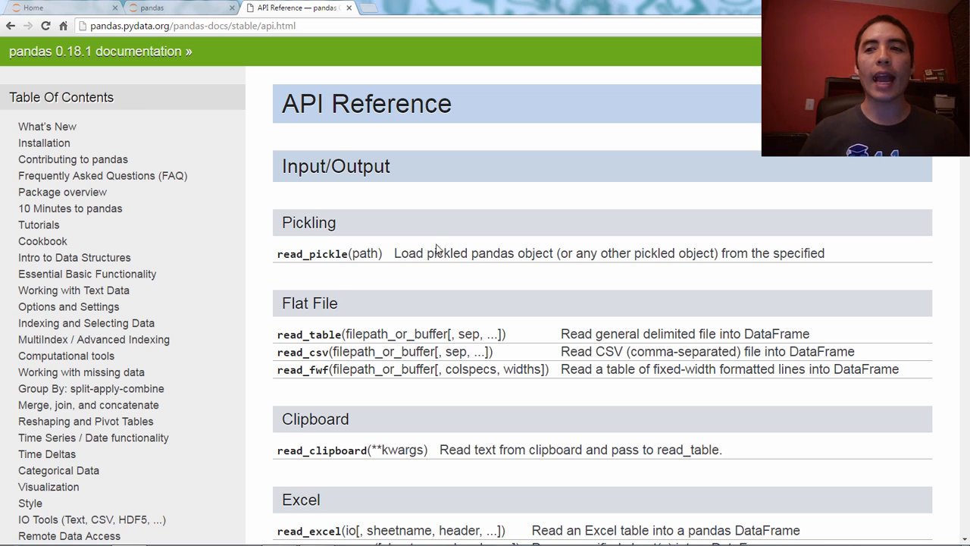
pyautogui.scroll(-3)
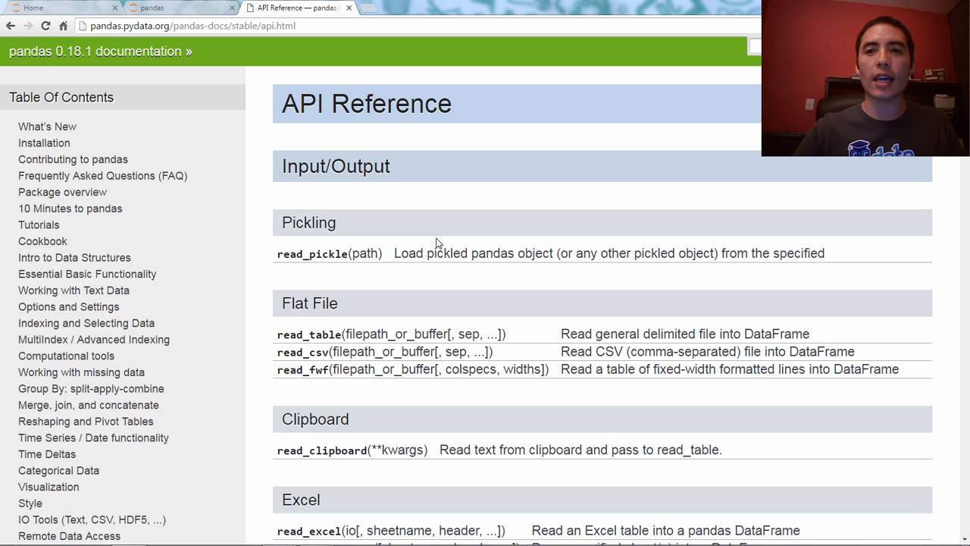
pyautogui.scroll(-3)
pyautogui.write('read_')
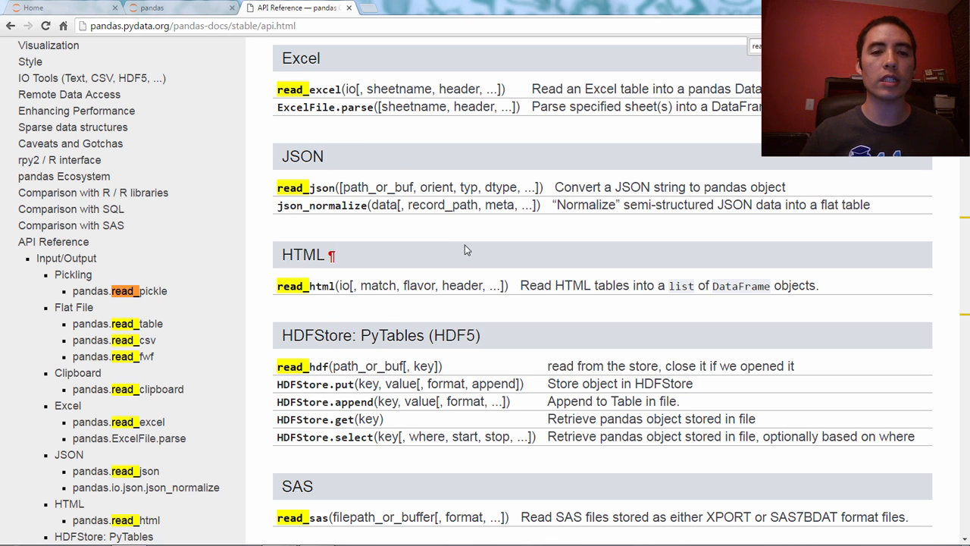
pyautogui.scroll(-3)
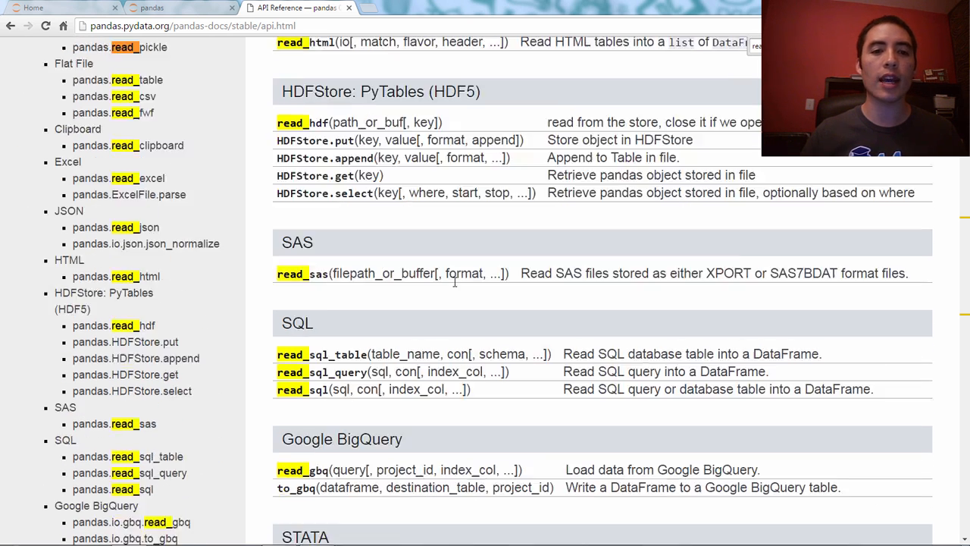
pyautogui.scroll(-3)
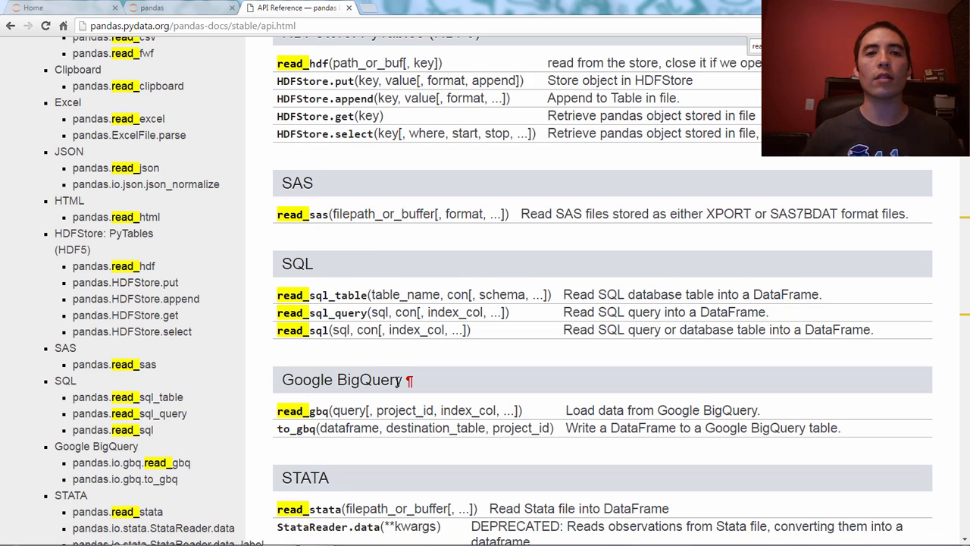
pyautogui.scroll(3)
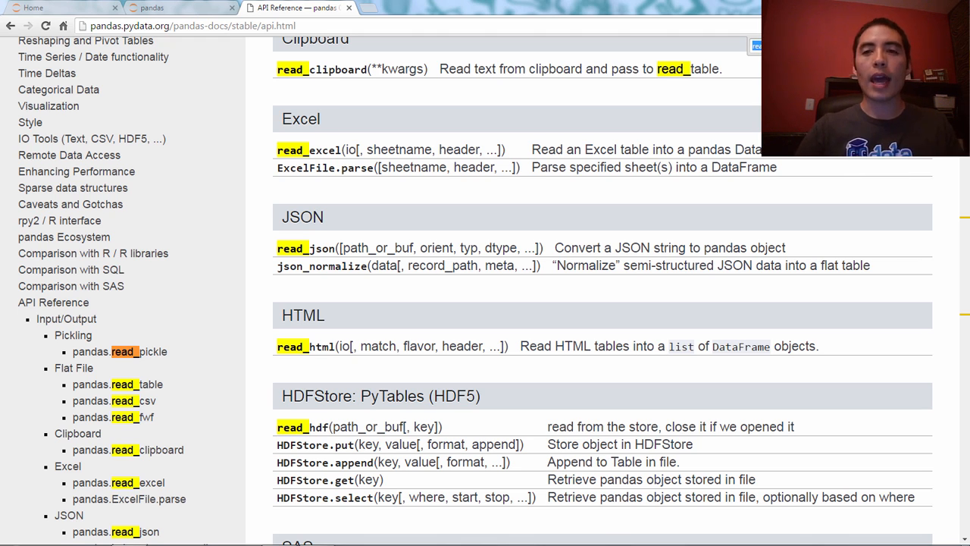
# Scroll the sidebar and jump to the String handling section.
pyautogui.scroll(-3)
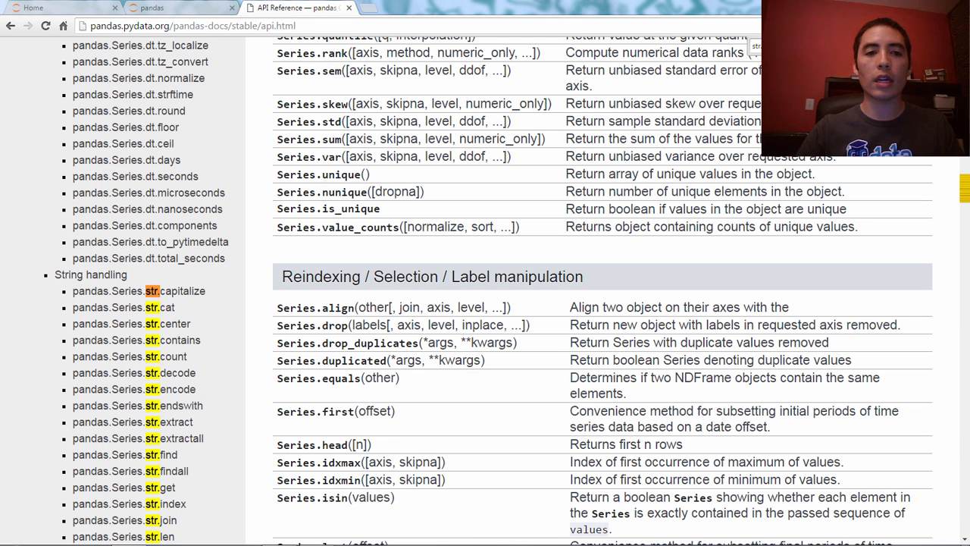
pyautogui.moveTo(155, 203)
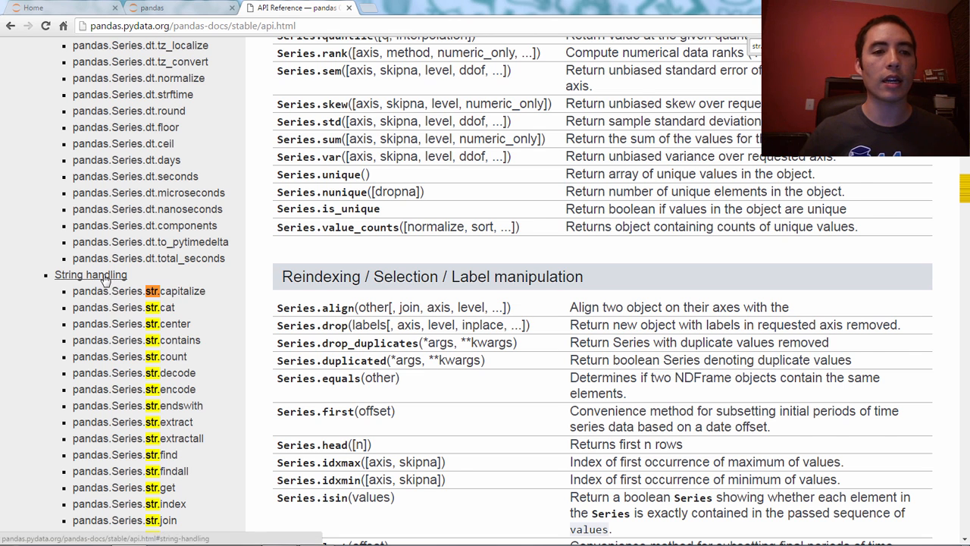
pyautogui.click(90, 274)
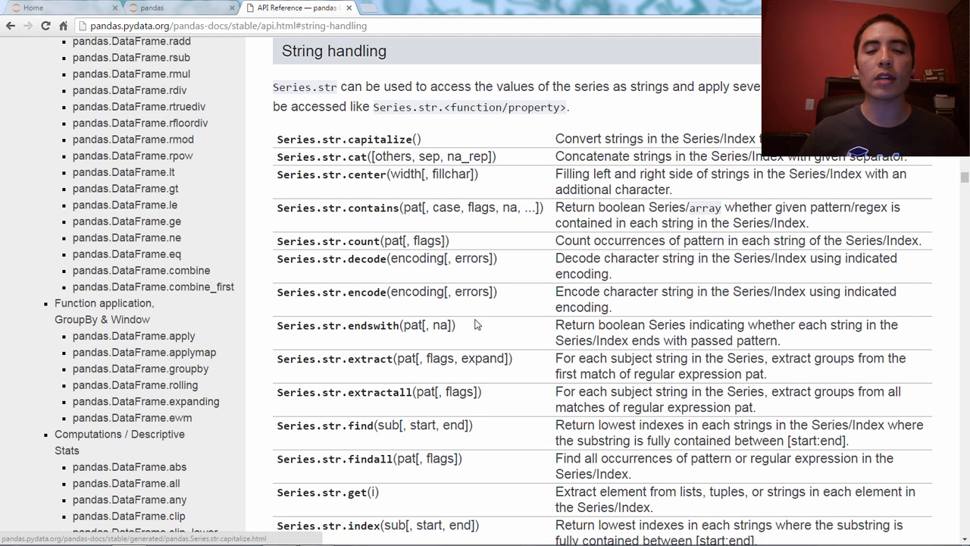
pyautogui.moveTo(510, 336)
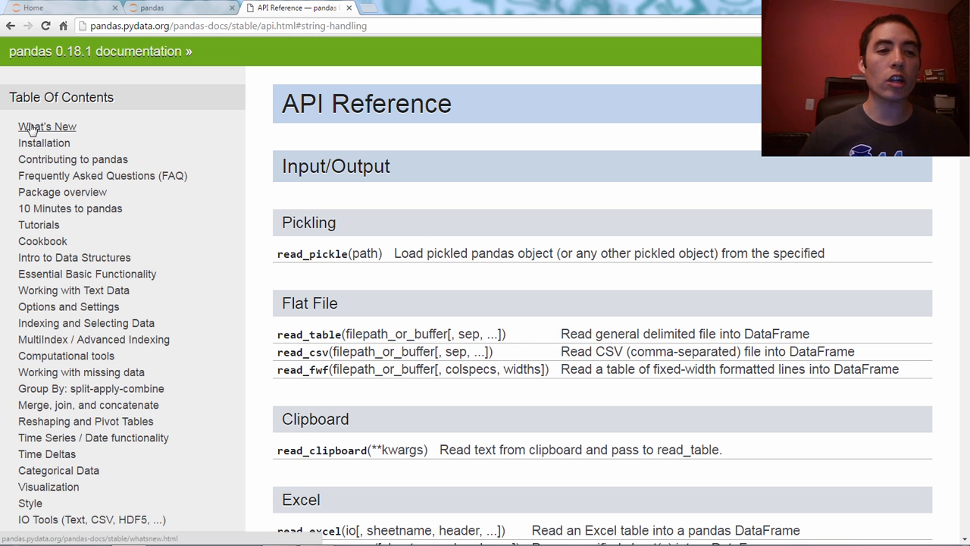
pyautogui.moveTo(47, 487)
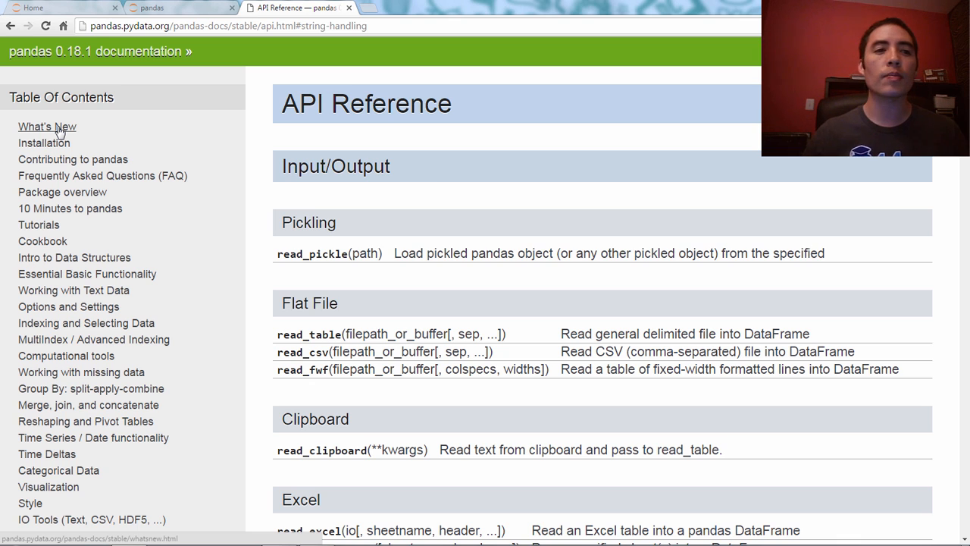
pyautogui.moveTo(44, 142)
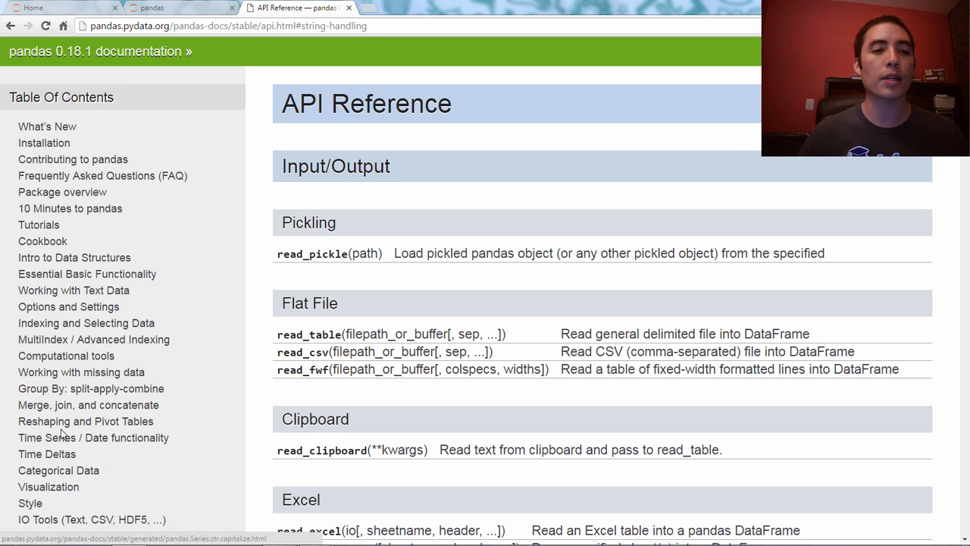
pyautogui.moveTo(81, 371)
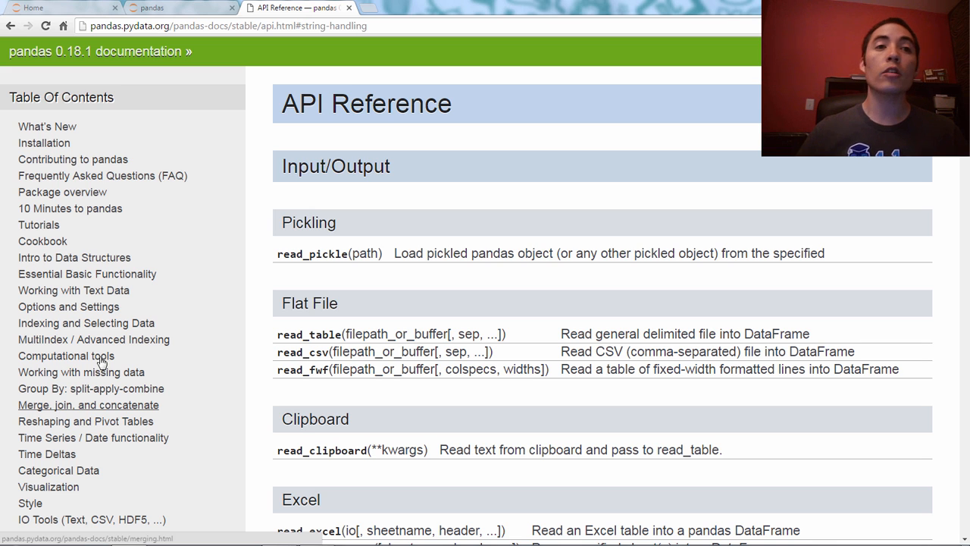
pyautogui.click(180, 7)
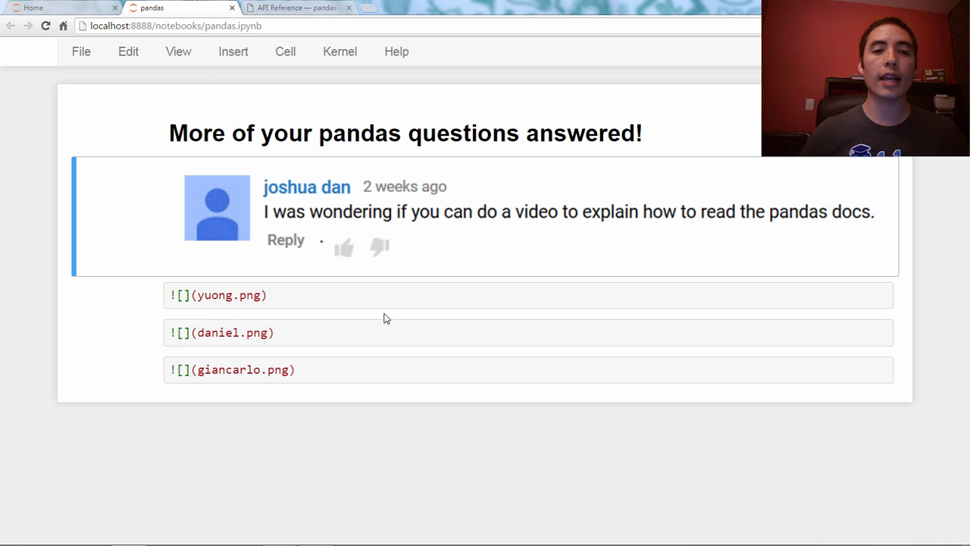
pyautogui.click(379, 295)
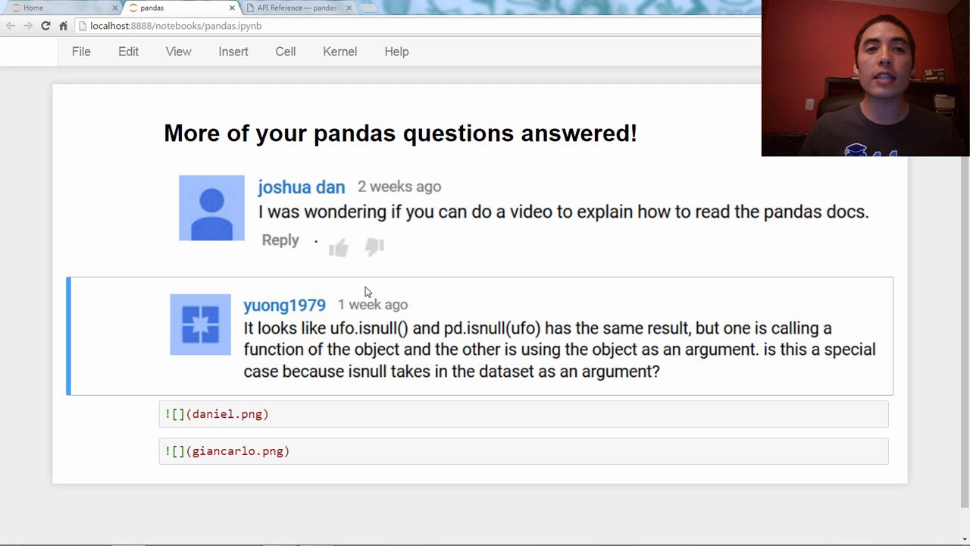
pyautogui.moveTo(318, 19)
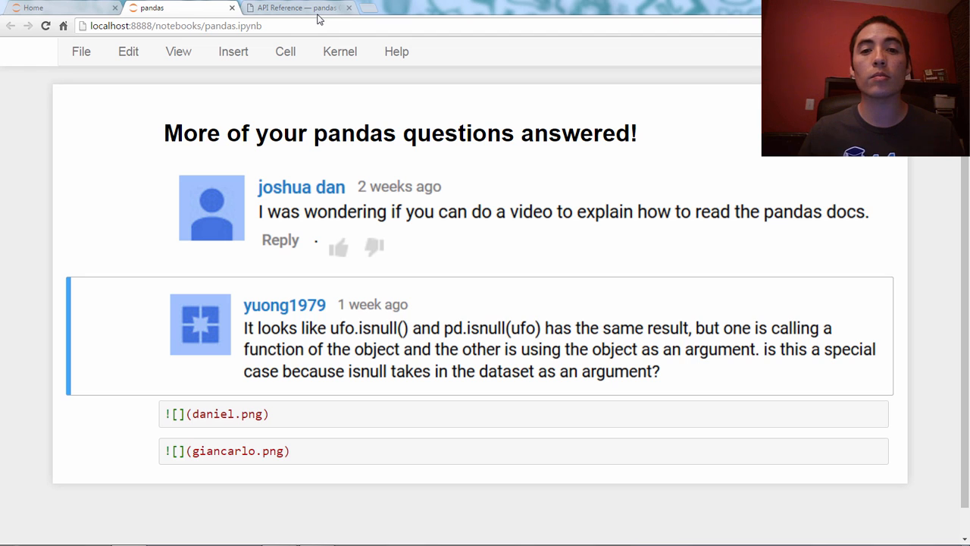
pyautogui.moveTo(393, 338)
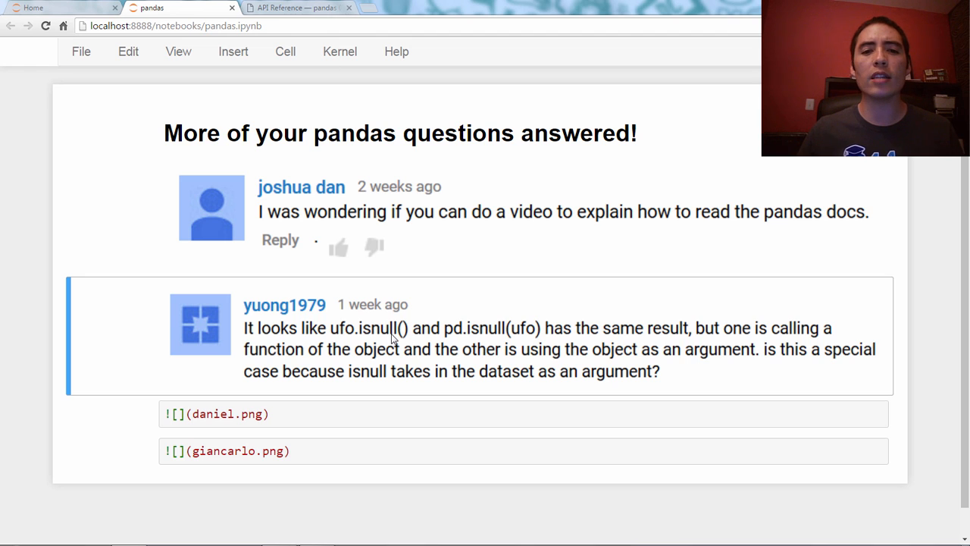
pyautogui.moveTo(523, 343)
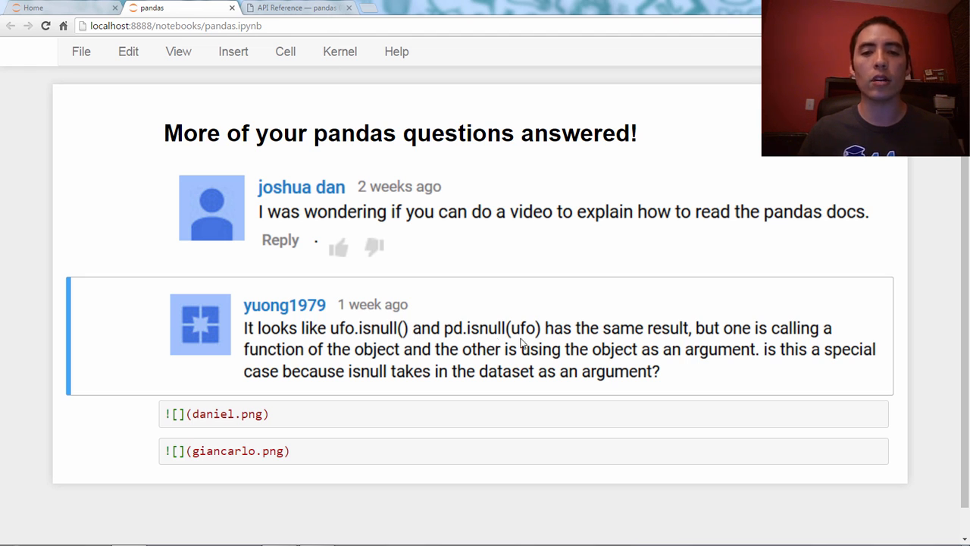
# In the API Reference tab, scroll through the pandas.isnull, Series.isnull and DataFrame.isnull entries.
pyautogui.click(295, 7)
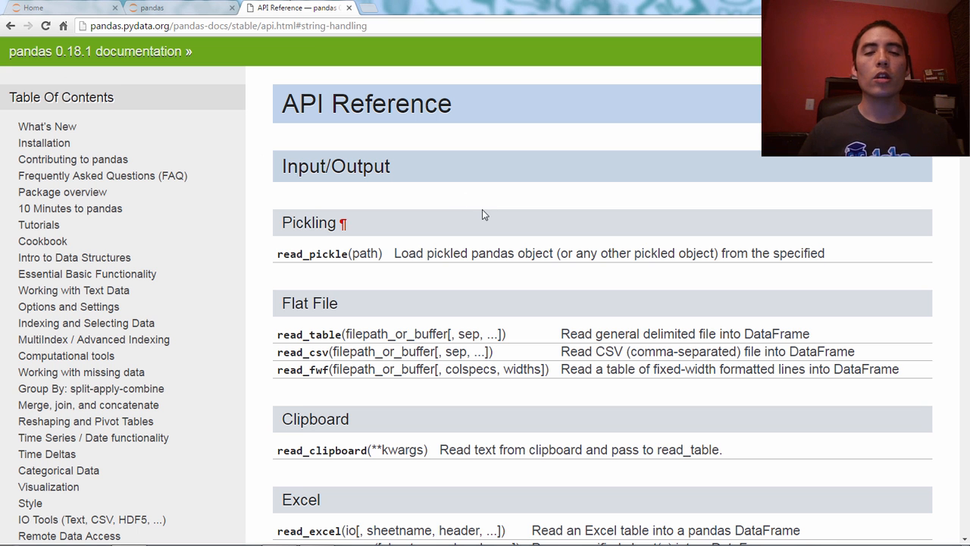
pyautogui.moveTo(530, 202)
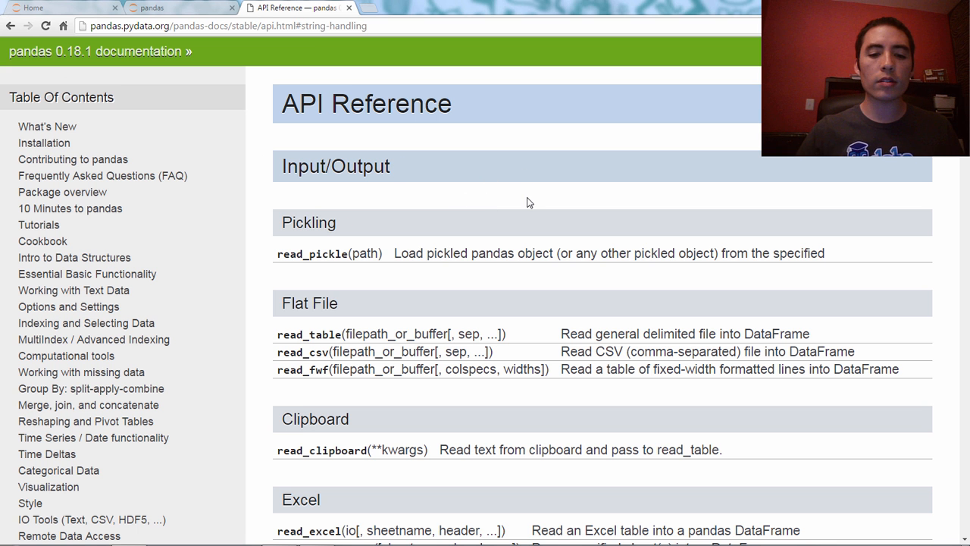
pyautogui.scroll(-3)
pyautogui.write('isnull')
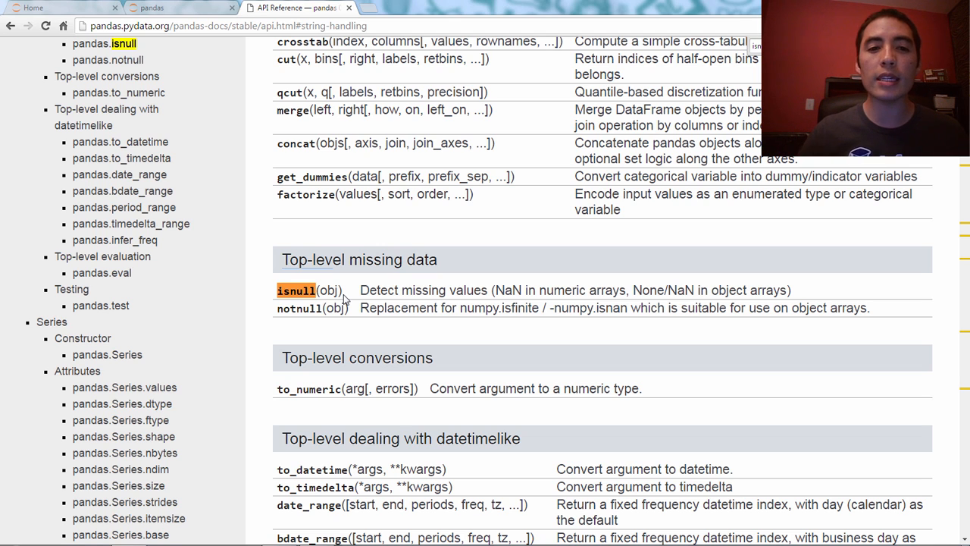
pyautogui.moveTo(346, 297)
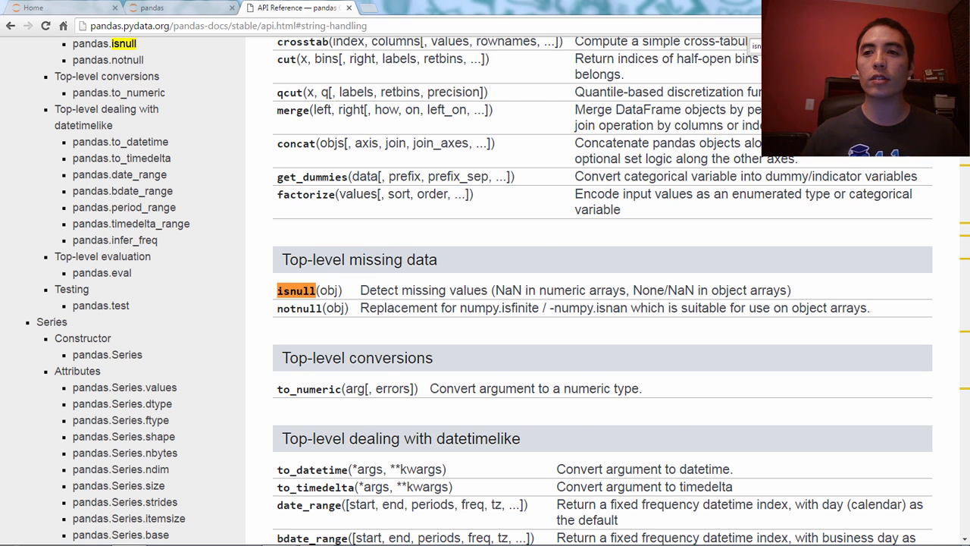
pyautogui.scroll(-3)
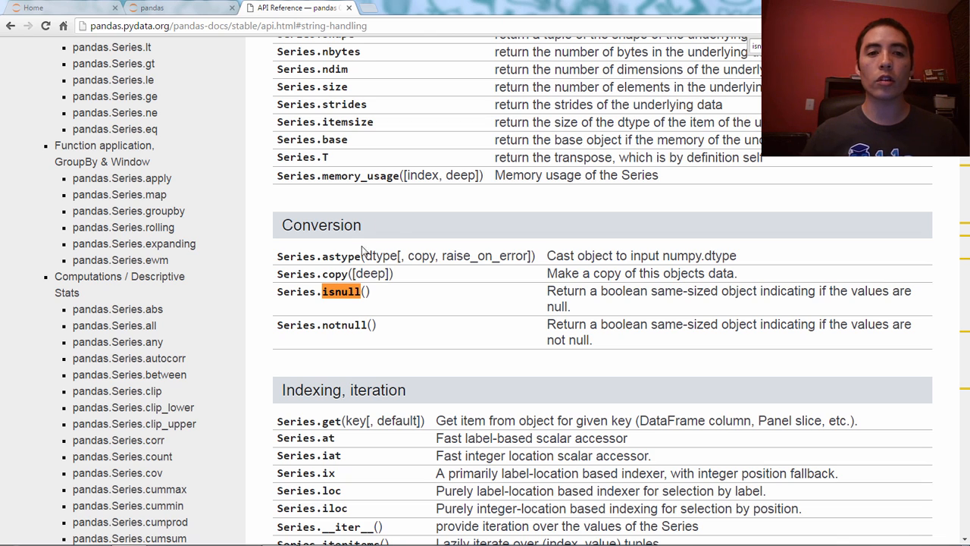
pyautogui.moveTo(337, 292)
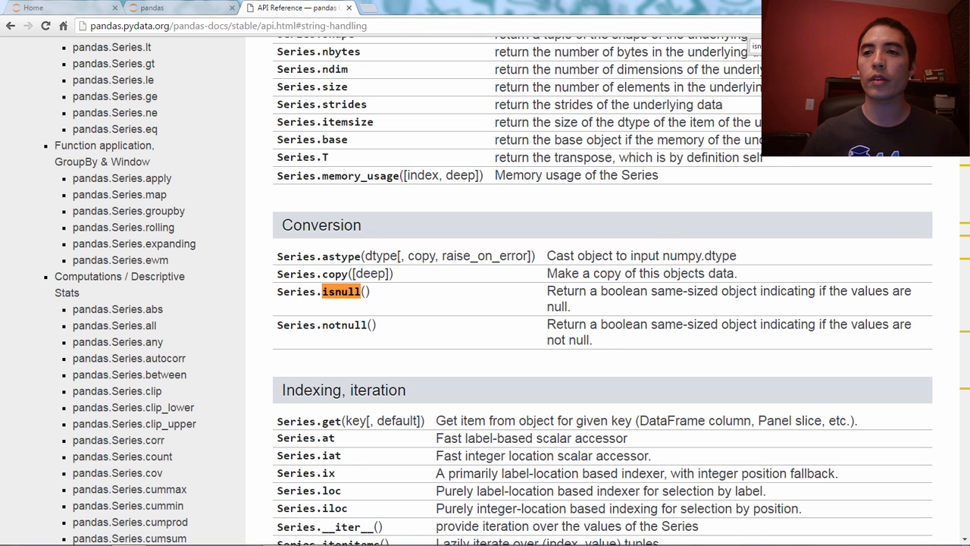
pyautogui.scroll(-3)
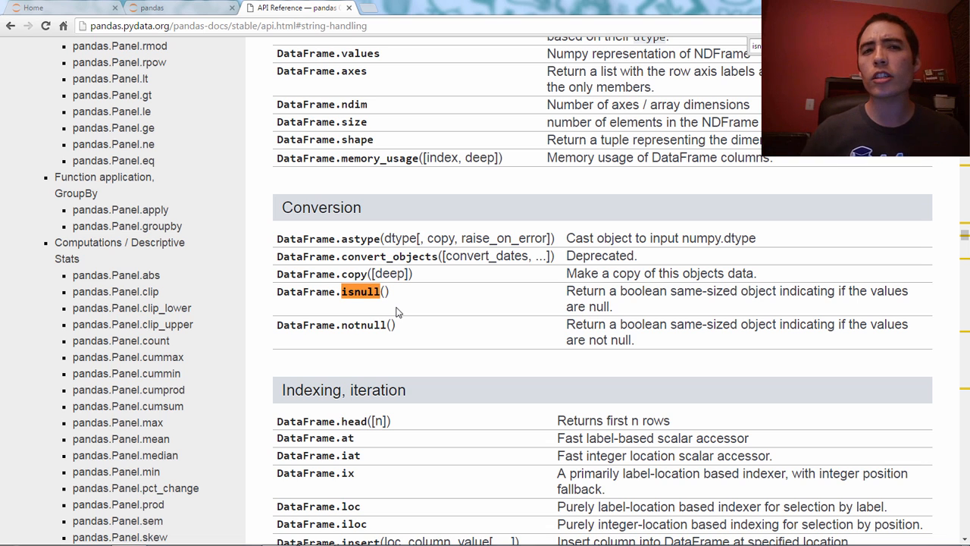
pyautogui.moveTo(182, 7)
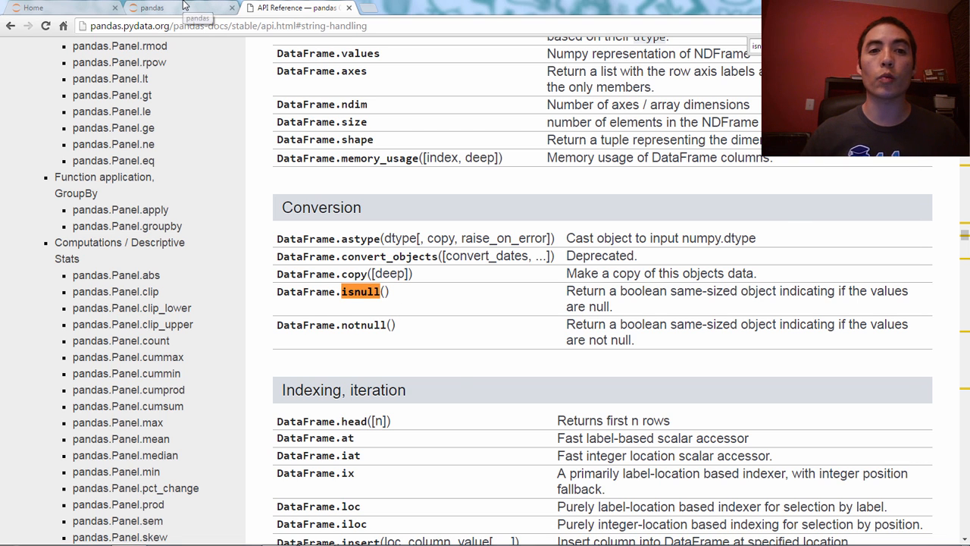
pyautogui.click(182, 7)
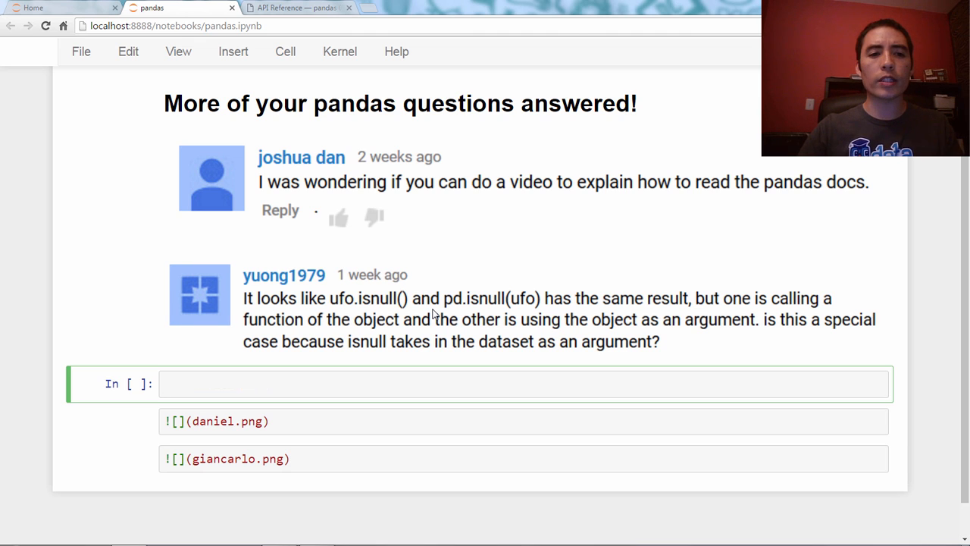
pyautogui.write('import pandas as pd')
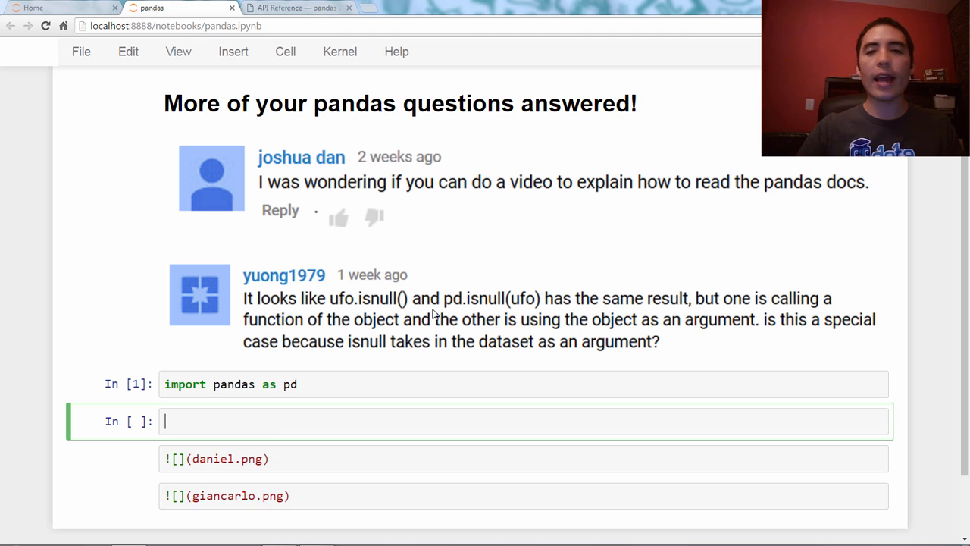
pyautogui.write('ufo = p')
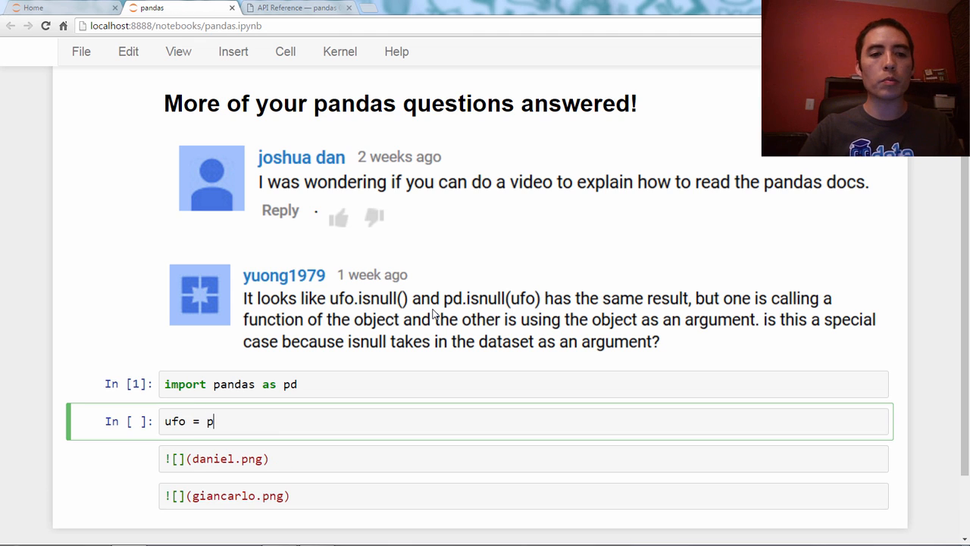
pyautogui.write('d.read_csv')
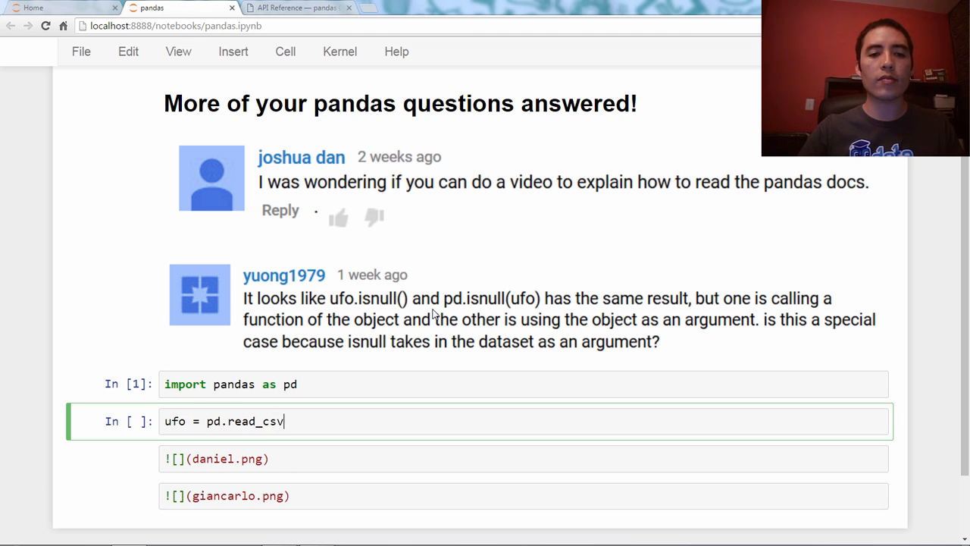
pyautogui.write("('http://b')")
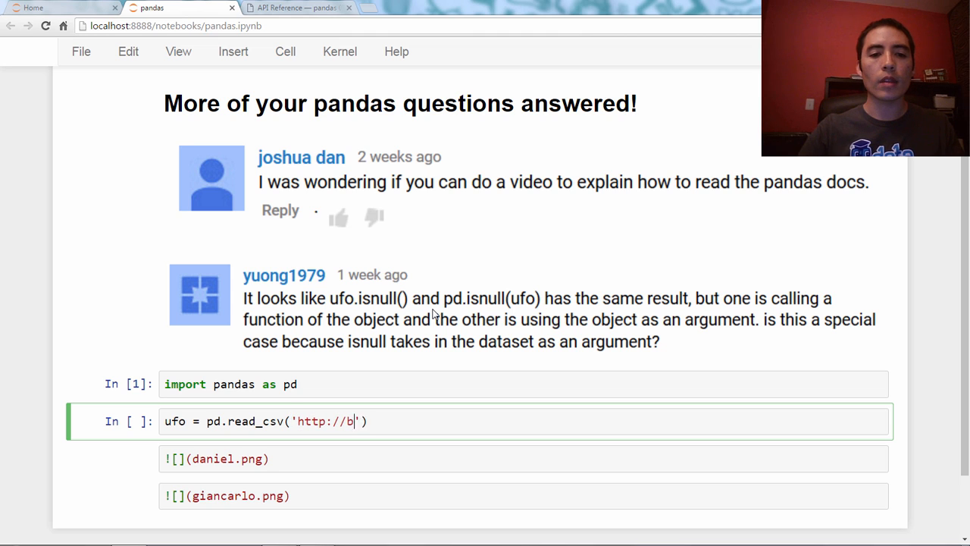
pyautogui.write('it.ly/ufor')
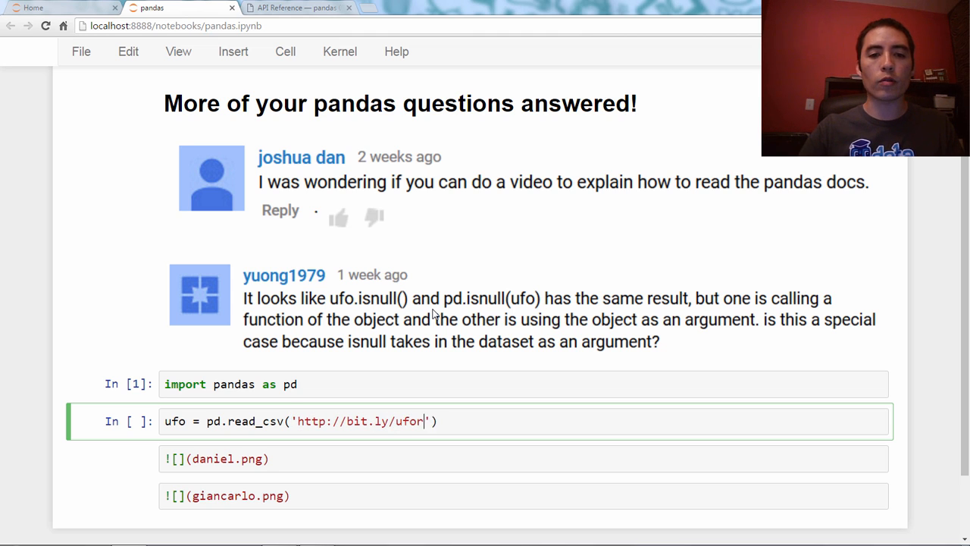
pyautogui.write('eports')
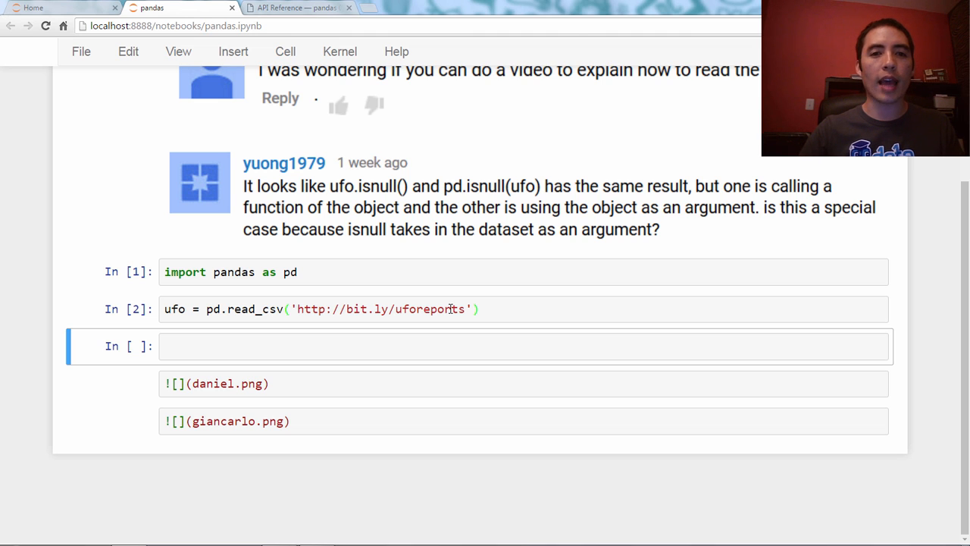
pyautogui.write('pd.isnull(ufo).head(')
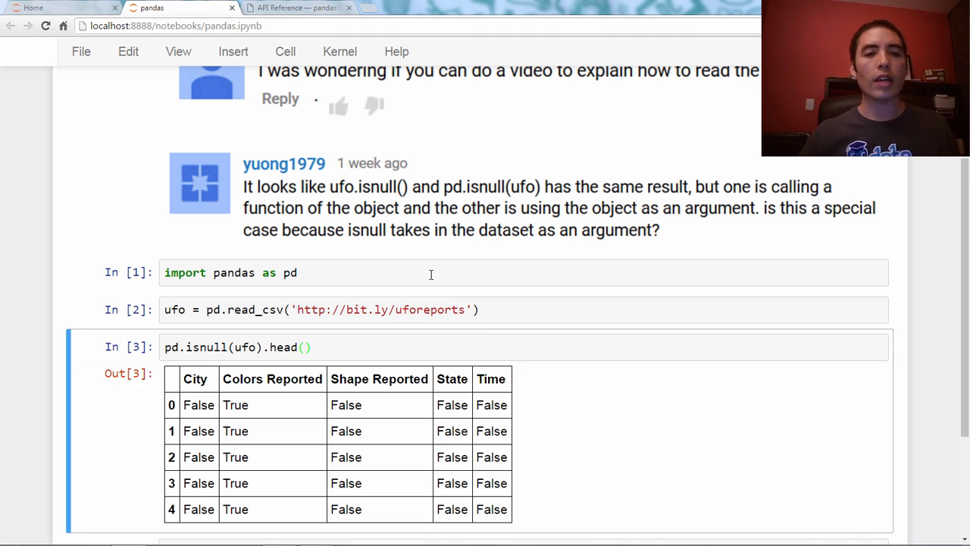
pyautogui.scroll(-3)
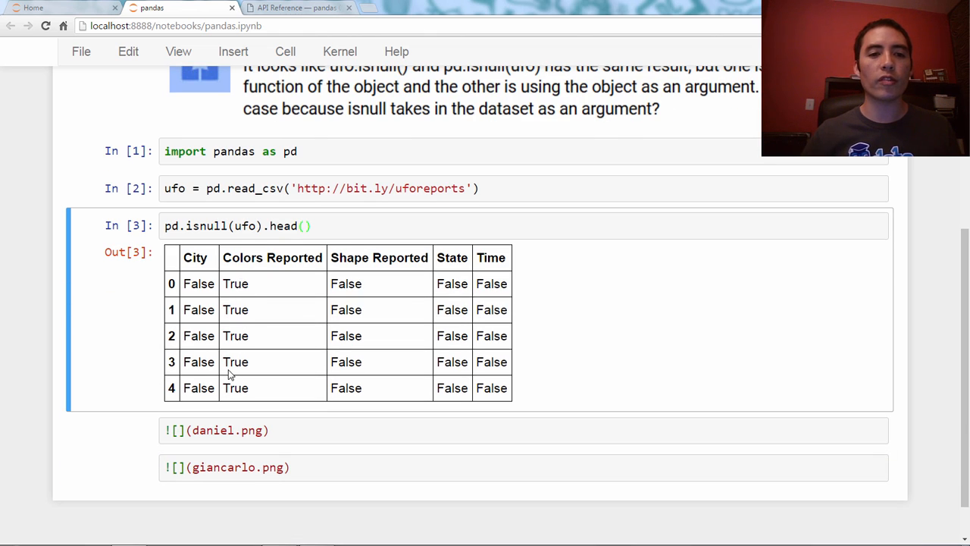
pyautogui.moveTo(415, 318)
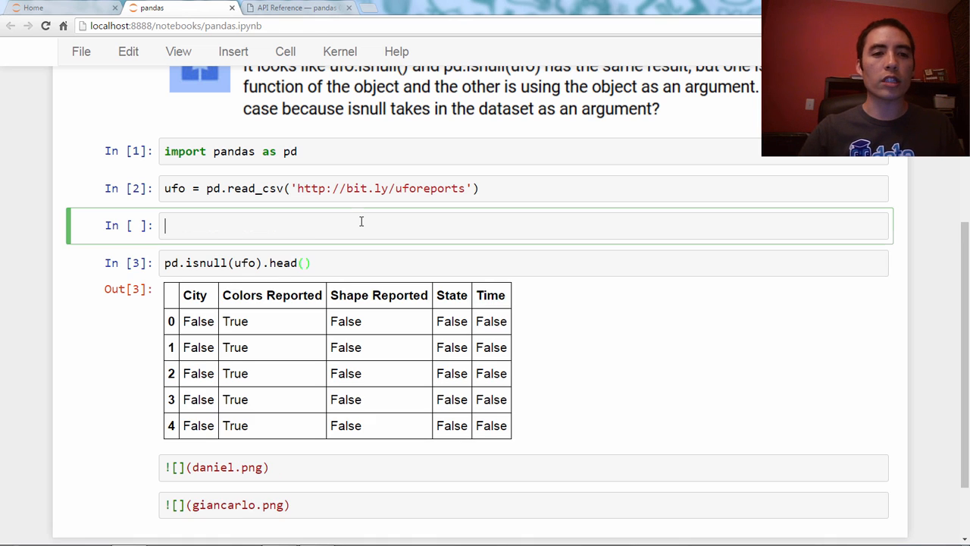
# Run ufo.head() and ufo.isnull().head() to match the pd.isnull(ufo) table.
pyautogui.write('ufo.head()')
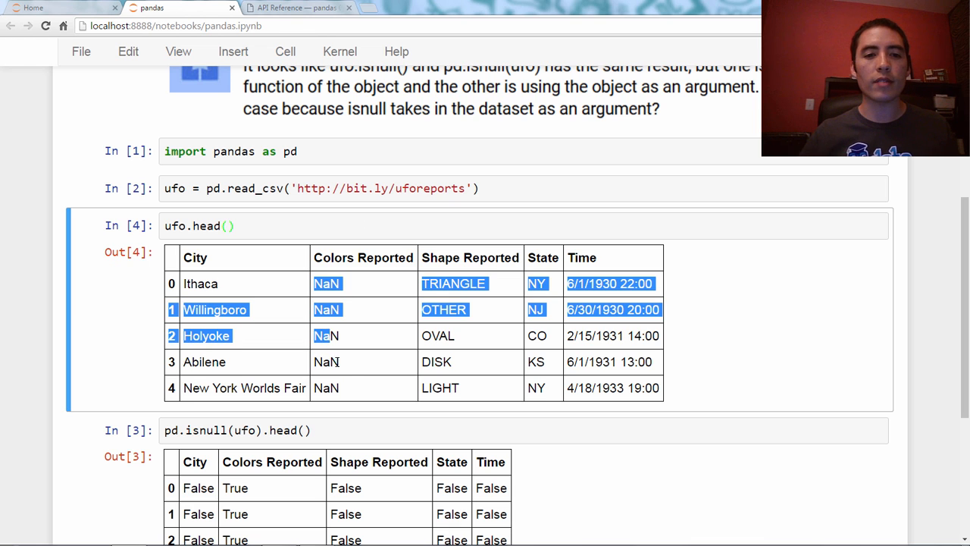
pyautogui.scroll(-3)
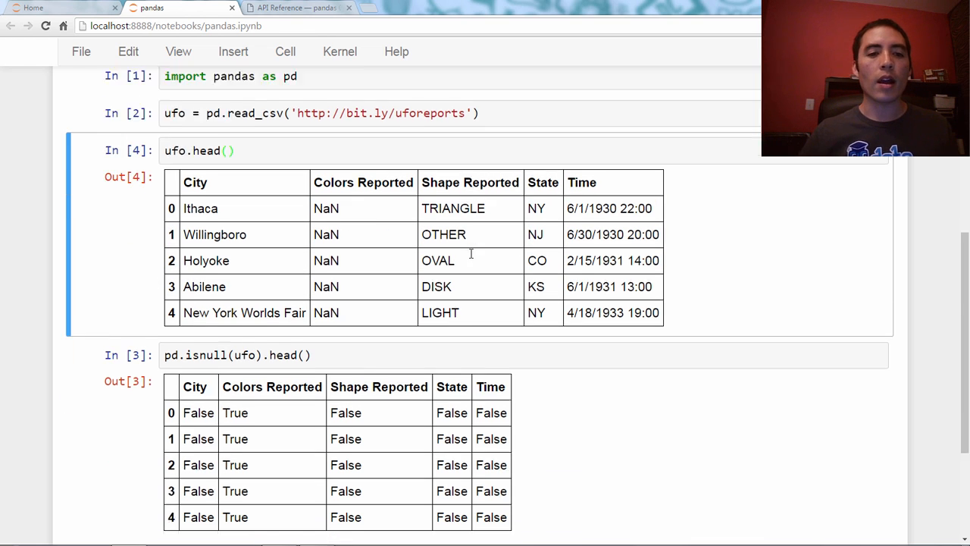
pyautogui.scroll(-3)
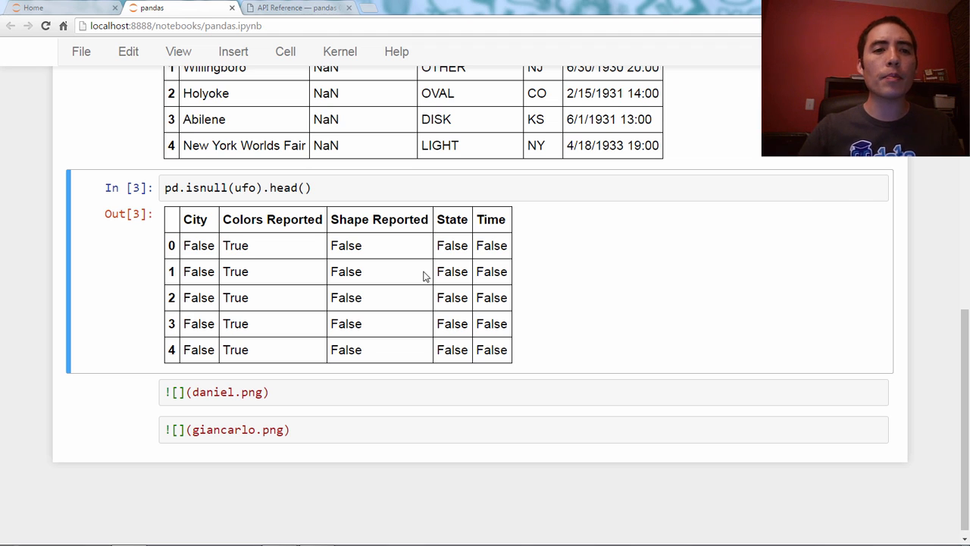
pyautogui.write('ufo.')
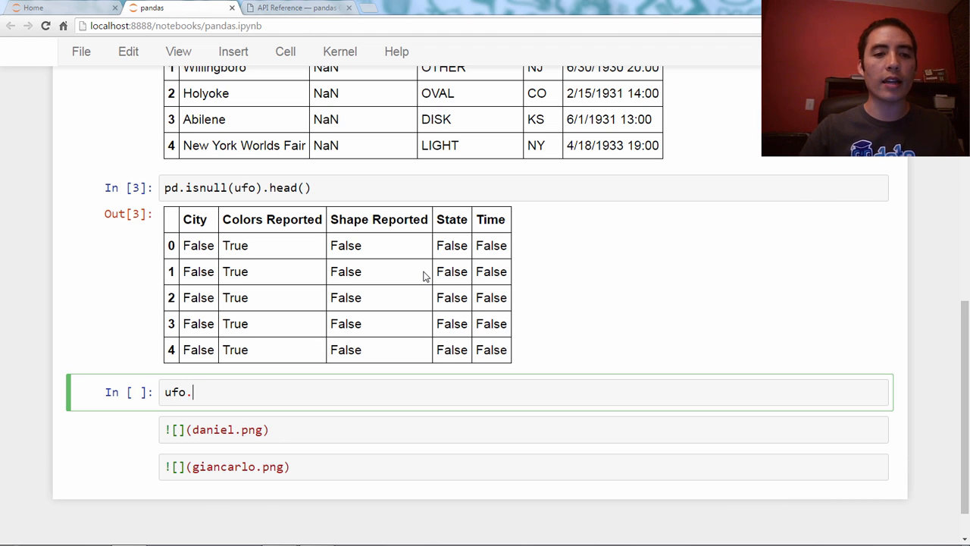
pyautogui.write('isnull().head()')
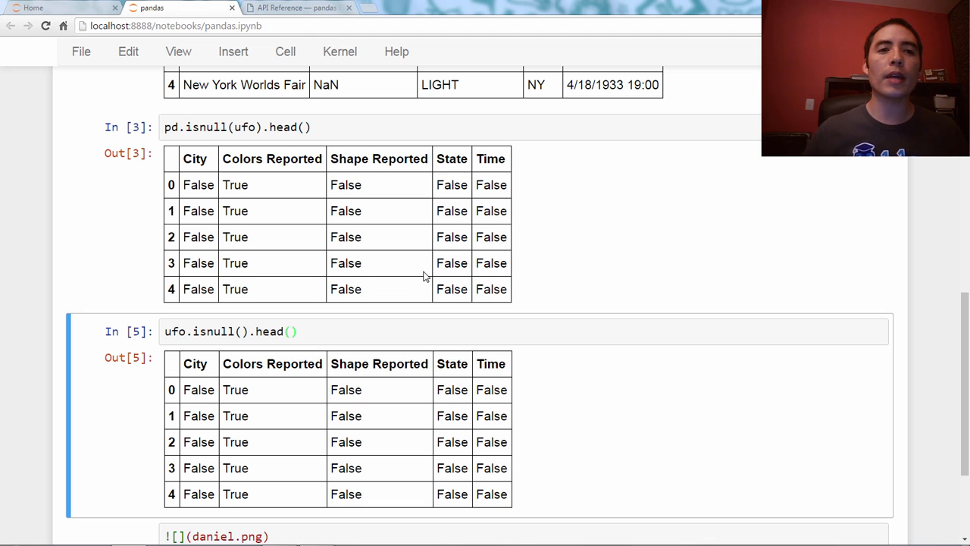
pyautogui.moveTo(224, 321)
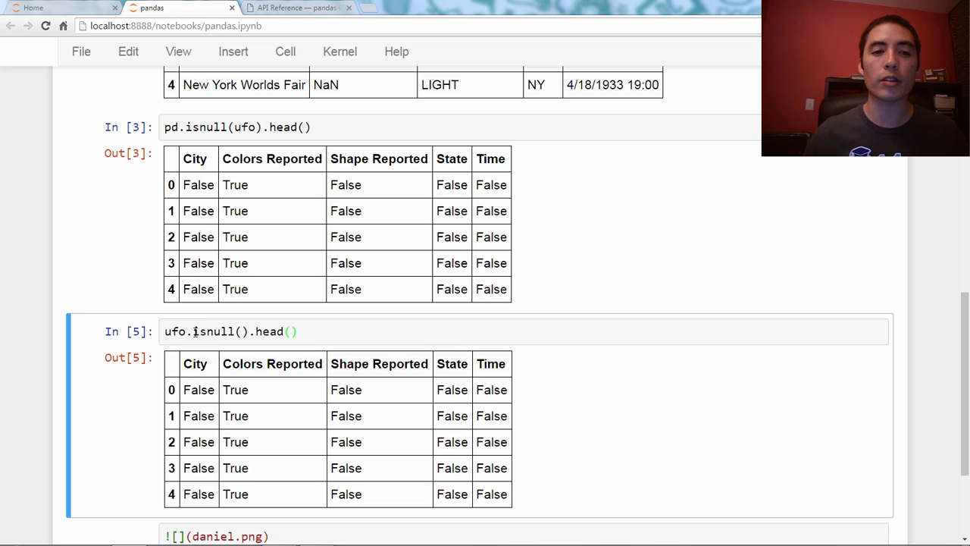
pyautogui.moveTo(244, 222)
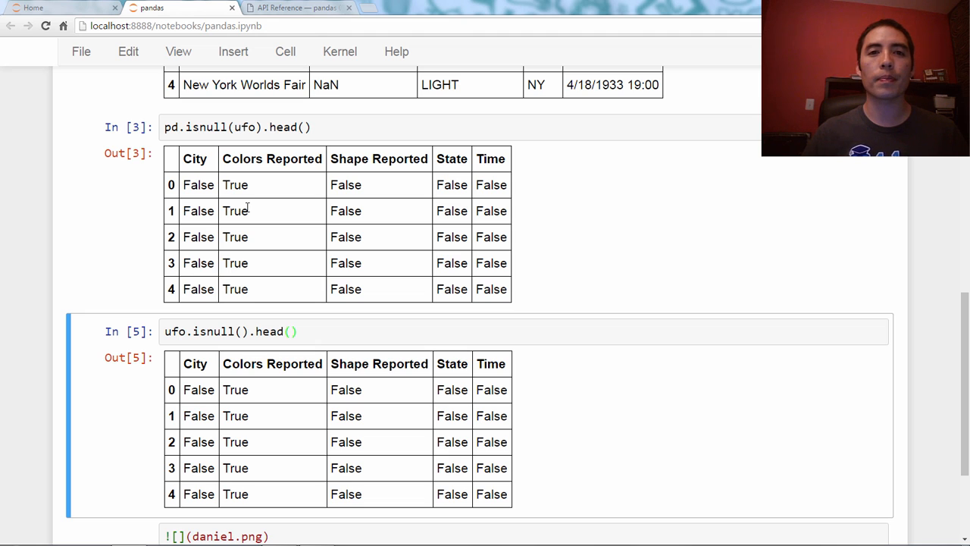
# Scroll down to the viewer comment about inclusive and exclusive ranges.
pyautogui.scroll(-3)
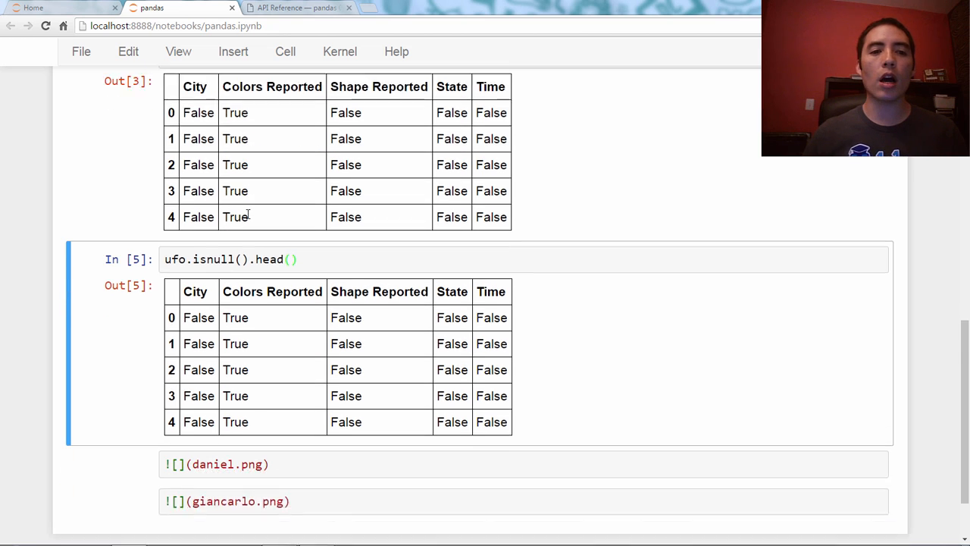
pyautogui.scroll(-3)
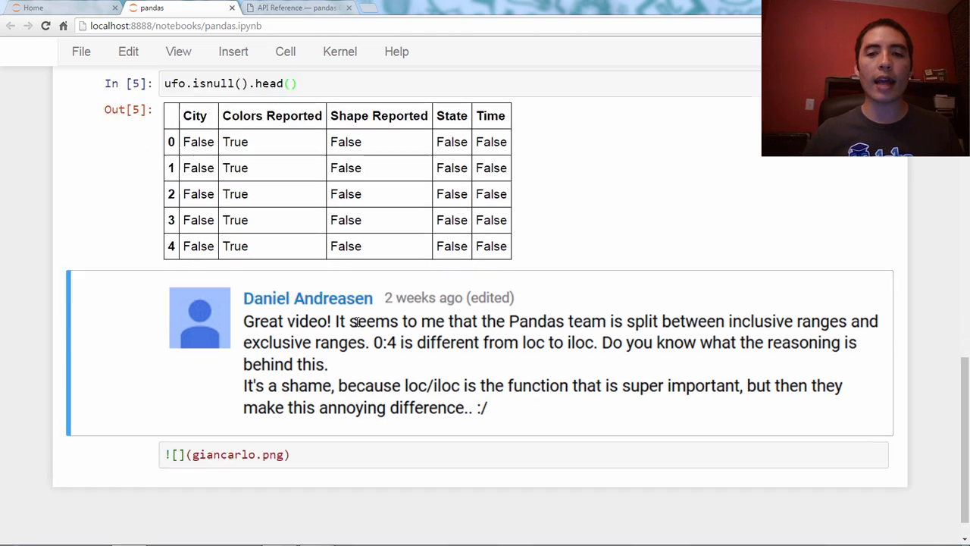
pyautogui.scroll(-3)
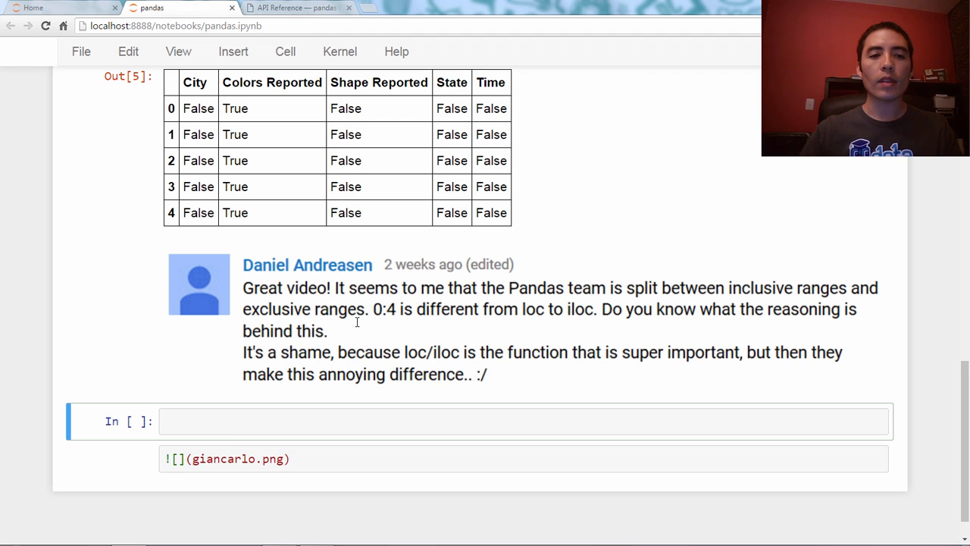
# Run ufo.loc[0:4, :] to return rows 0 through 4.
pyautogui.write('ufo.lo')
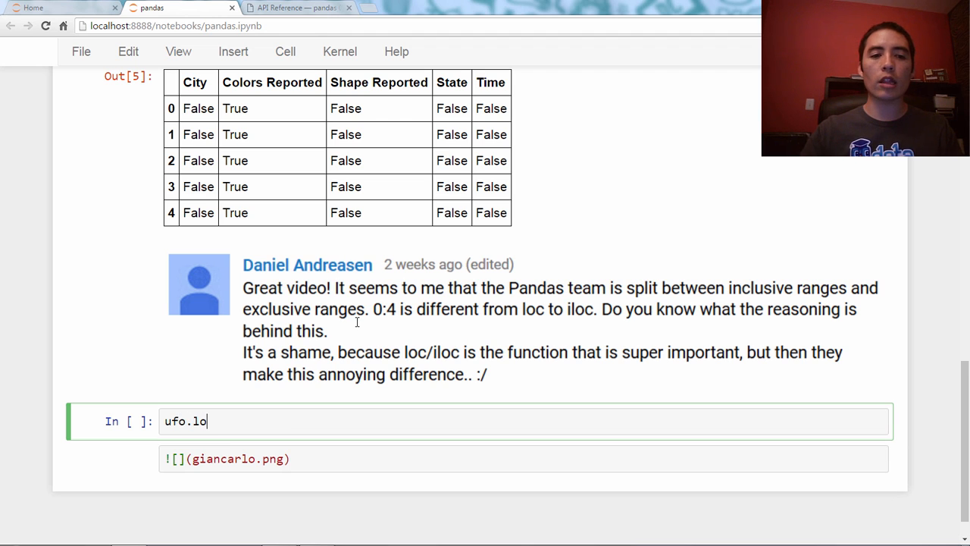
pyautogui.write('c[]')
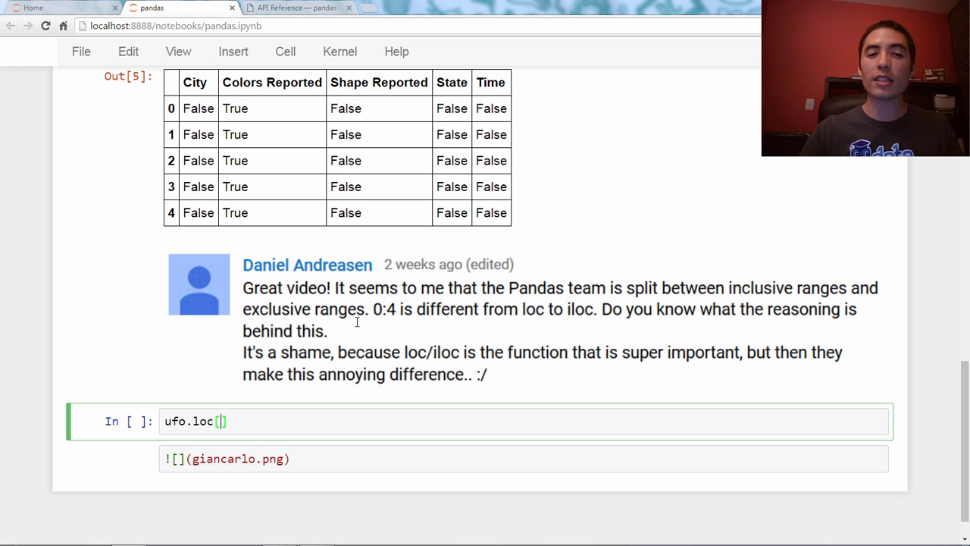
pyautogui.write('0')
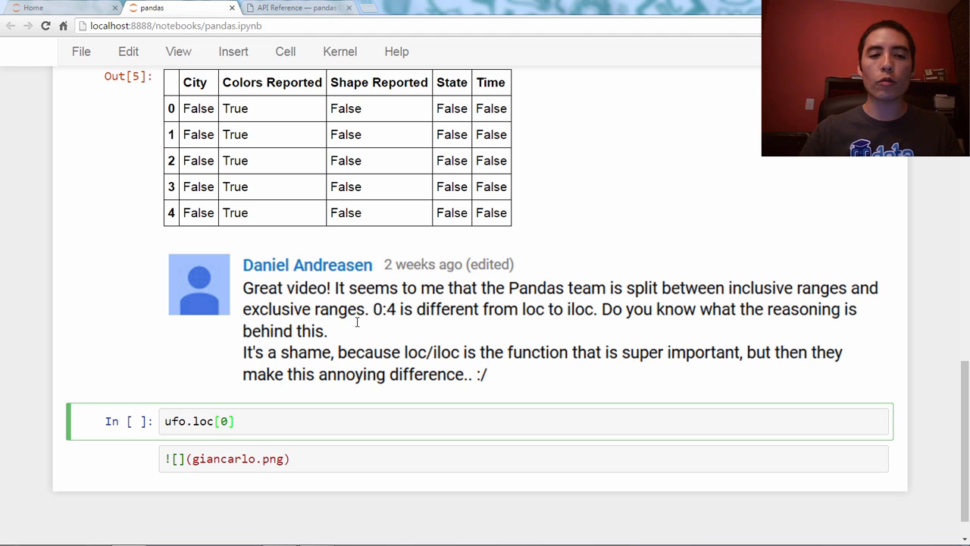
pyautogui.write(':4')
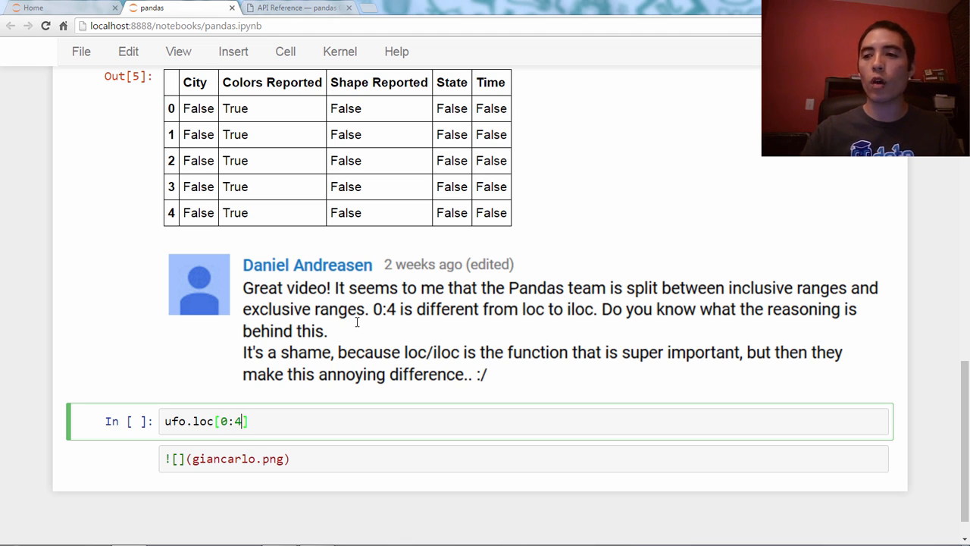
pyautogui.write(', :')
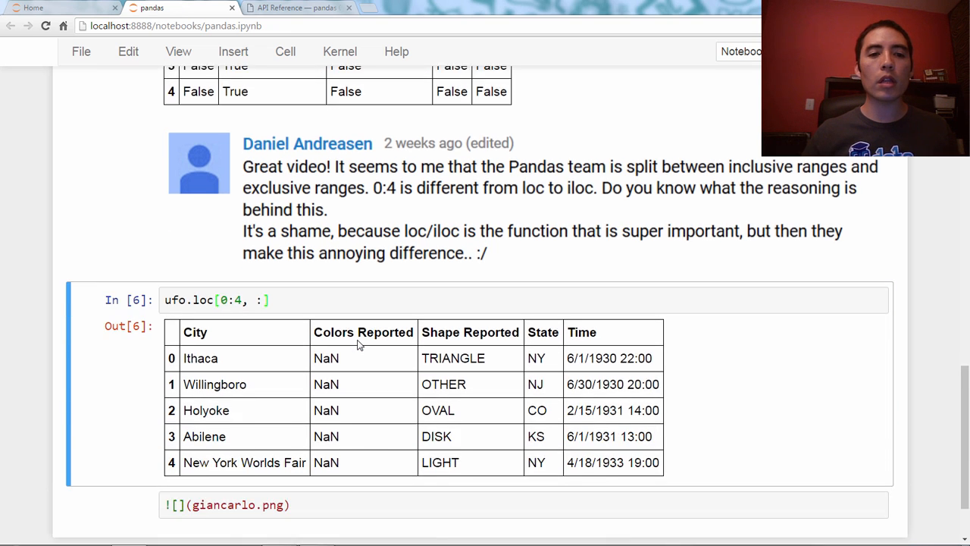
pyautogui.scroll(-3)
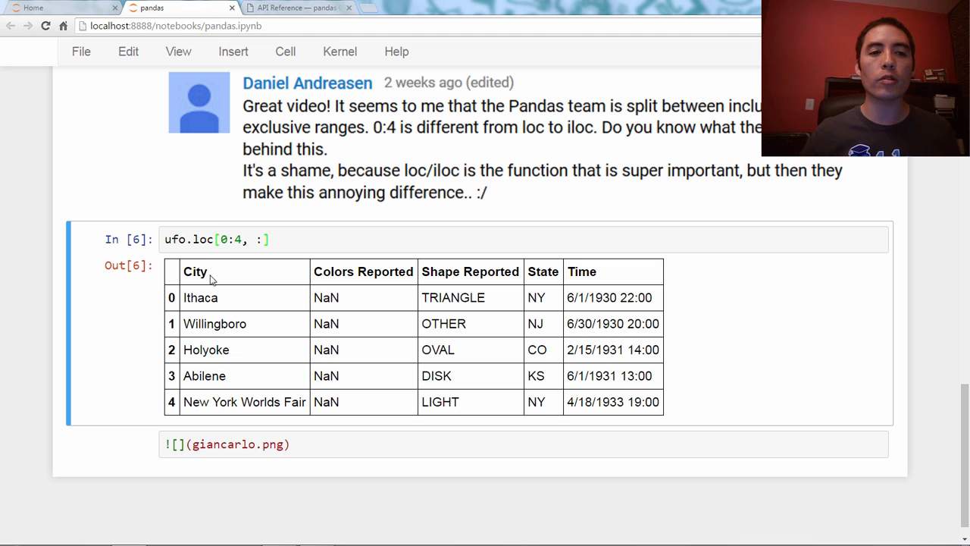
pyautogui.click(224, 240)
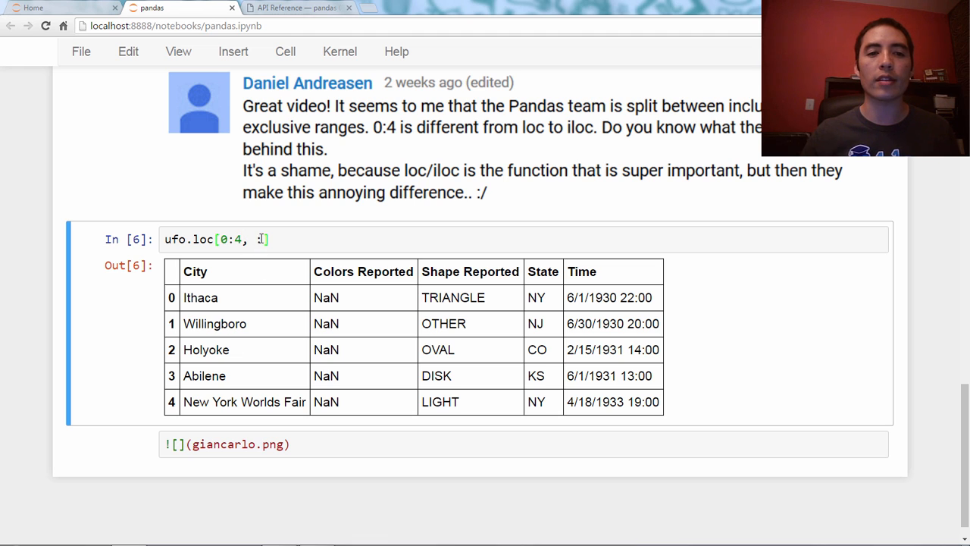
pyautogui.write(':]')
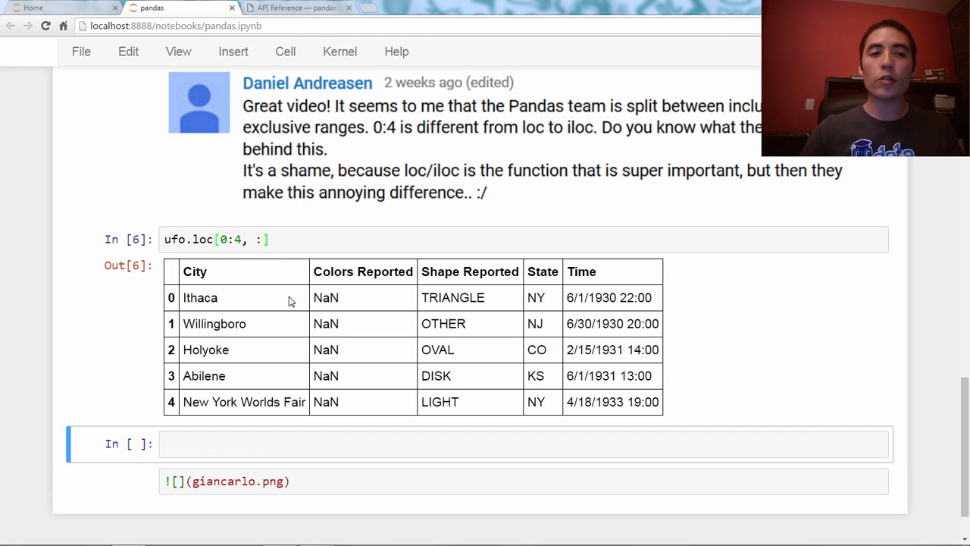
# Run ufo.iloc[0:4, :], returning only rows 0 through 3 with all columns.
pyautogui.write('ufo.iloc')
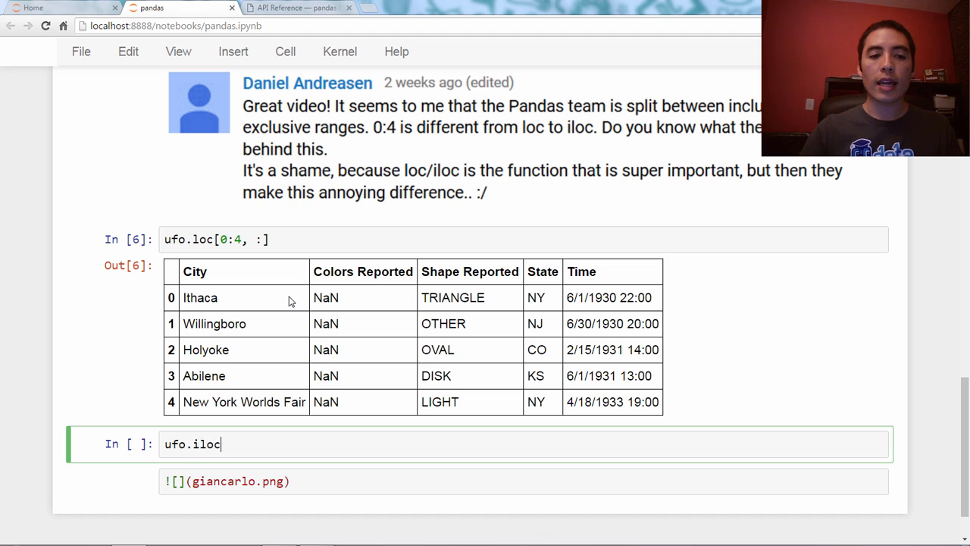
pyautogui.write('[]')
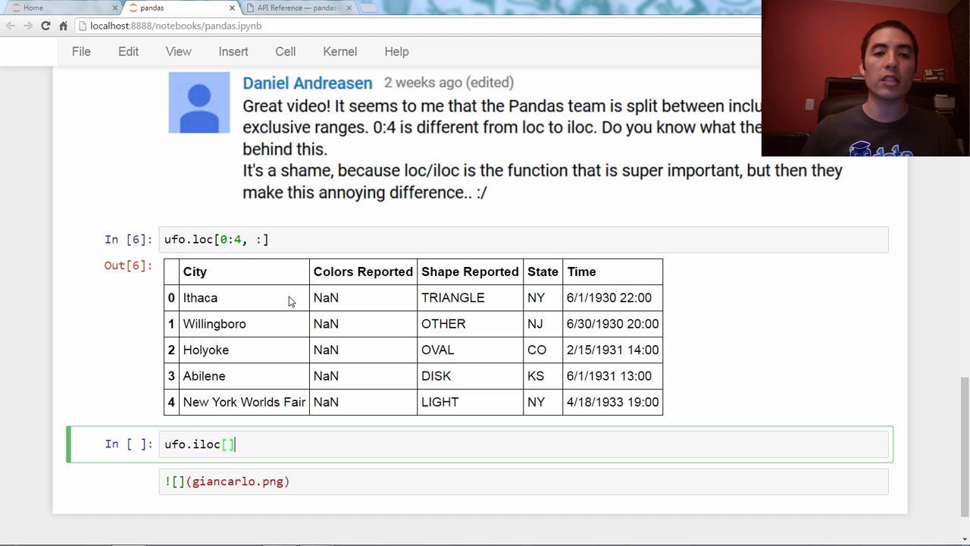
pyautogui.write('0:4')
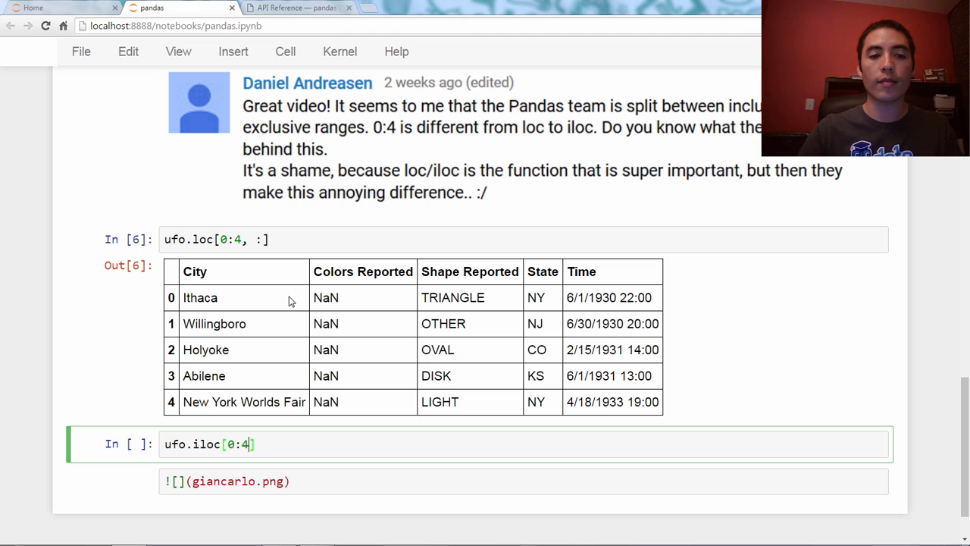
pyautogui.write(', :]')
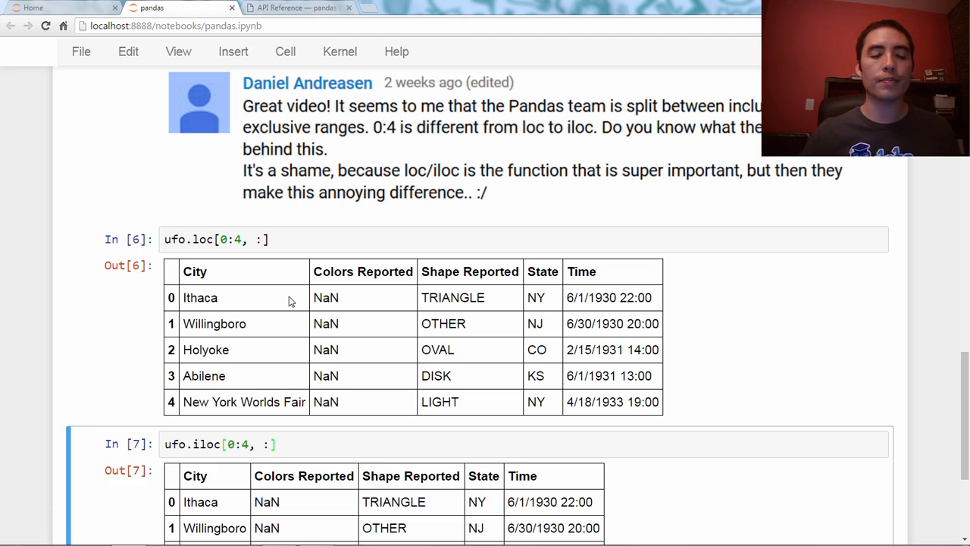
pyautogui.scroll(-3)
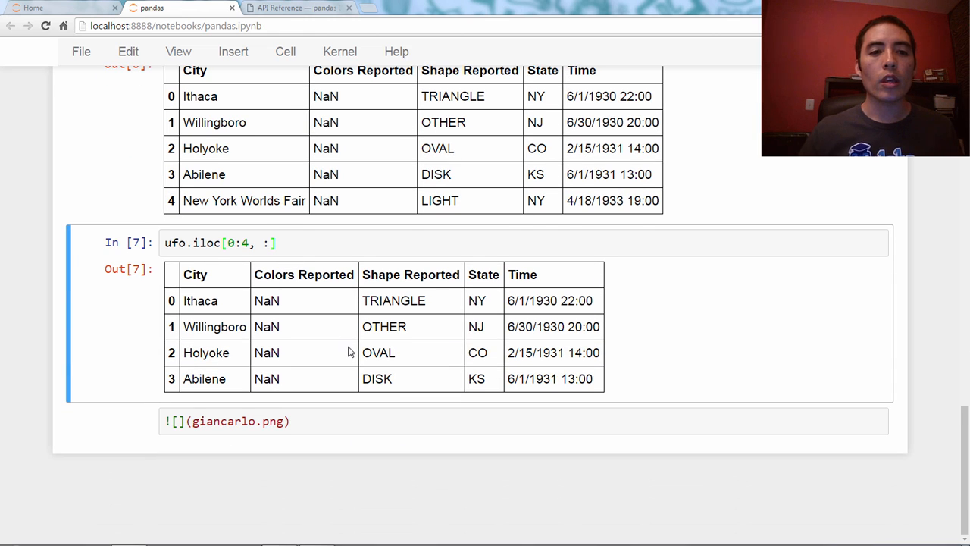
pyautogui.moveTo(174, 345)
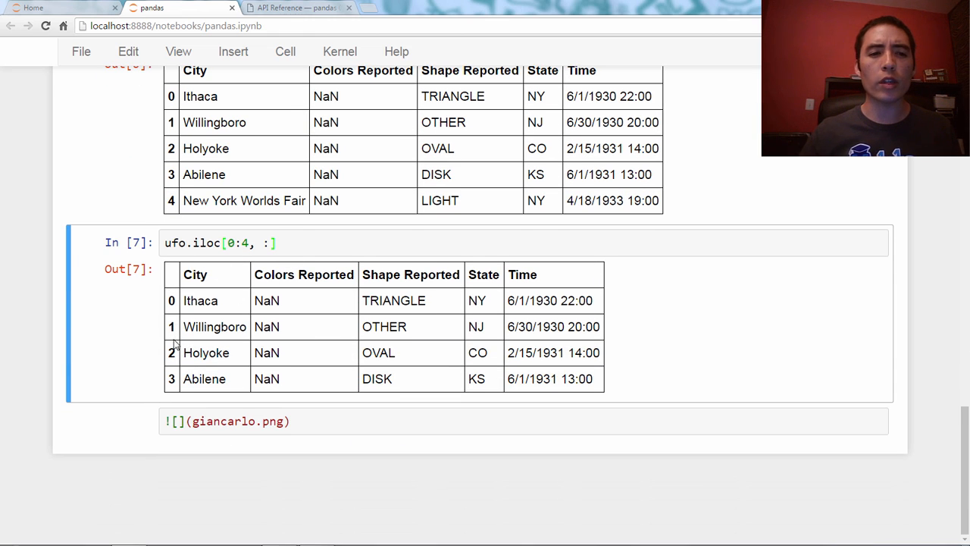
pyautogui.moveTo(310, 318)
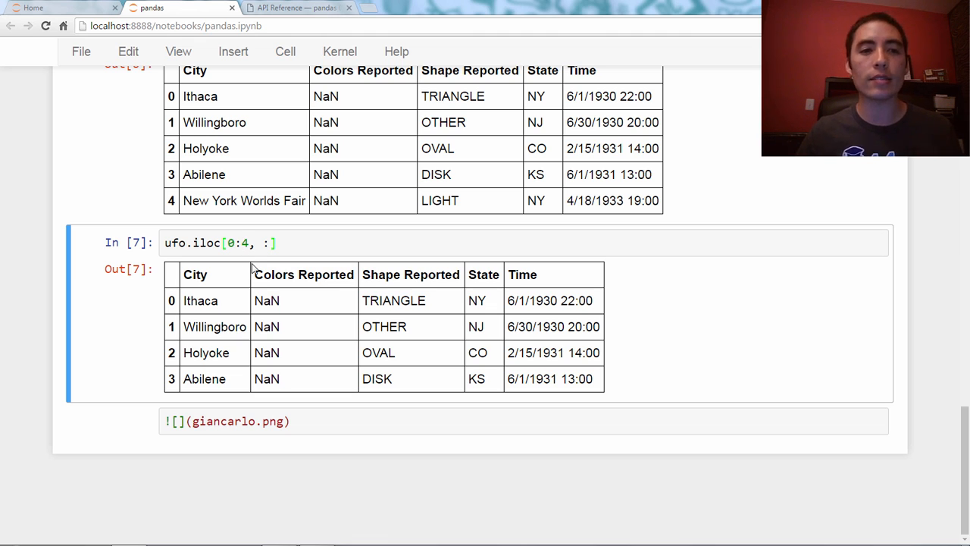
pyautogui.moveTo(284, 311)
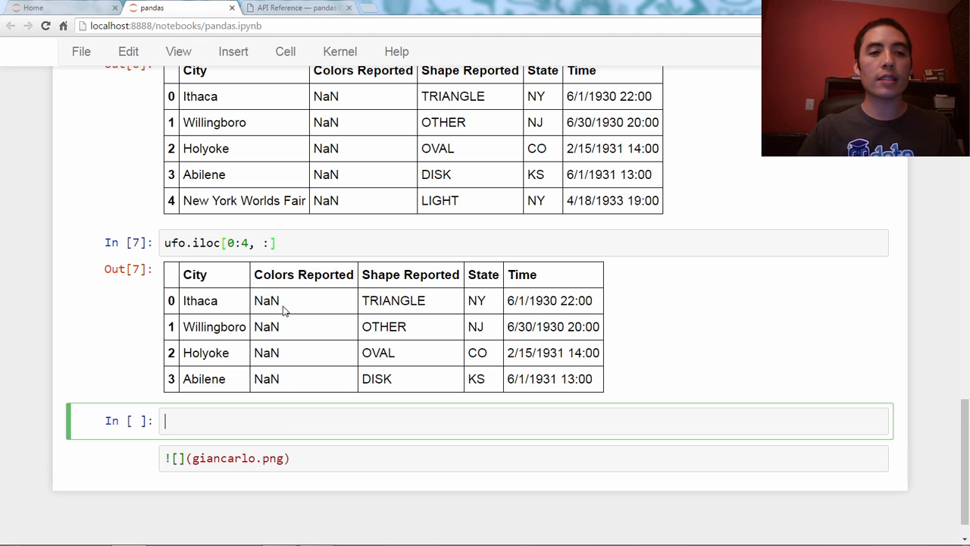
# Run ufo.values to display the table as a NumPy array.
pyautogui.write('ufo.')
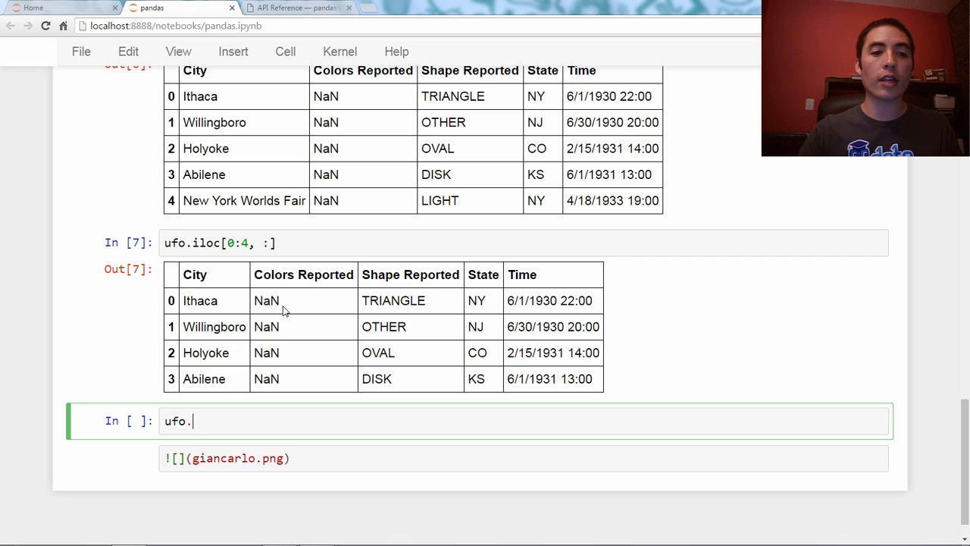
pyautogui.write('values')
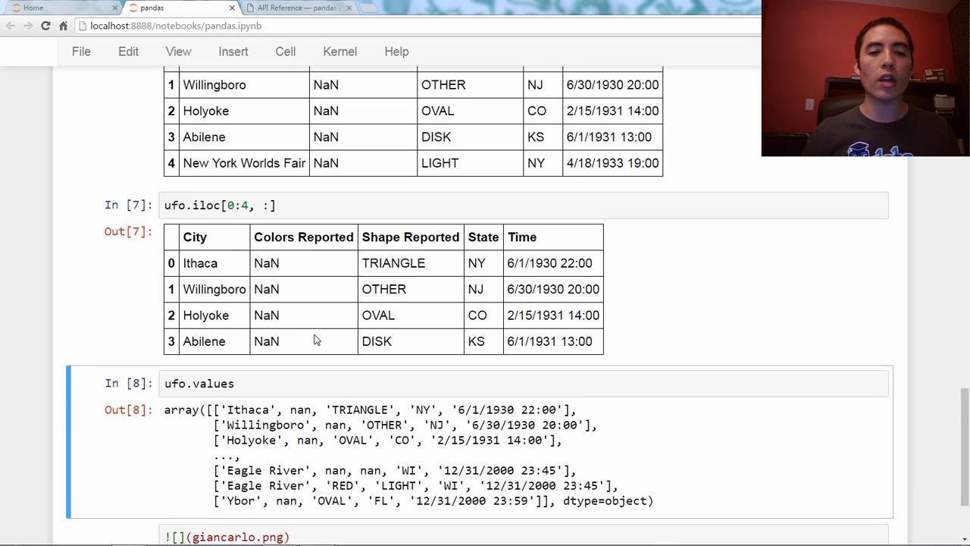
pyautogui.scroll(-3)
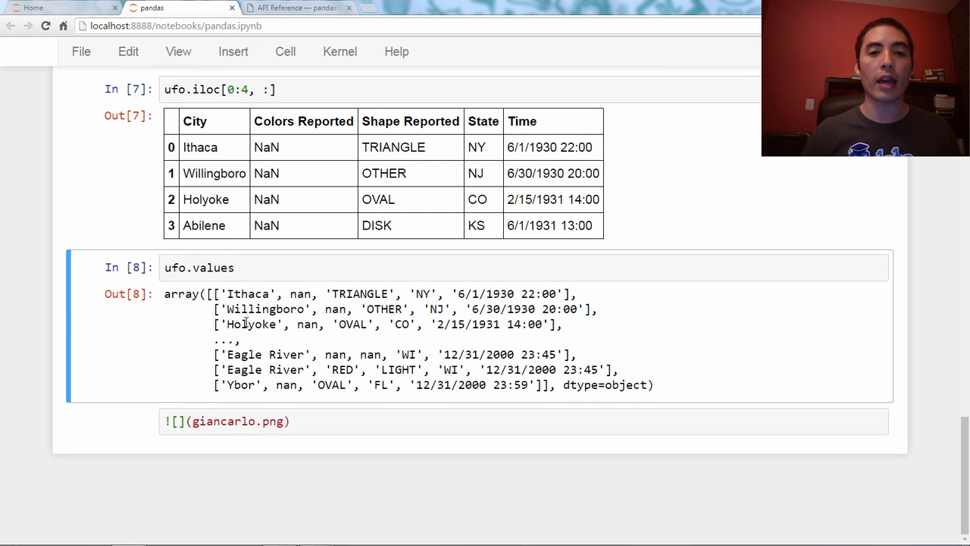
# Change the cell to ufo.values[0:4, :] to return rows 0 through 3.
pyautogui.click(285, 267)
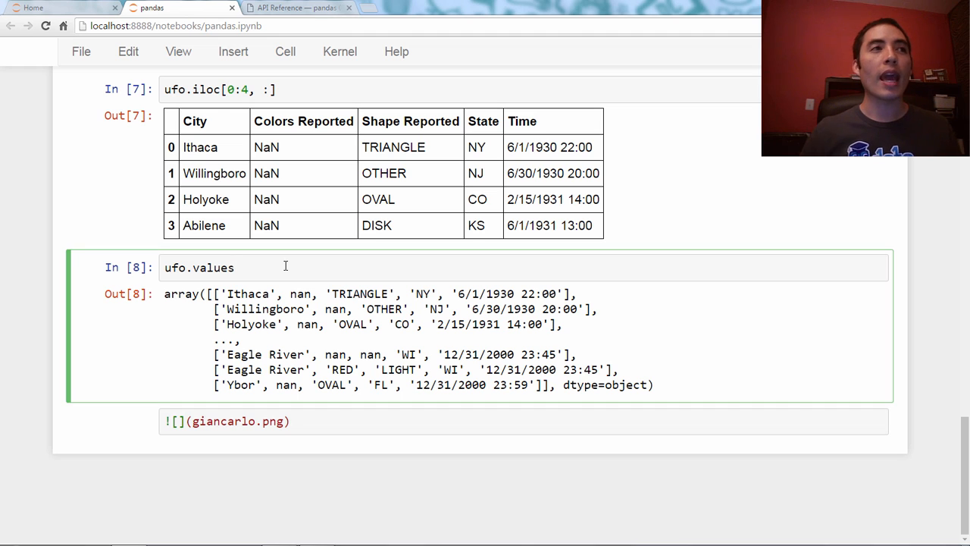
pyautogui.write('[]')
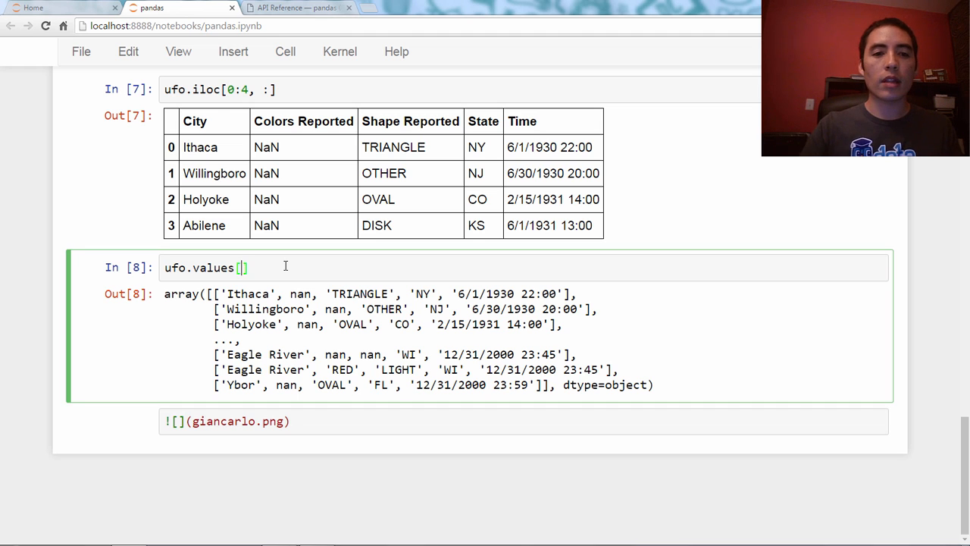
pyautogui.write('0:4, :')
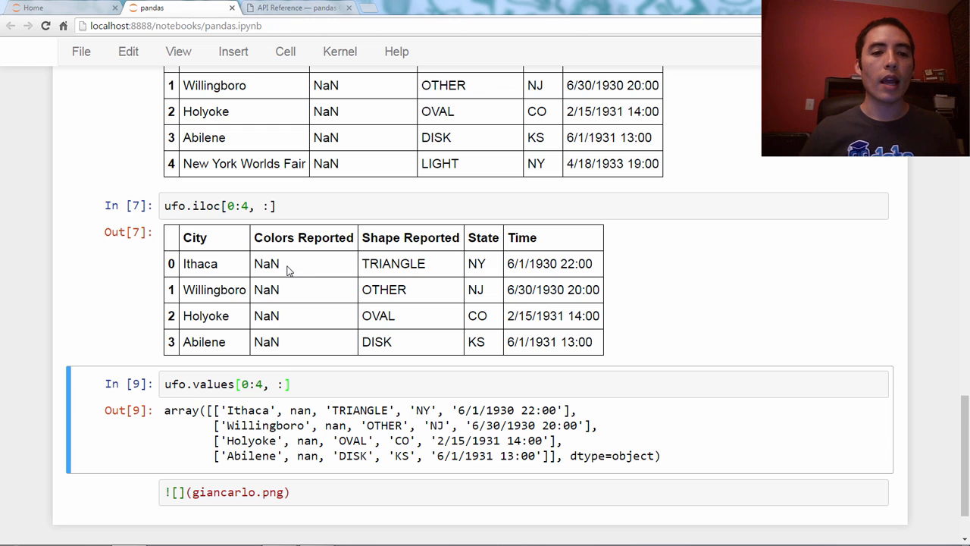
pyautogui.scroll(-3)
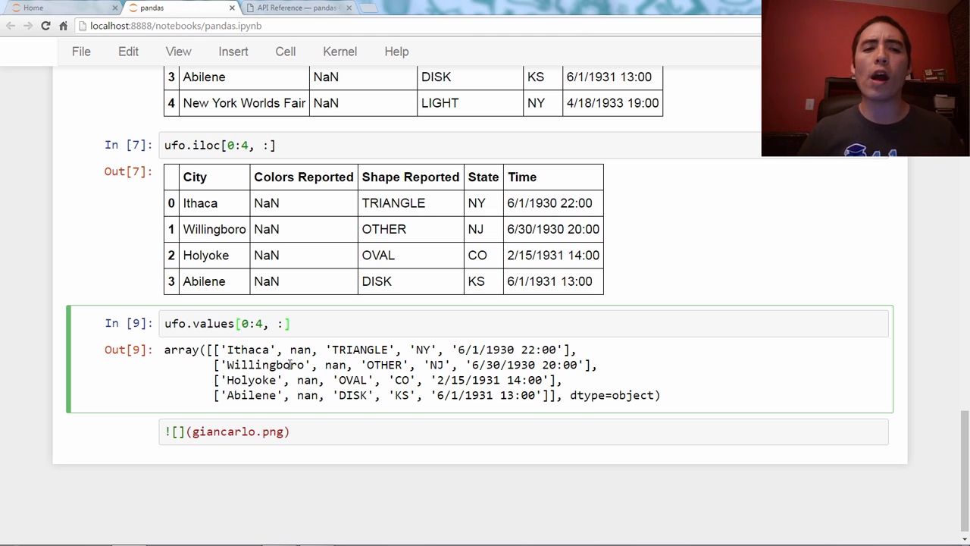
pyautogui.click(290, 365)
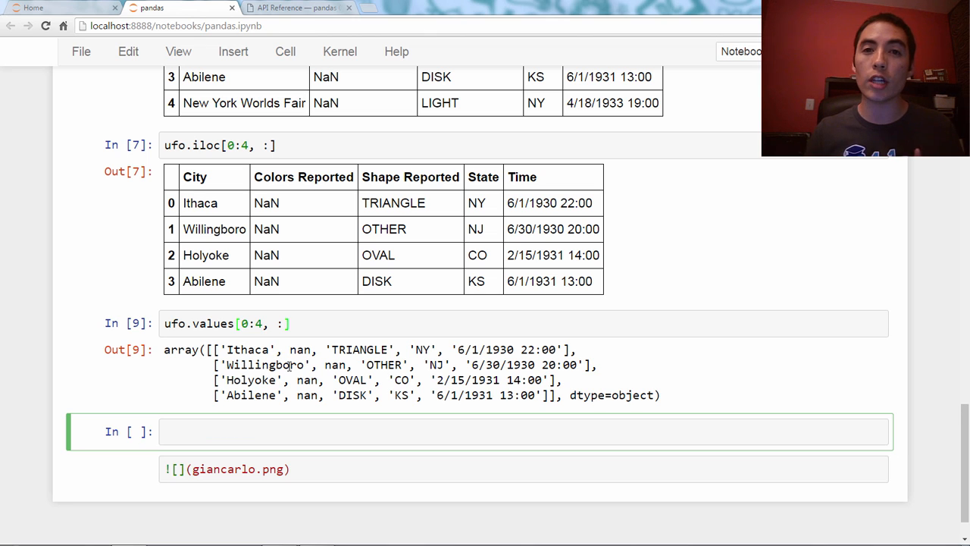
# Run list(range(0, 4)), returning [0, 1, 2, 3].
pyautogui.write('1')
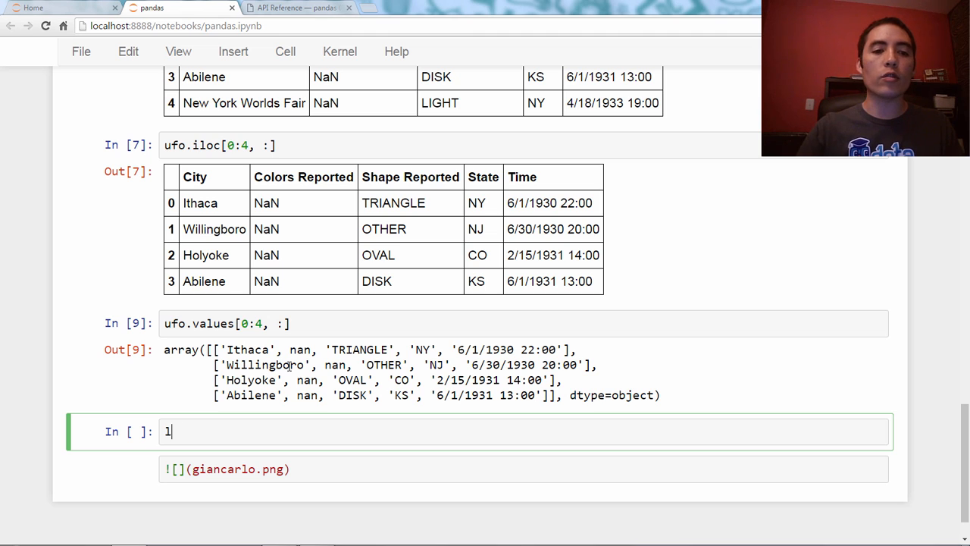
pyautogui.write('ist(range(0, 4')
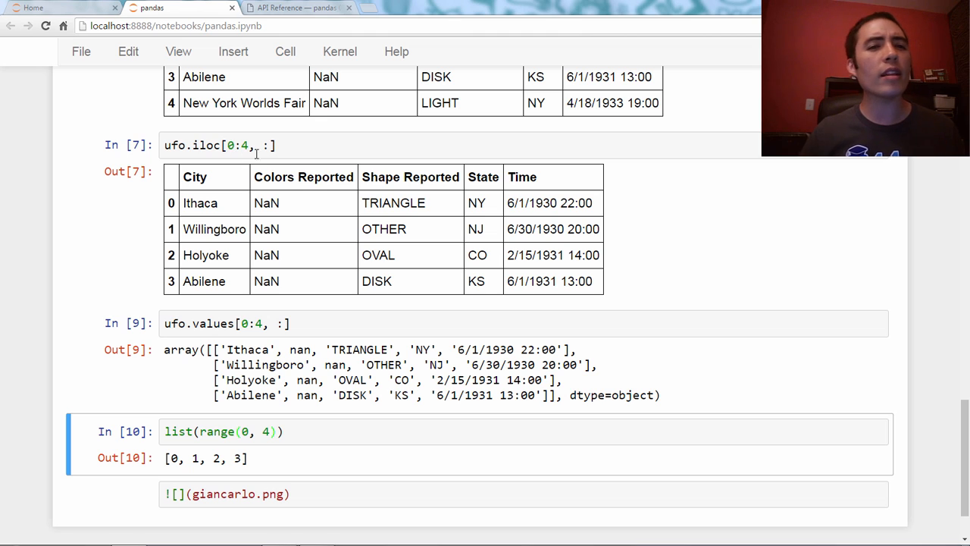
pyautogui.moveTo(246, 188)
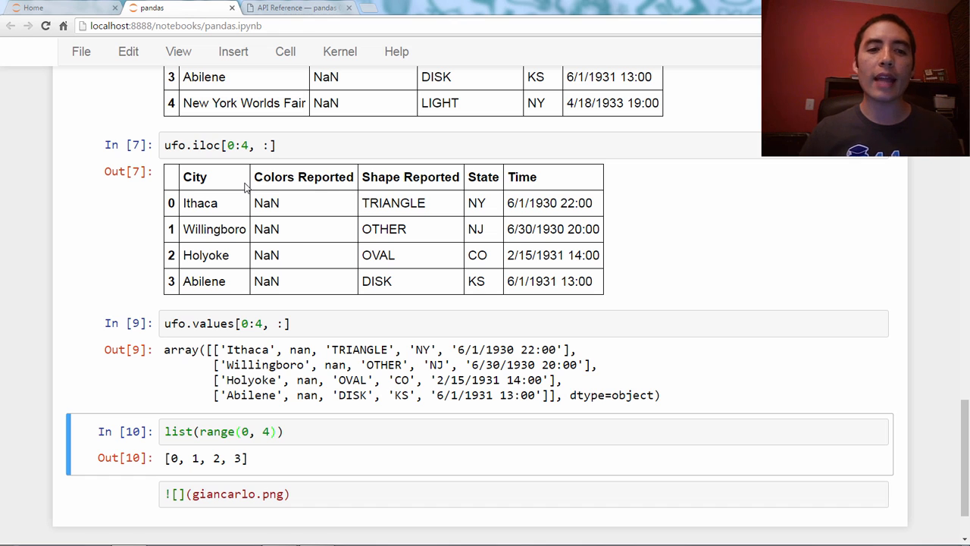
pyautogui.scroll(-3)
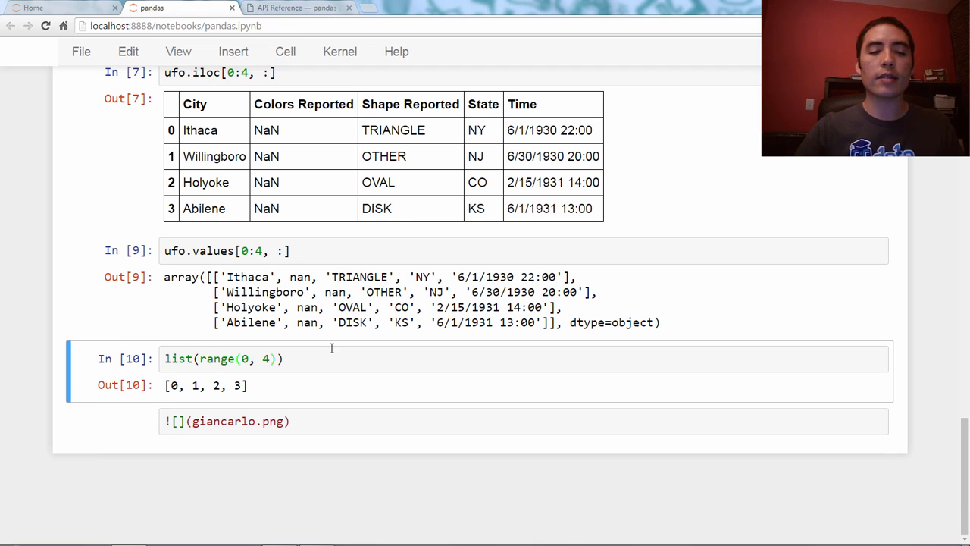
# Run ufo.head() to show rows 0 through 4.
pyautogui.write('ufo.head(')
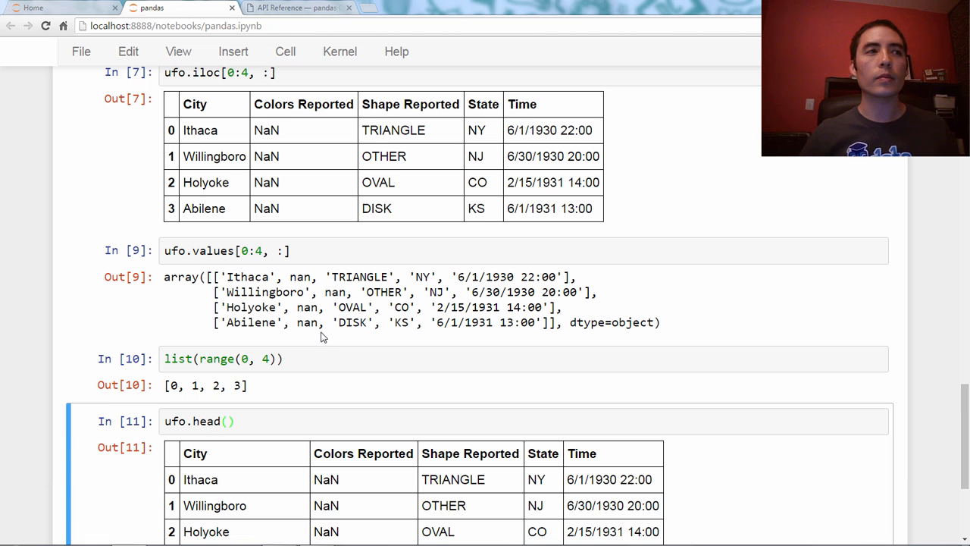
pyautogui.scroll(-3)
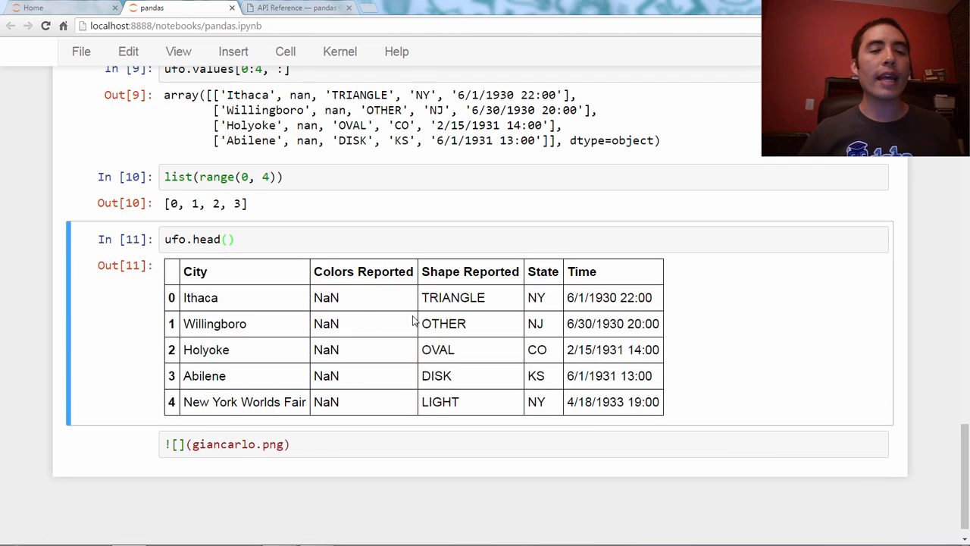
pyautogui.moveTo(250, 322)
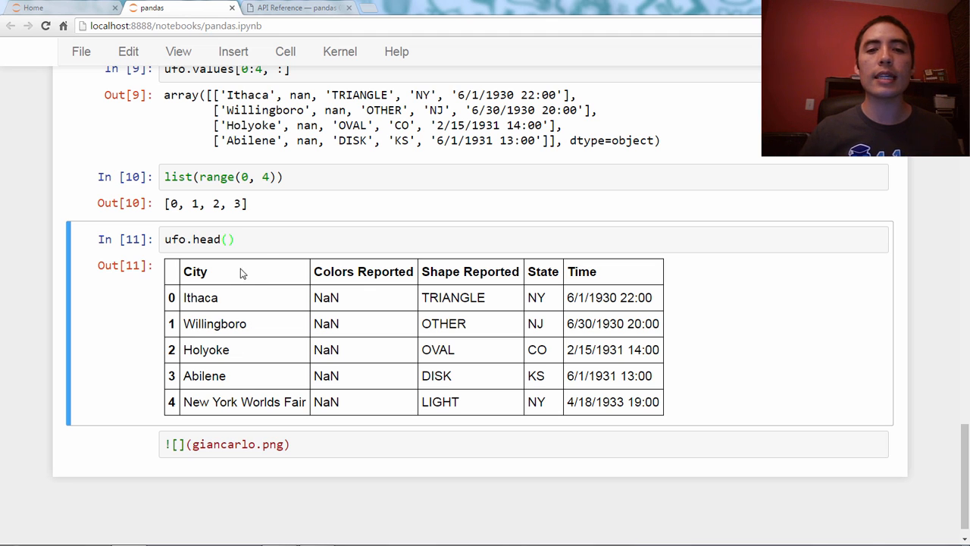
pyautogui.moveTo(271, 376)
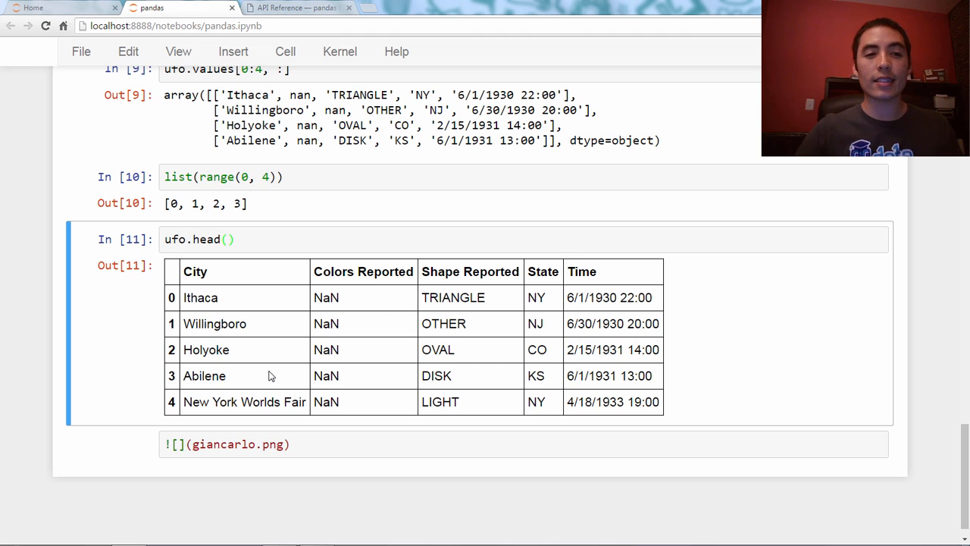
# Run ufo.loc[:, 'City':'State'] to return all rows with columns City through State.
pyautogui.write('ufo')
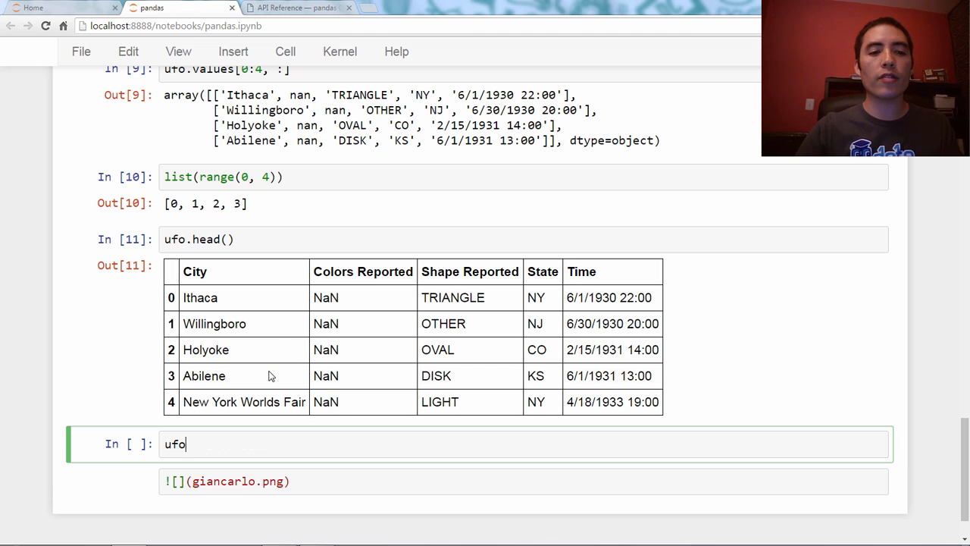
pyautogui.write('.loc[]')
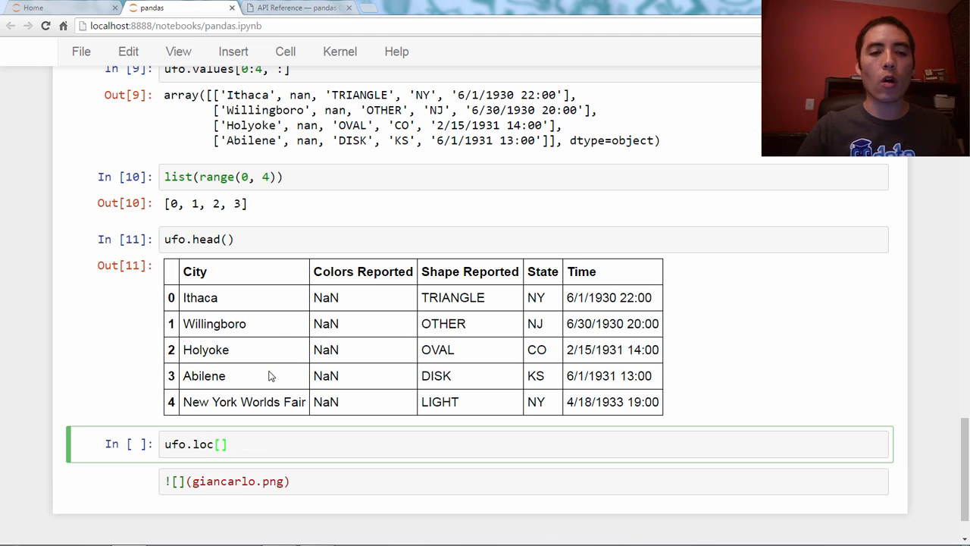
pyautogui.write(":, 'City'")
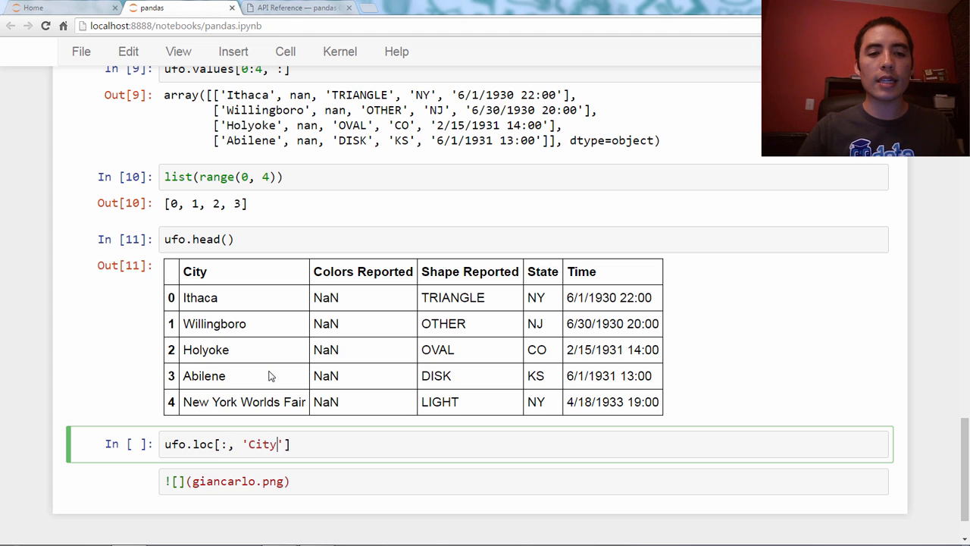
pyautogui.write(":'State")
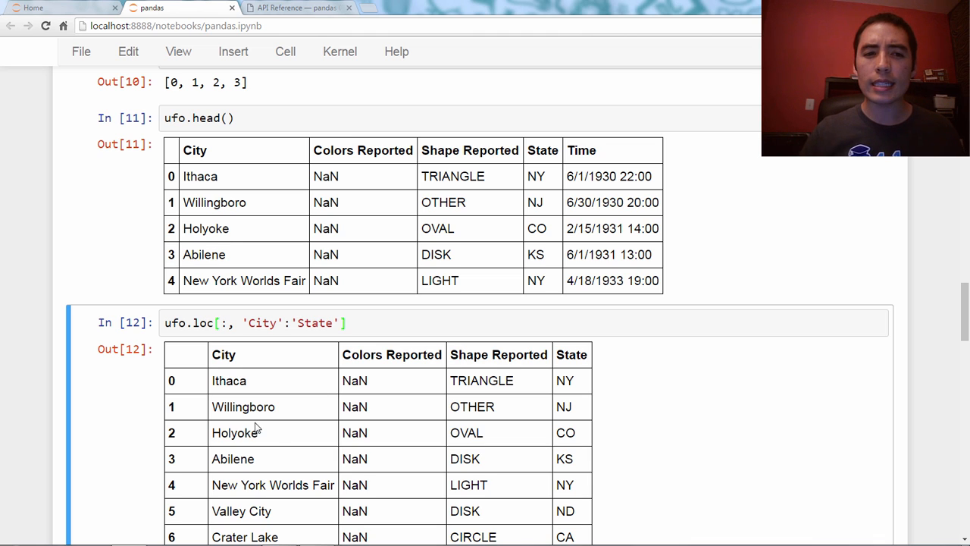
pyautogui.moveTo(579, 172)
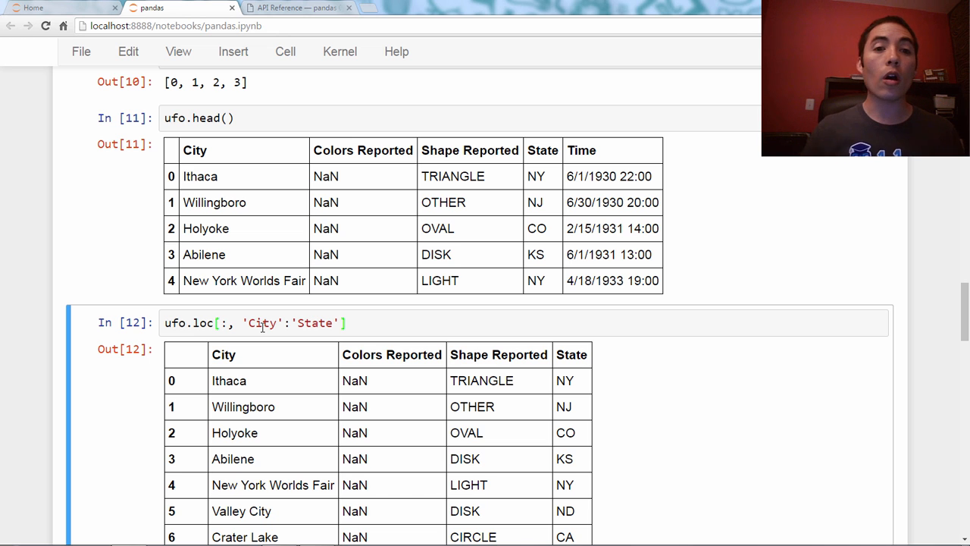
# Scroll down to the viewer question about large CSV files and random sampling.
pyautogui.scroll(-3)
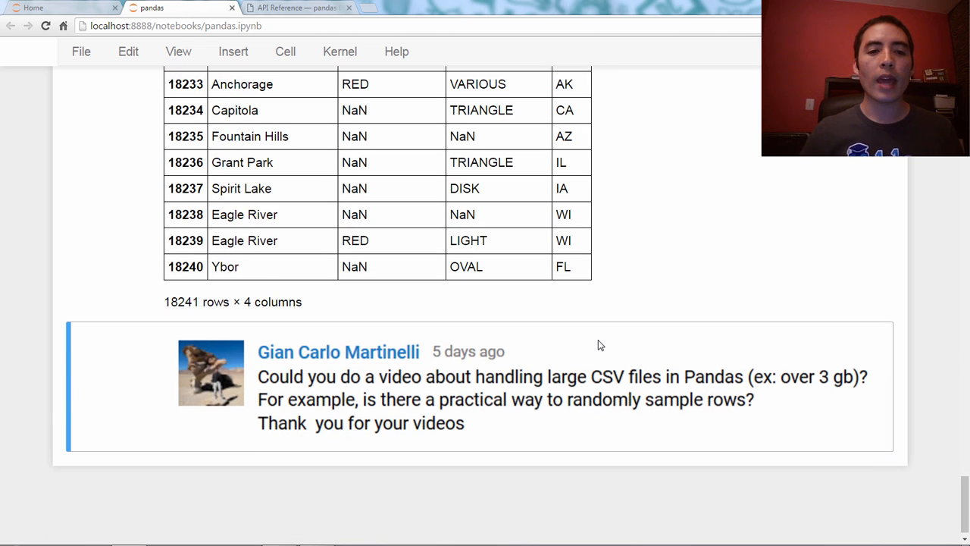
pyautogui.scroll(-3)
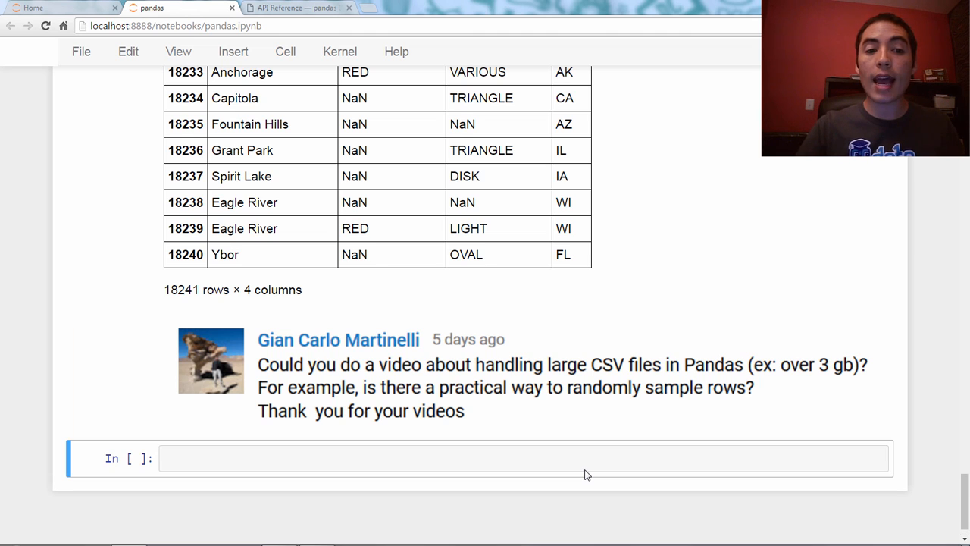
# Run ufo.sample(n=3) in the empty cell to get three random rows.
pyautogui.click(523, 458)
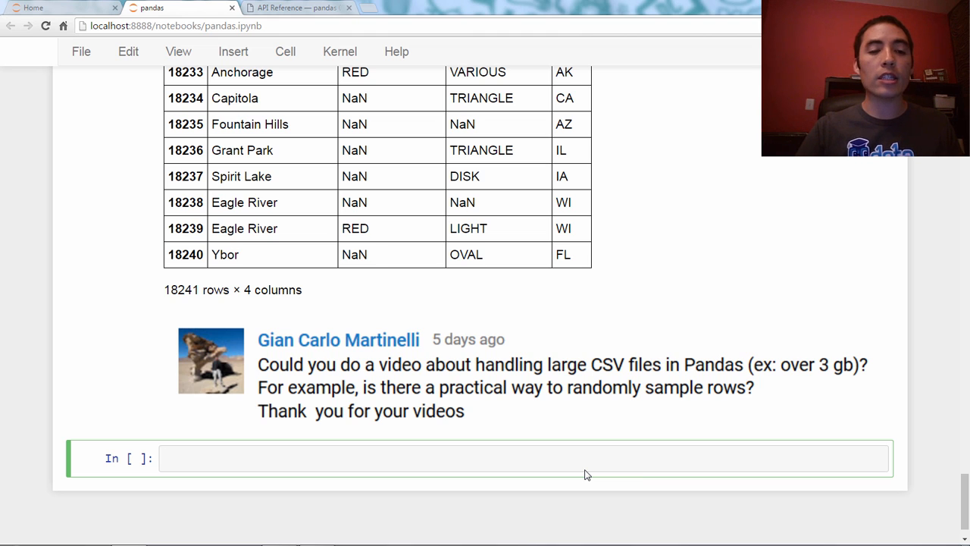
pyautogui.write('ufo.sample()')
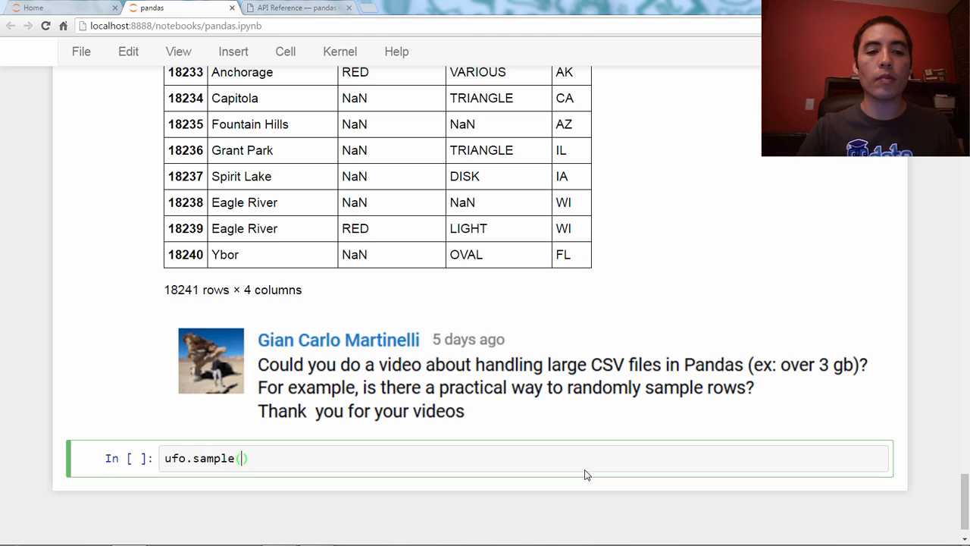
pyautogui.write('n=')
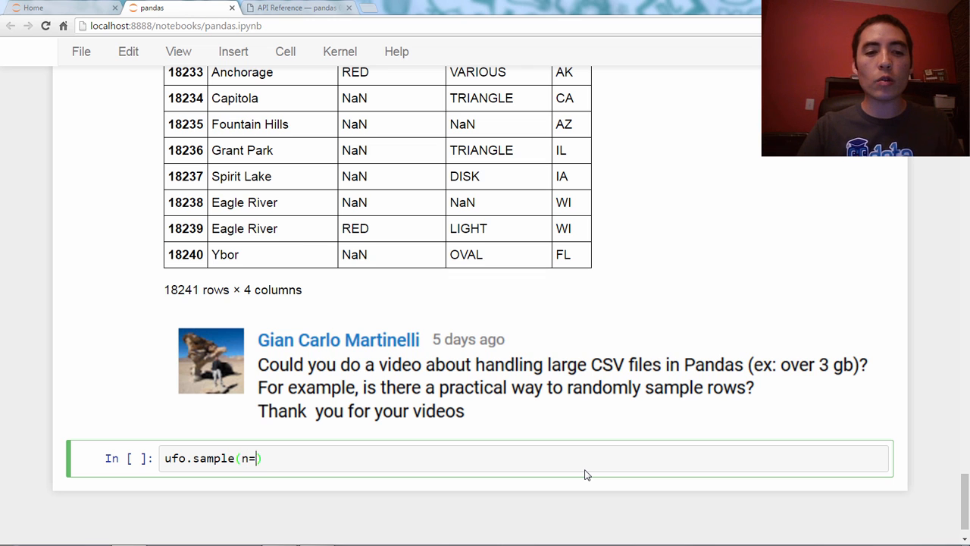
pyautogui.write('3')
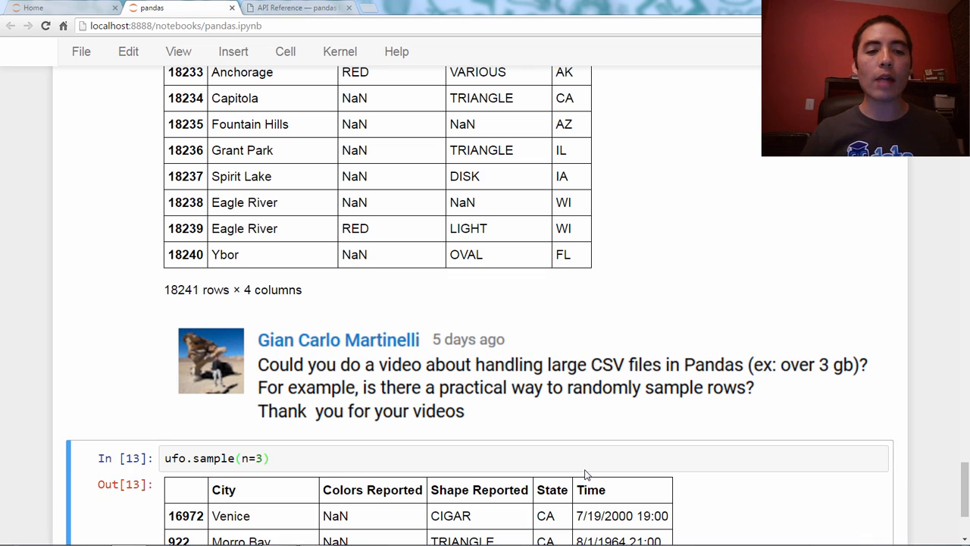
pyautogui.scroll(-3)
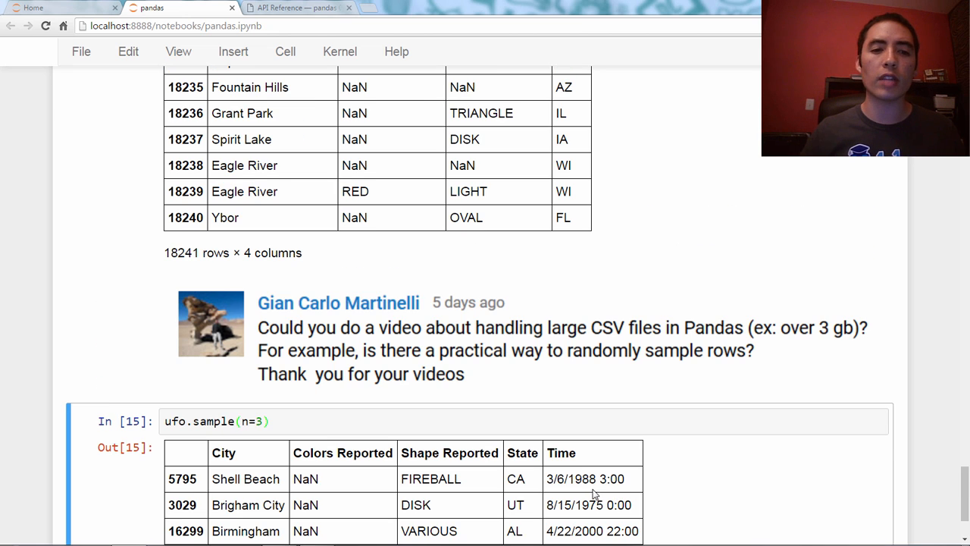
pyautogui.scroll(-3)
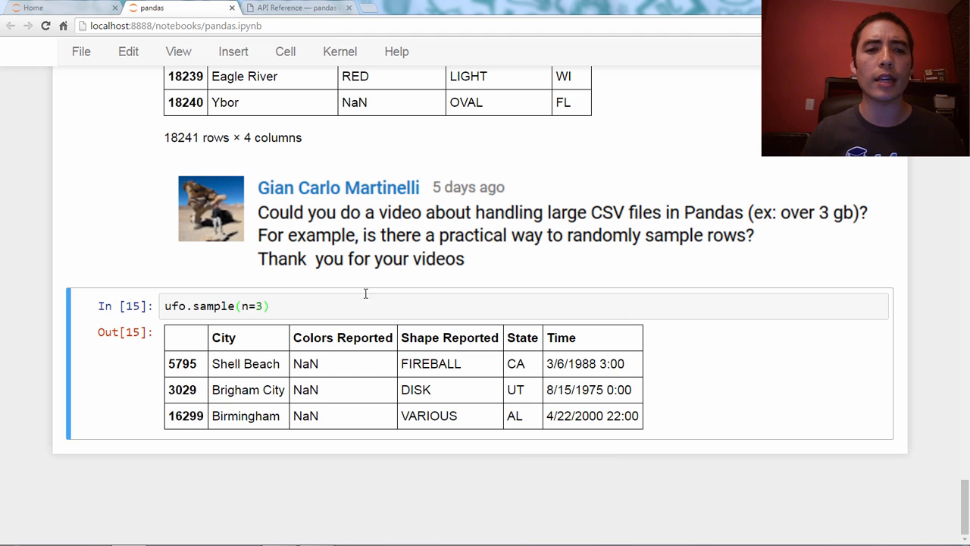
# Add random_state=42 to ufo.sample(n=3) and rerun, always returning rows 217, 12282, 17933.
pyautogui.write(',')
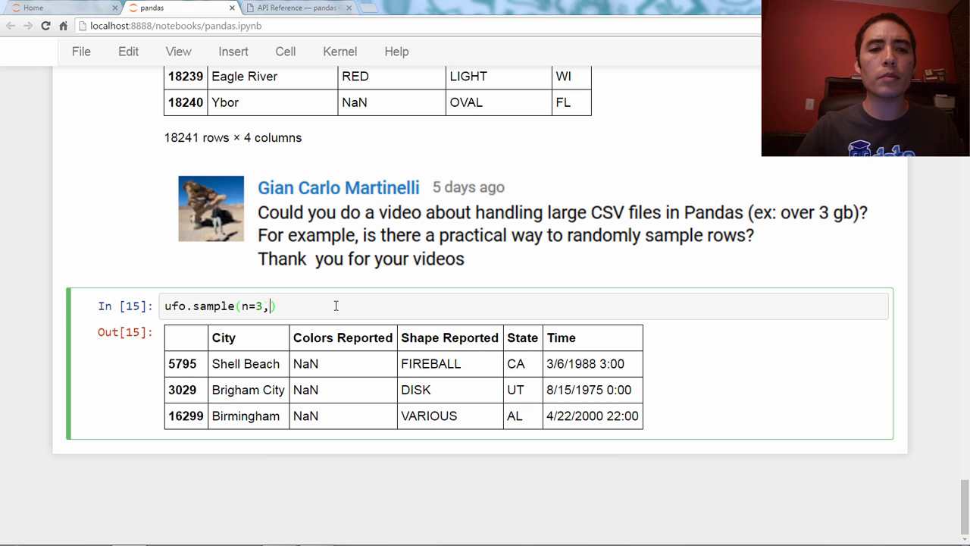
pyautogui.write('random_sa')
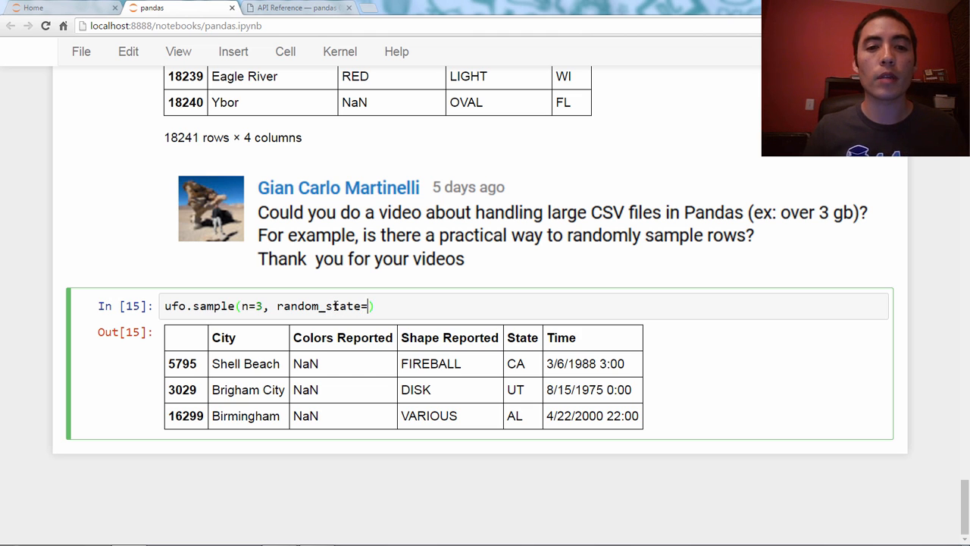
pyautogui.write('42')
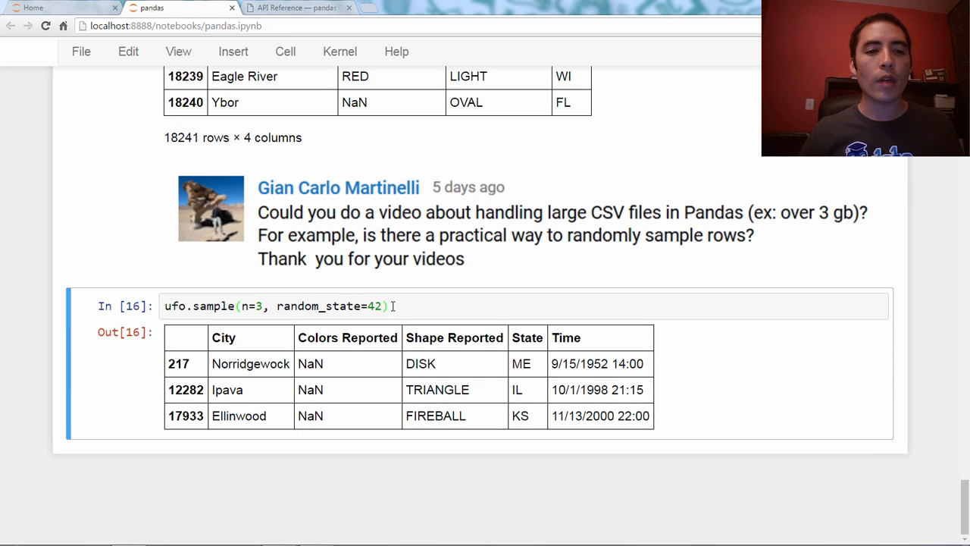
pyautogui.click(438, 306)
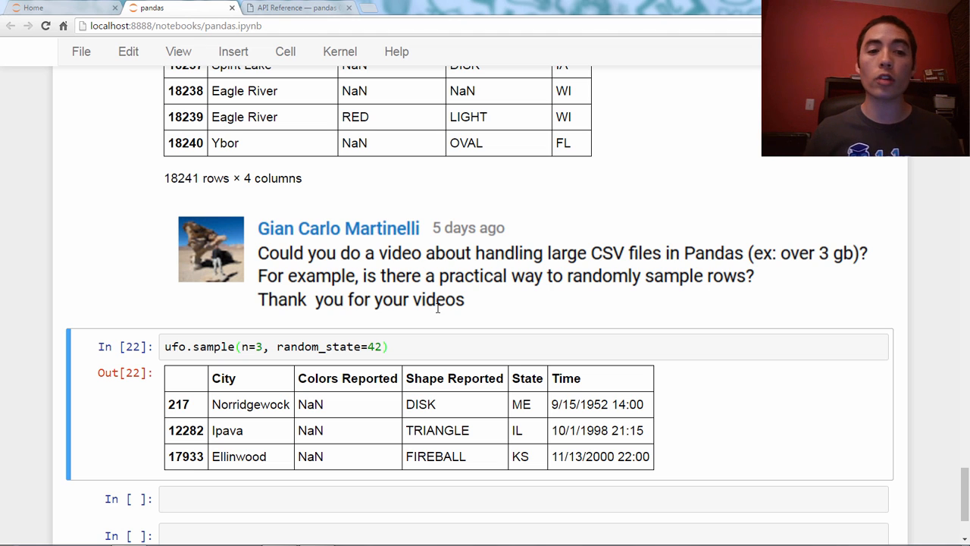
pyautogui.scroll(-3)
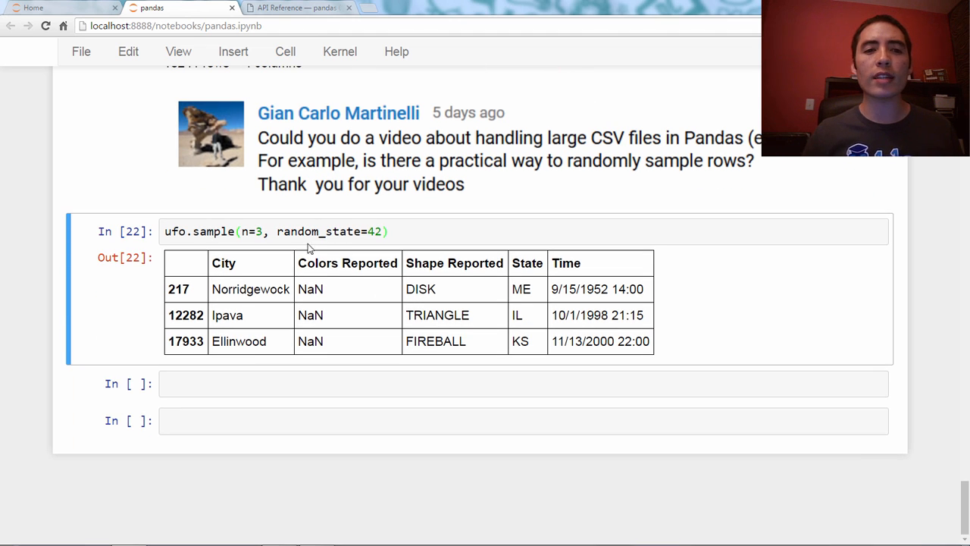
# Run ufo.sample(frac=0.75, random_state=99) in the empty cell.
pyautogui.click(523, 383)
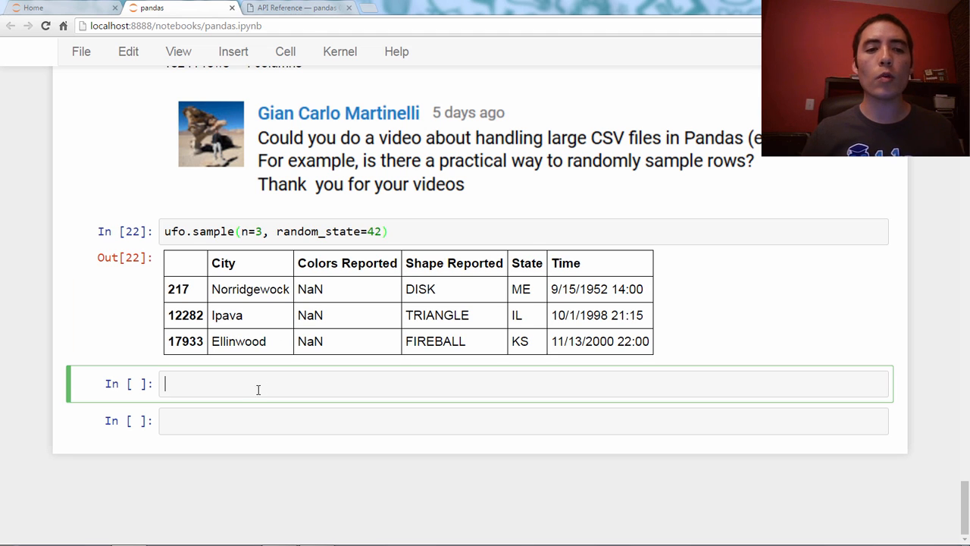
pyautogui.moveTo(279, 385)
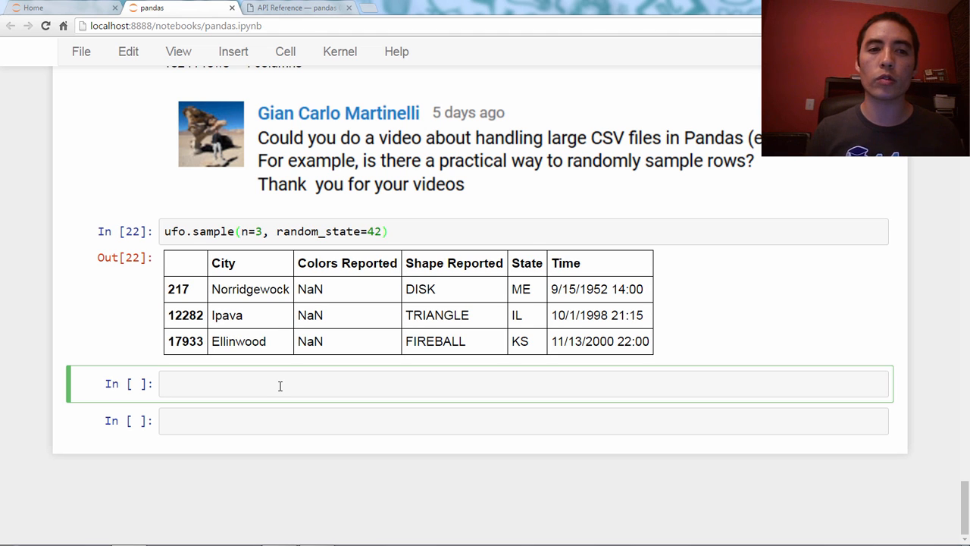
pyautogui.write('ufo.s')
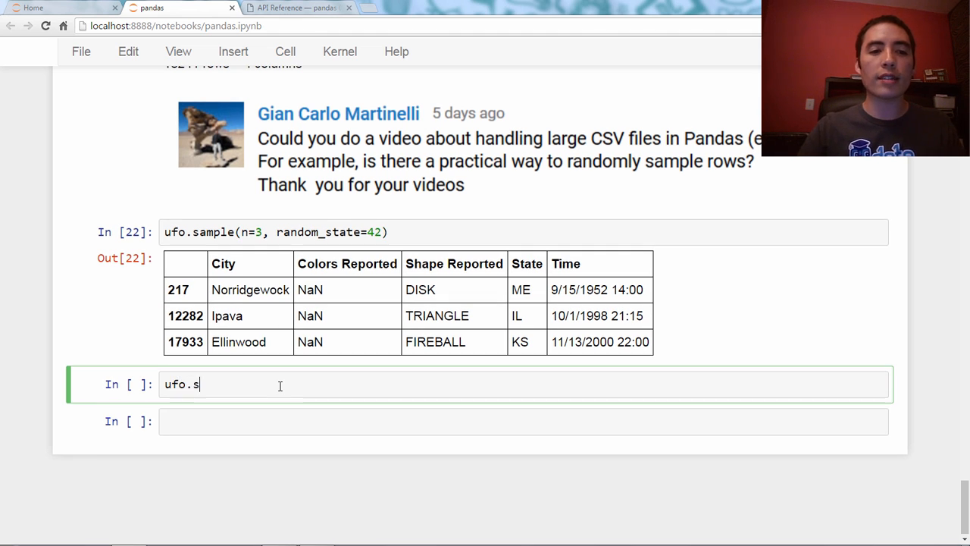
pyautogui.write('ample(frace')
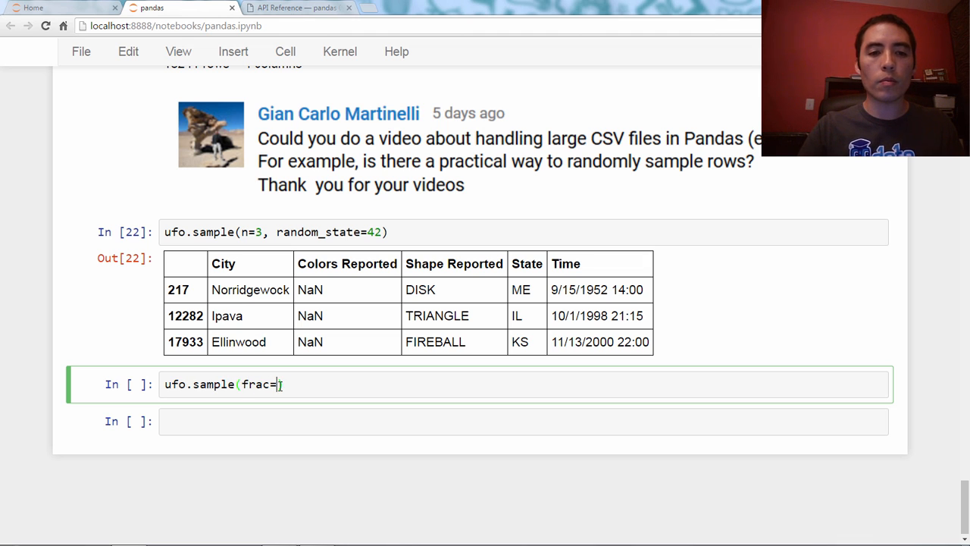
pyautogui.write('0.75,')
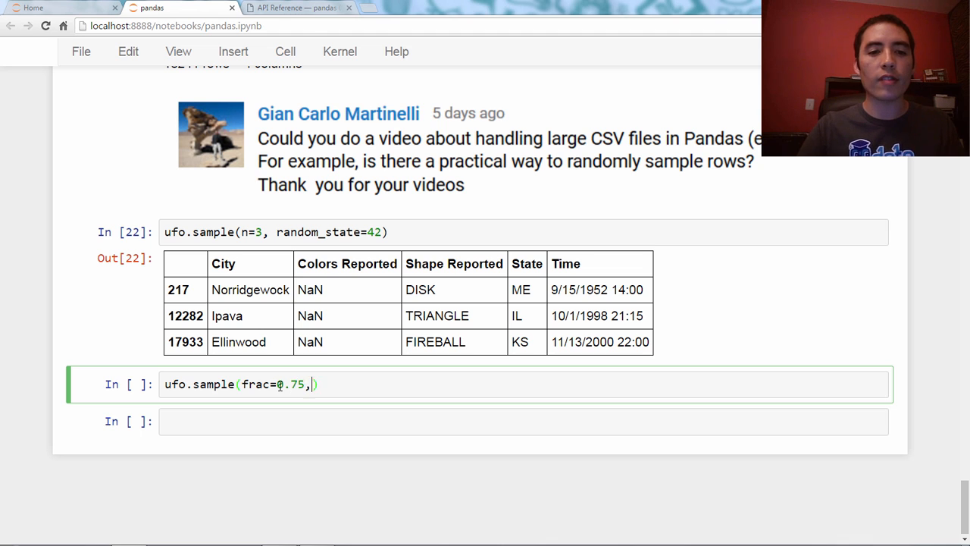
pyautogui.write('random_state=99')
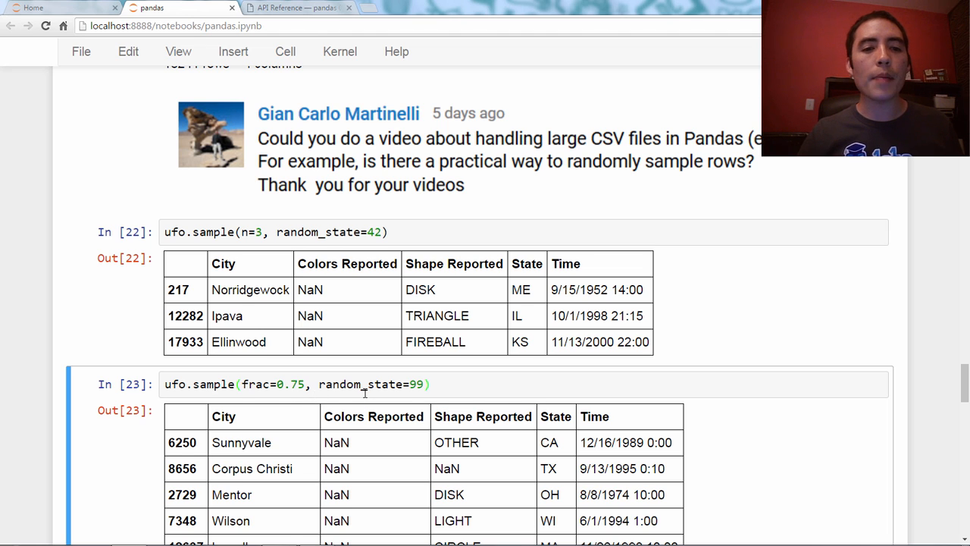
pyautogui.scroll(-3)
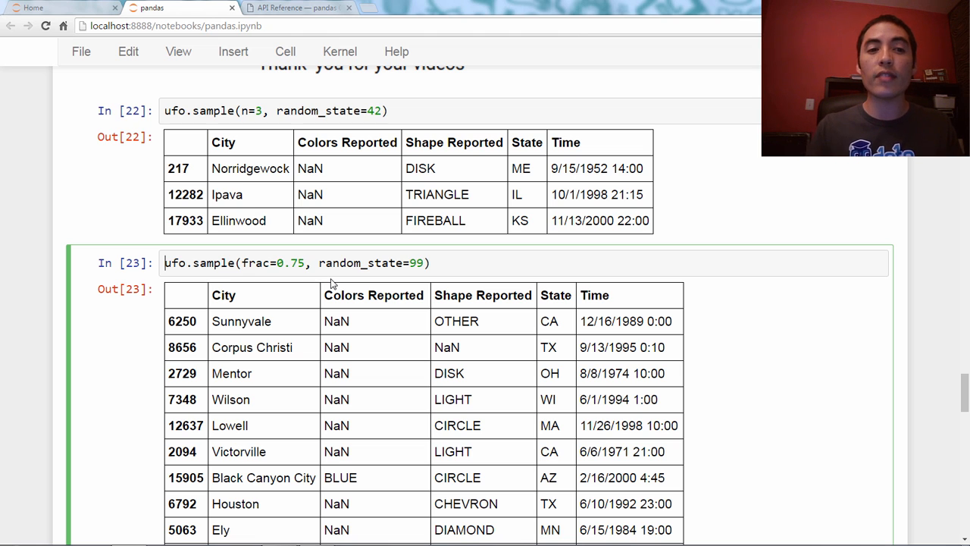
# Assign the seeded 75% sample to train: train = ufo.sample(frac=0.75, random_state=99).
pyautogui.write('train =')
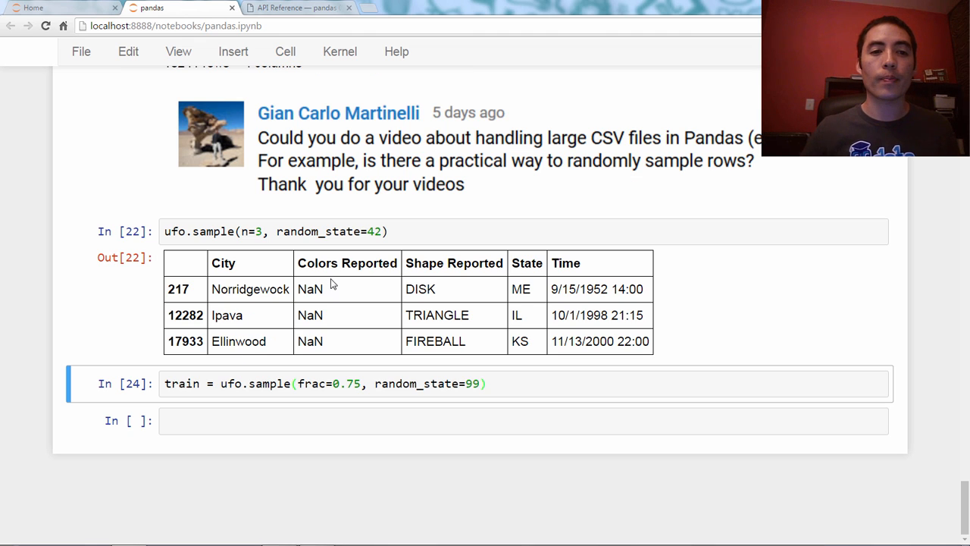
pyautogui.moveTo(404, 347)
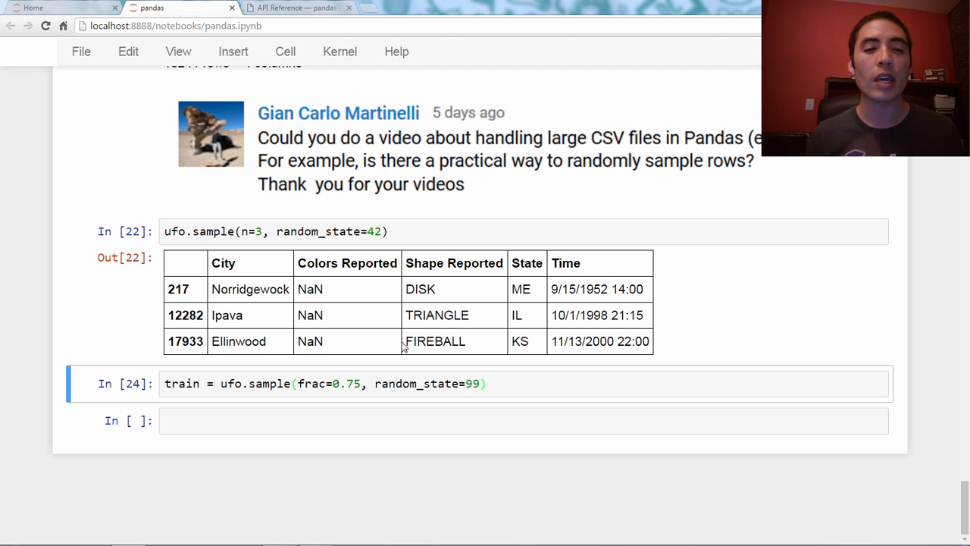
# In the empty cell below, type test = ufo.loc[~ufo.index.isin(train.index), :].
pyautogui.click(303, 420)
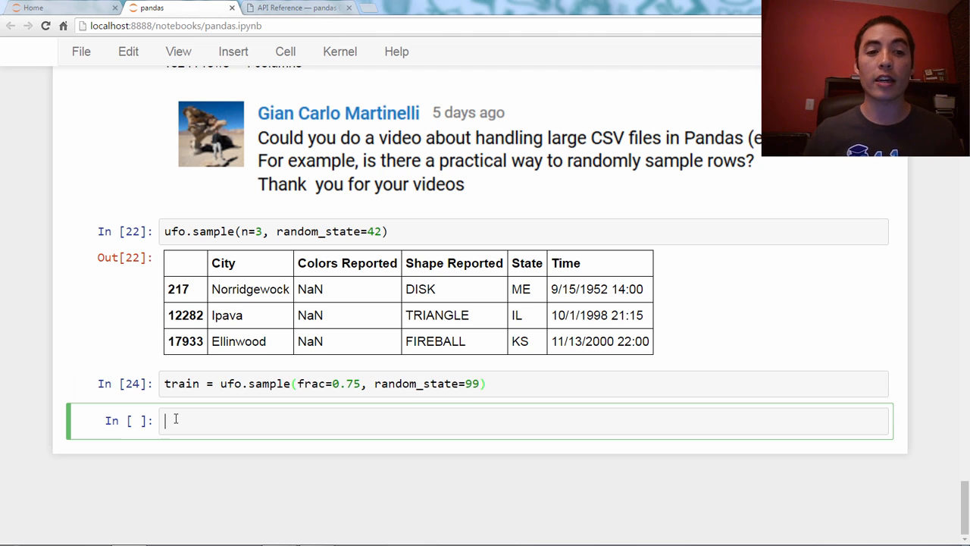
pyautogui.write('test')
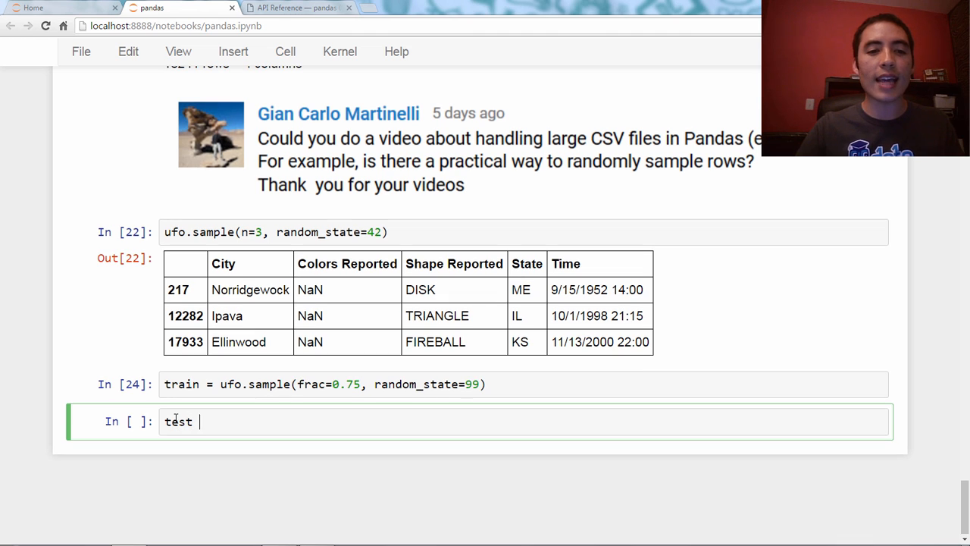
pyautogui.write('= ufo.')
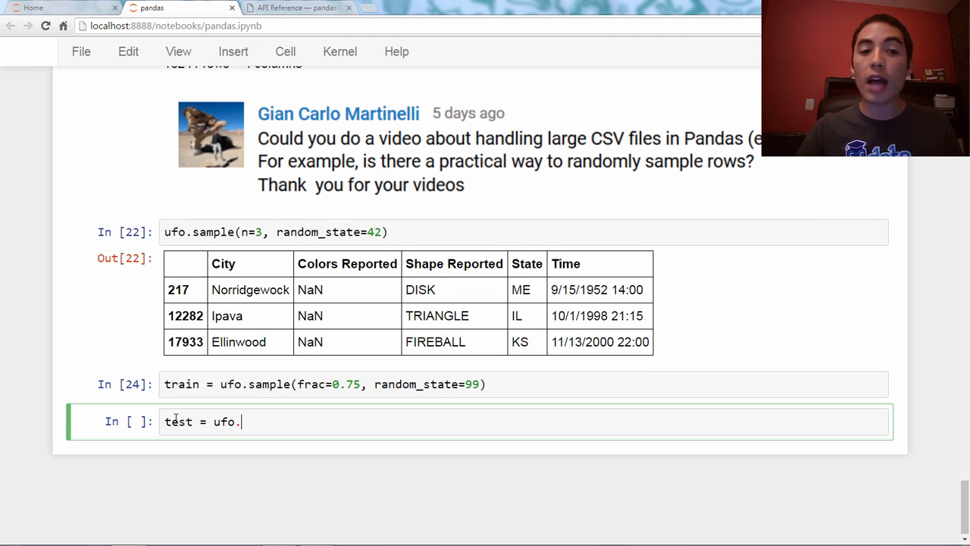
pyautogui.write('loc[]')
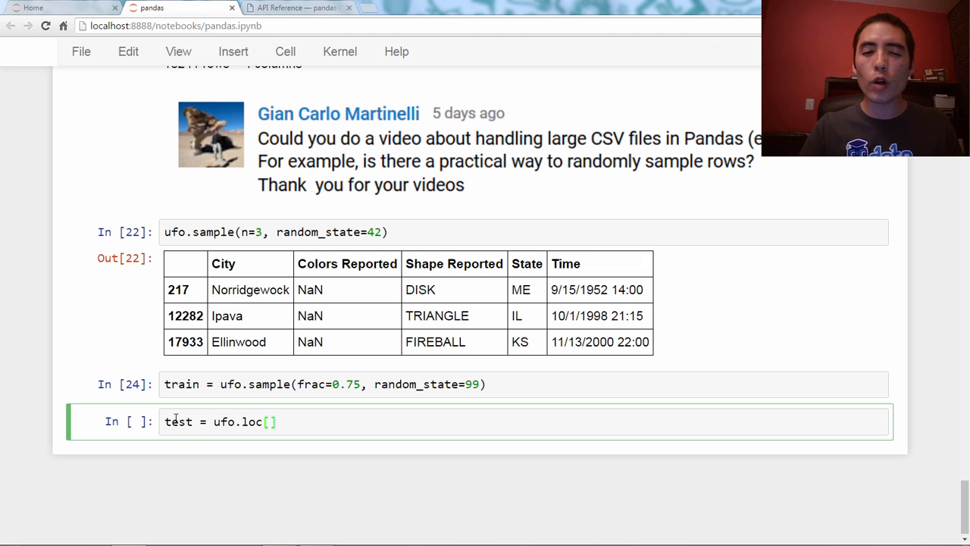
pyautogui.write('ufo')
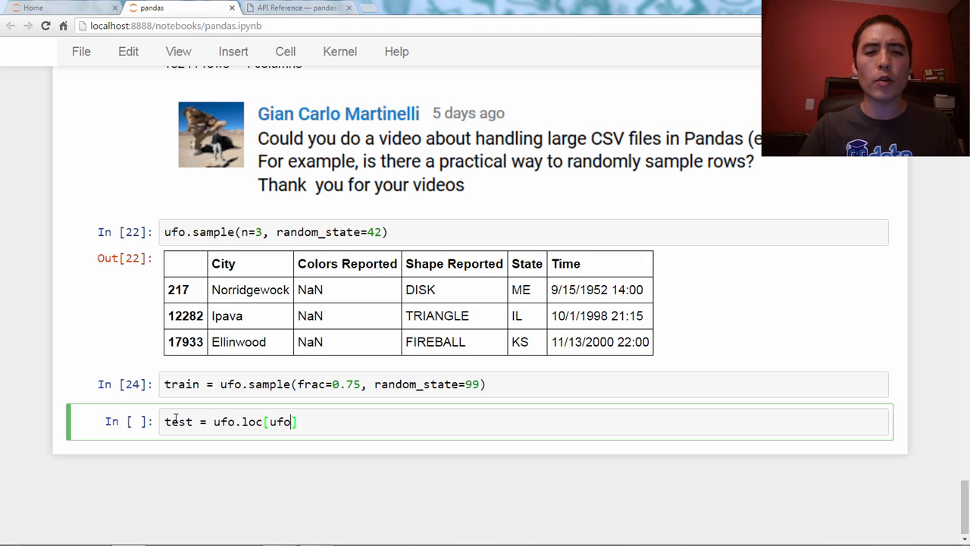
pyautogui.write('.index.')
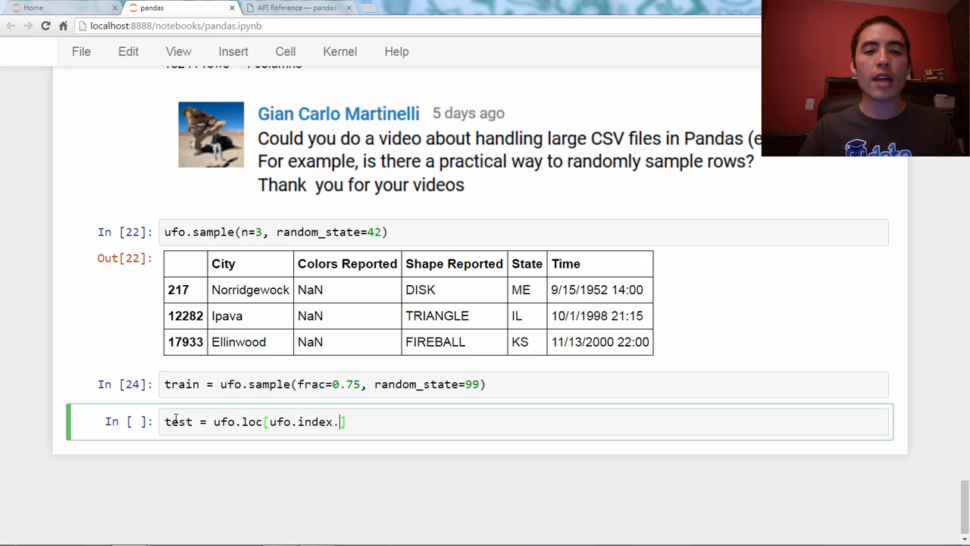
pyautogui.write('isin()')
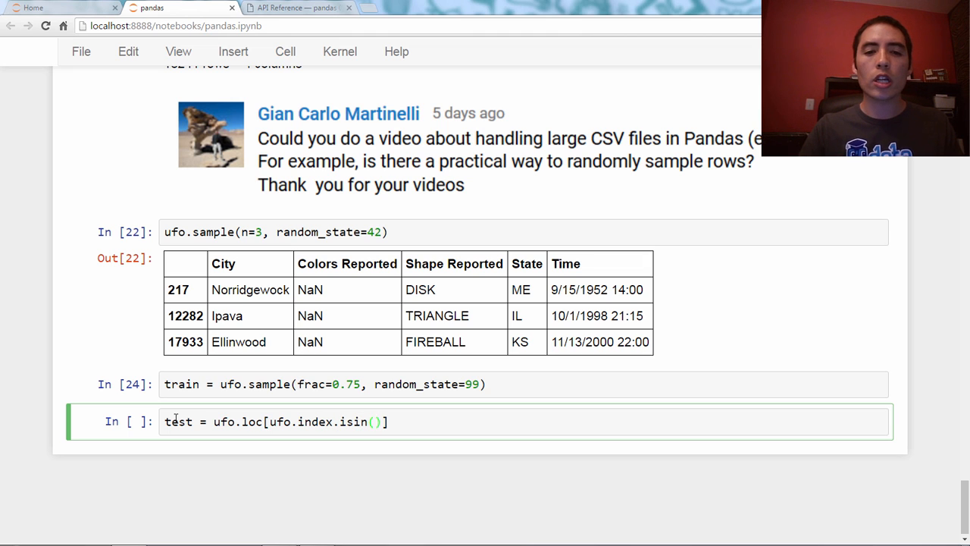
pyautogui.write('train.index')
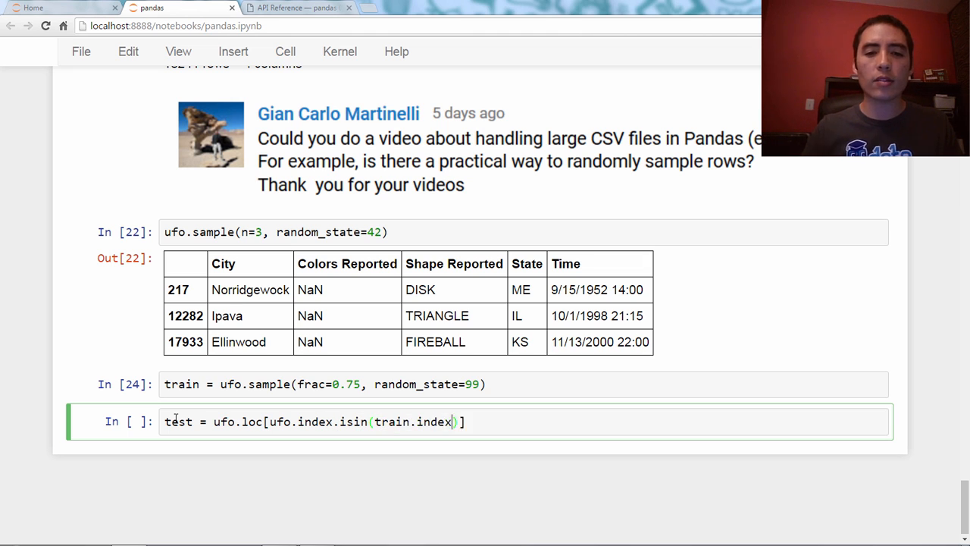
pyautogui.write(', :')
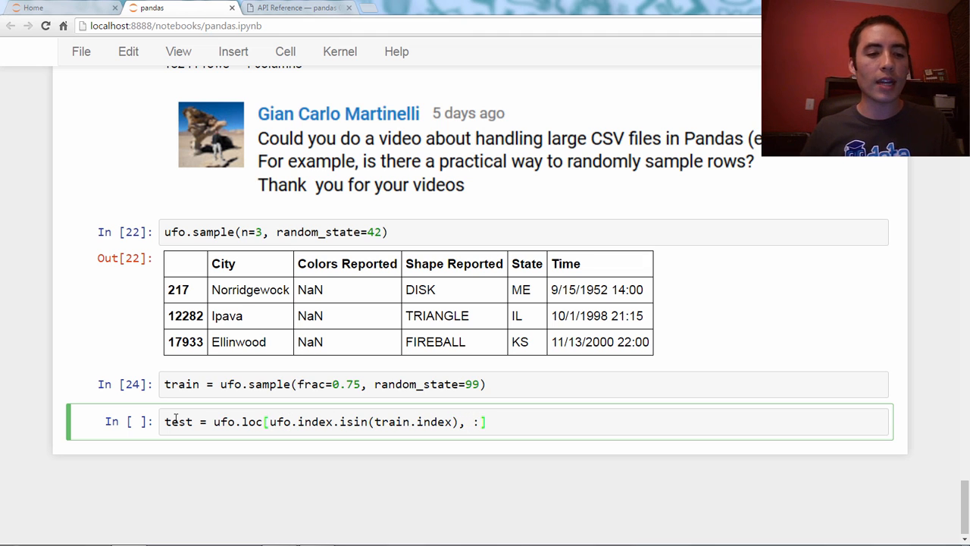
pyautogui.write('~')
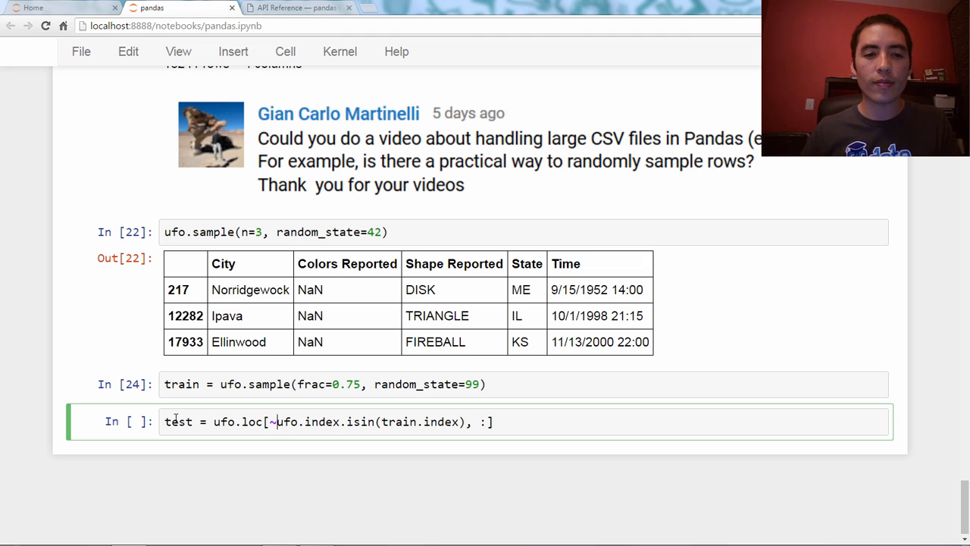